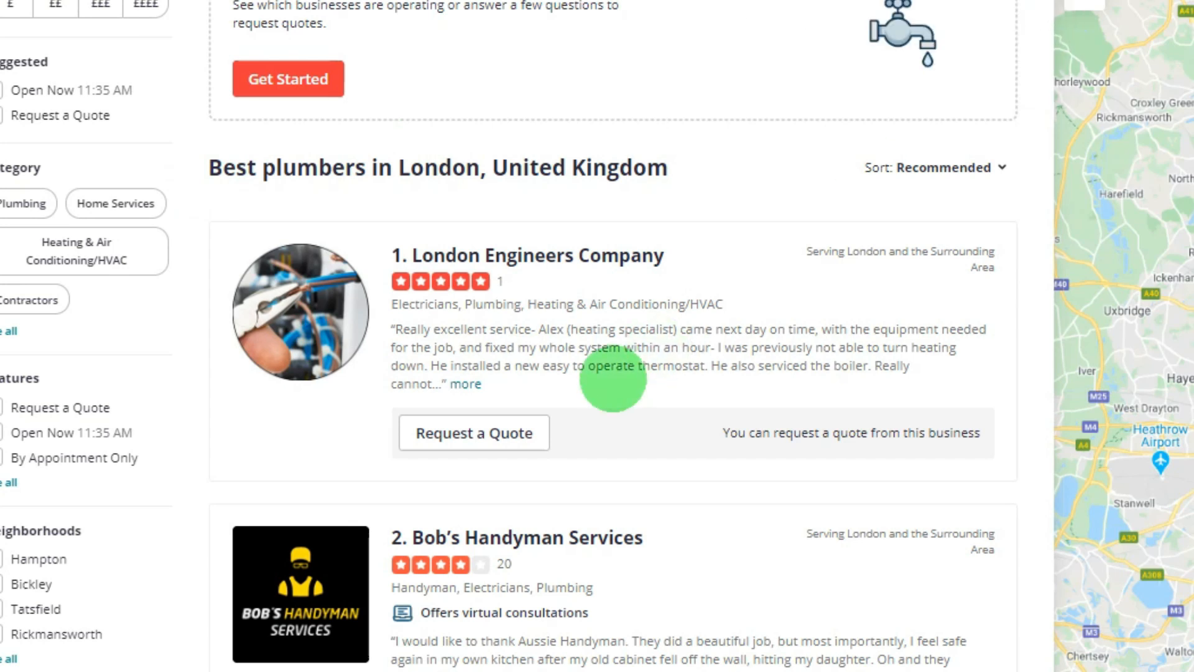
# - Switch to GitHub and show the RGGH/Scrapy5 Yelp Scraper repository's Code page with its file list
pyautogui.scroll(-3)
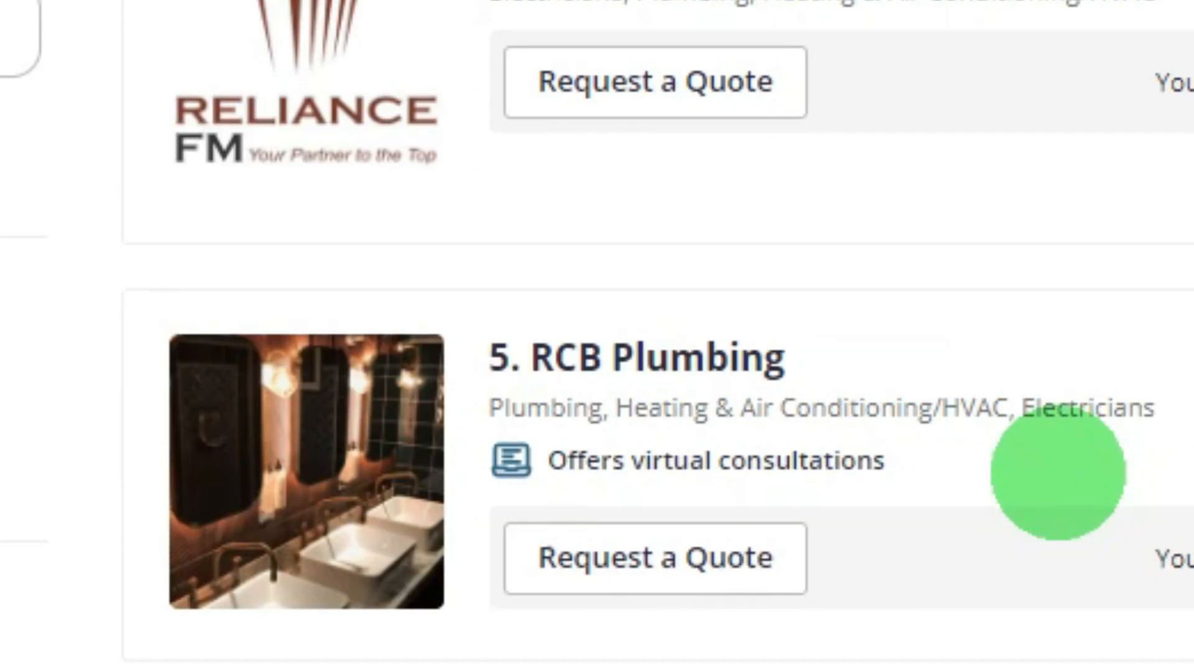
pyautogui.scroll(-3)
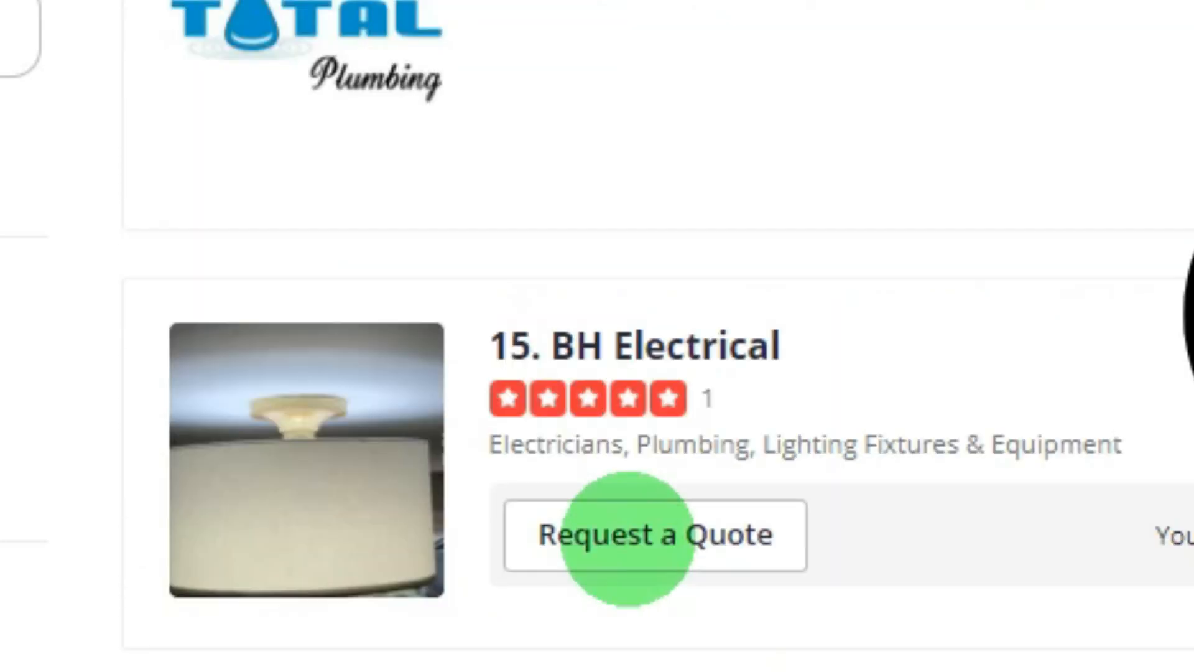
pyautogui.scroll(-3)
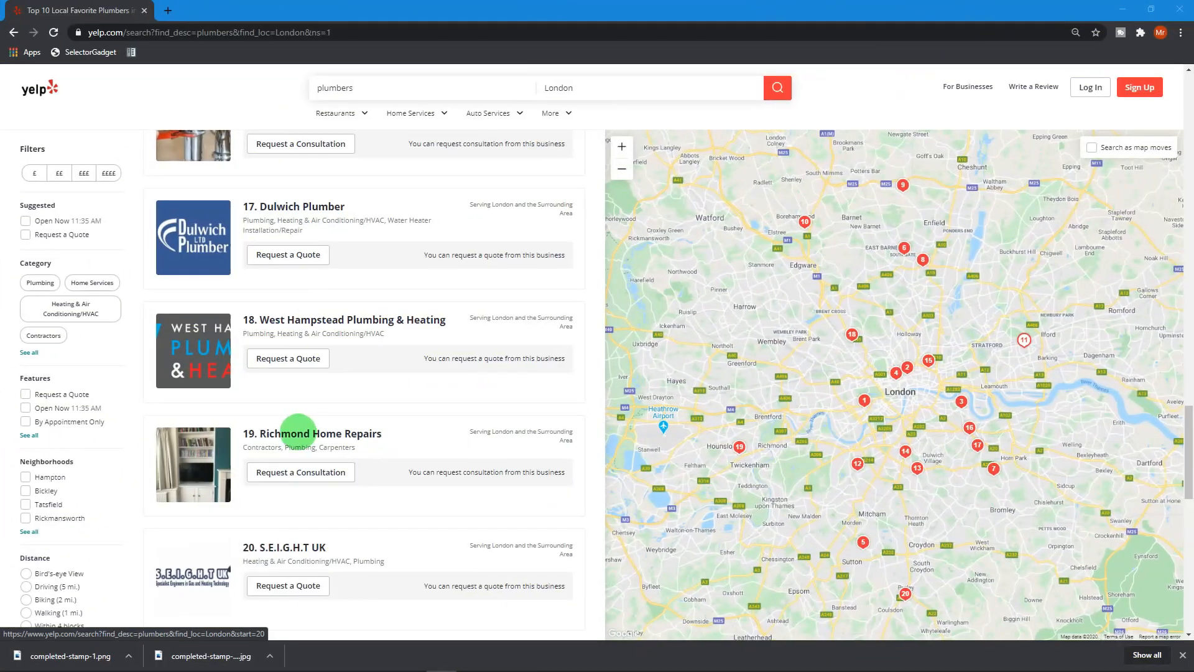
pyautogui.moveTo(331, 429)
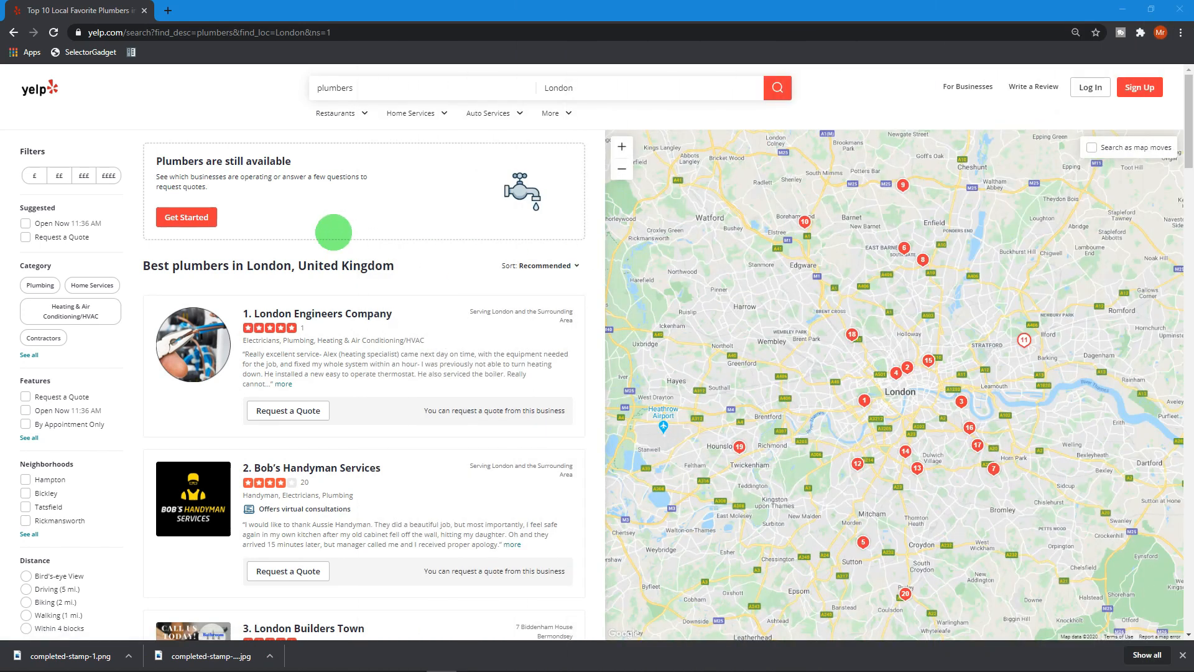
pyautogui.moveTo(460, 155)
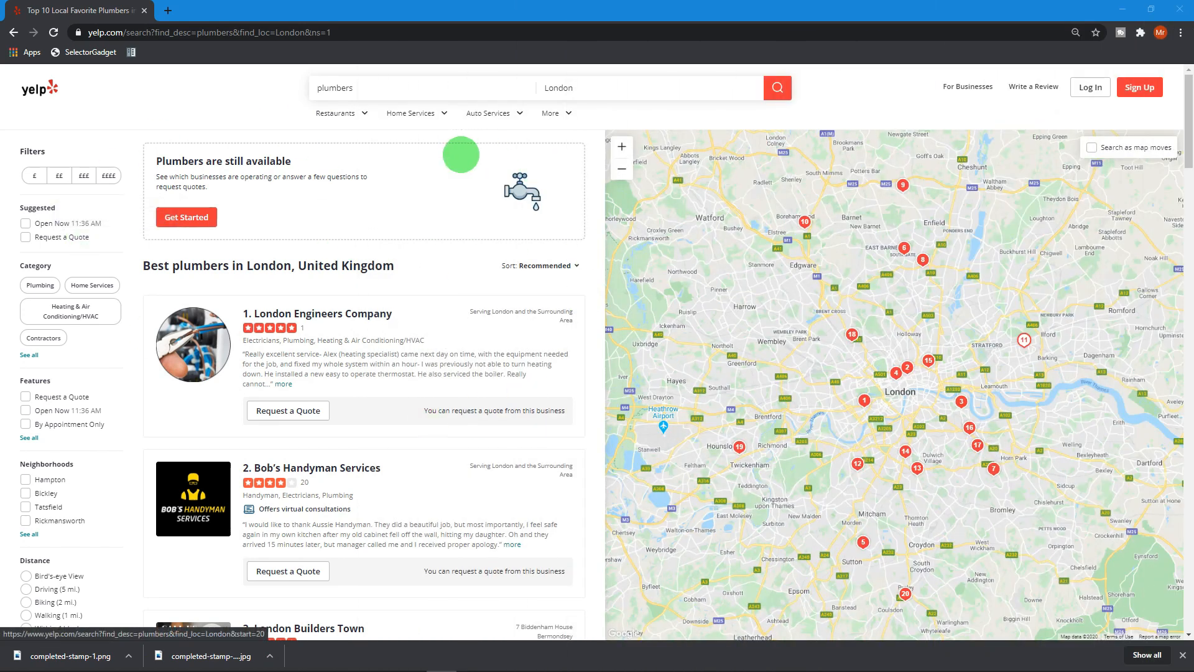
pyautogui.moveTo(1004, 100)
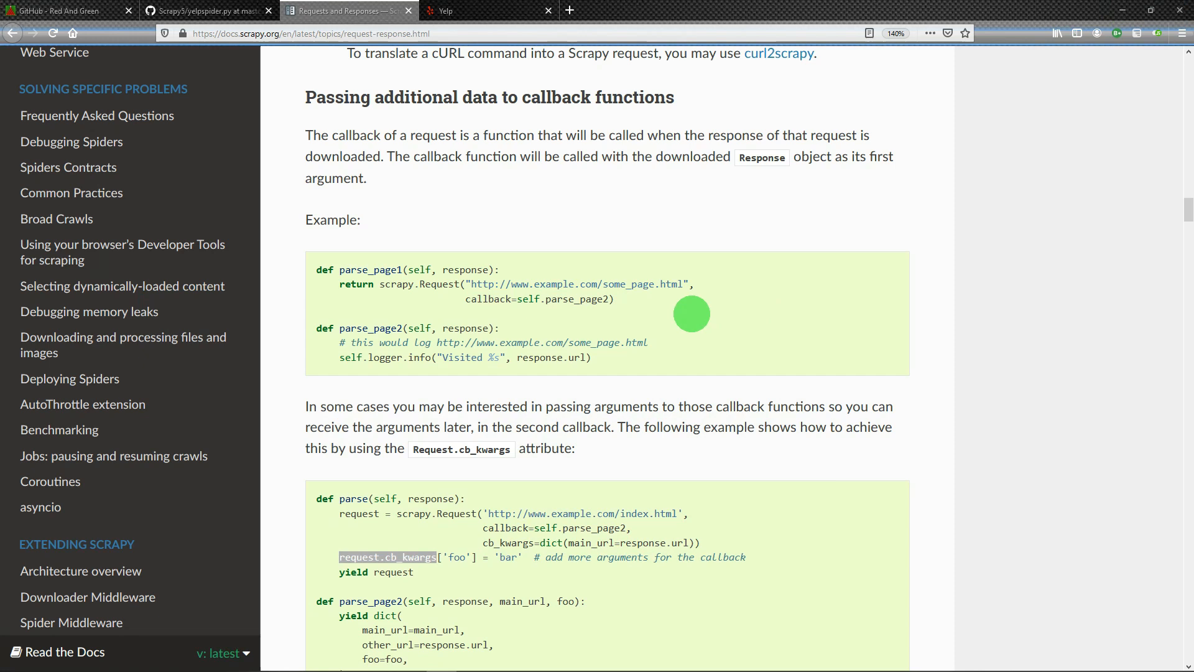
pyautogui.moveTo(487, 162)
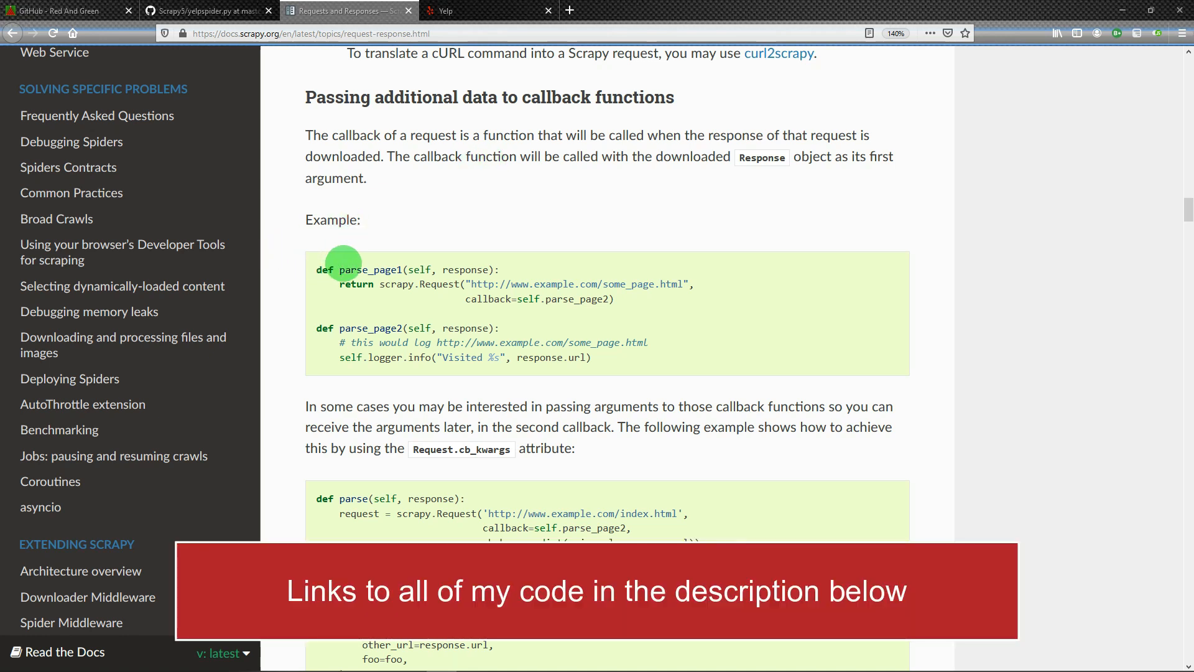
pyautogui.moveTo(388, 248)
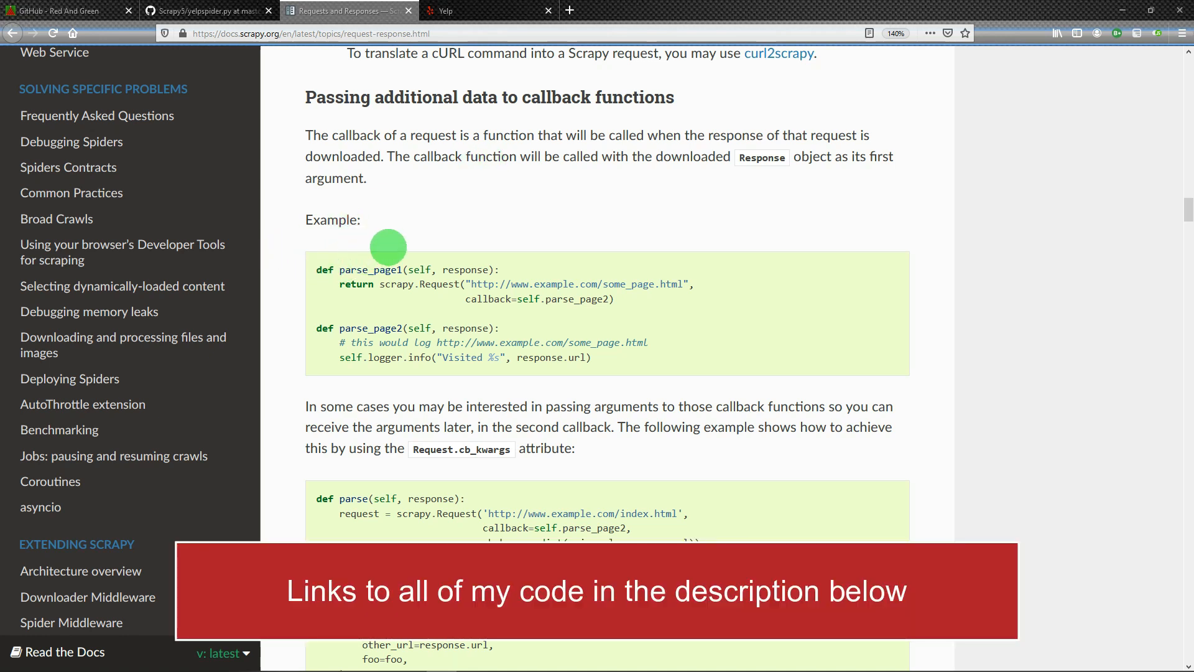
pyautogui.moveTo(400, 247)
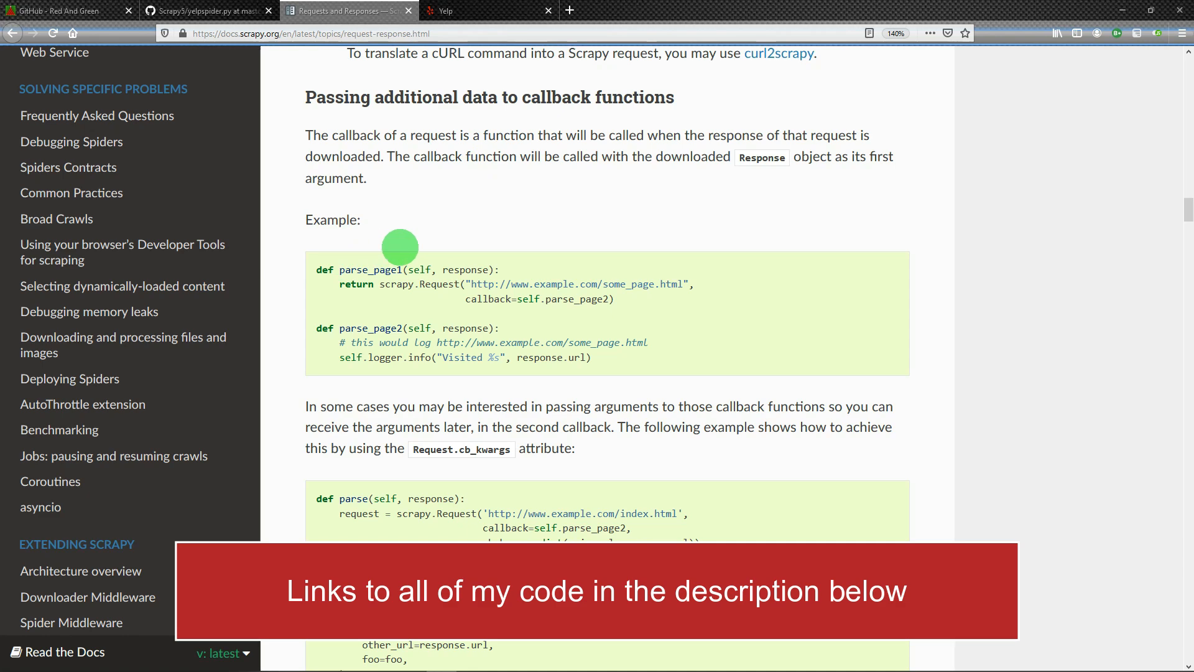
pyautogui.scroll(-3)
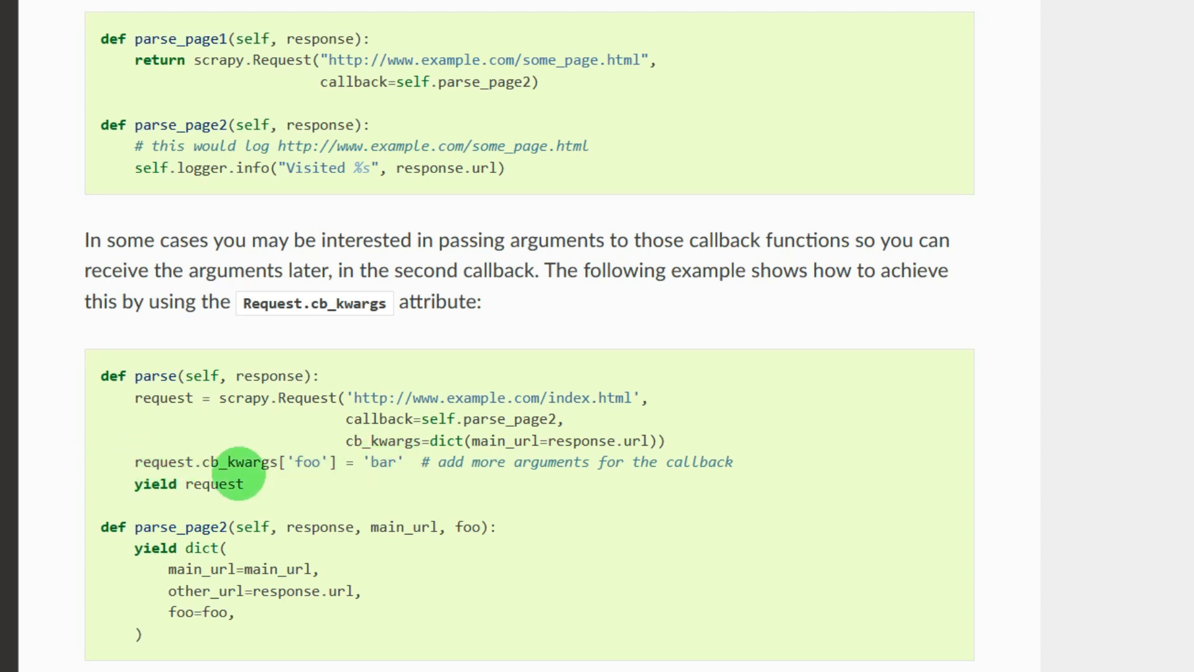
pyautogui.moveTo(302, 467)
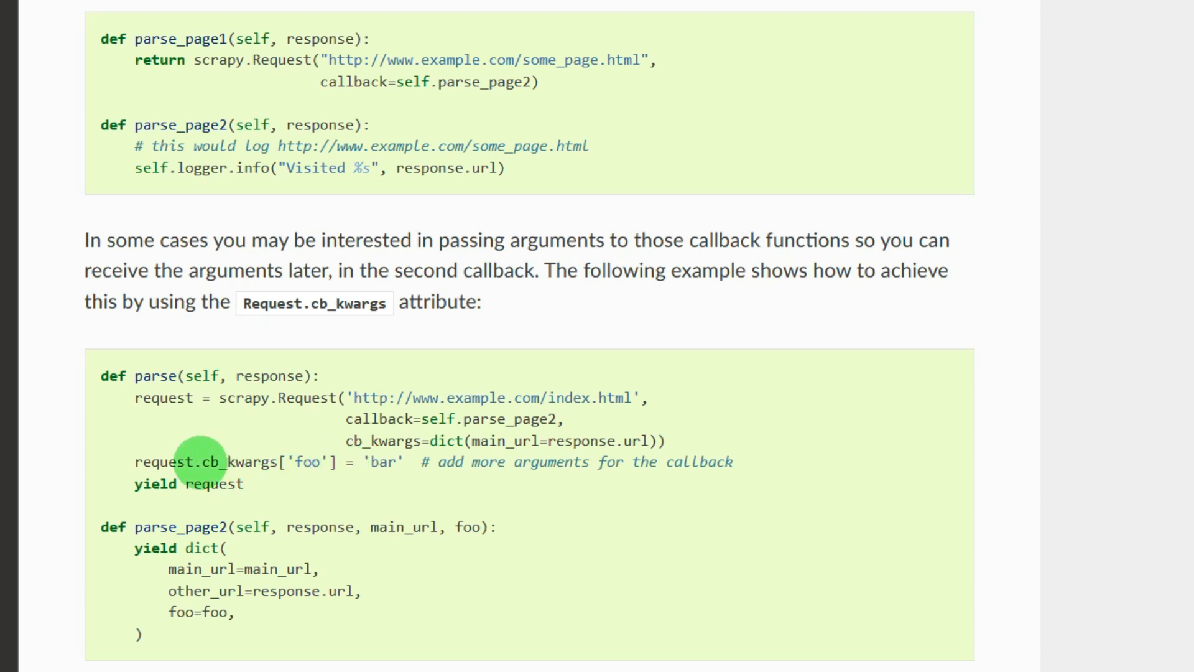
pyautogui.moveTo(228, 463)
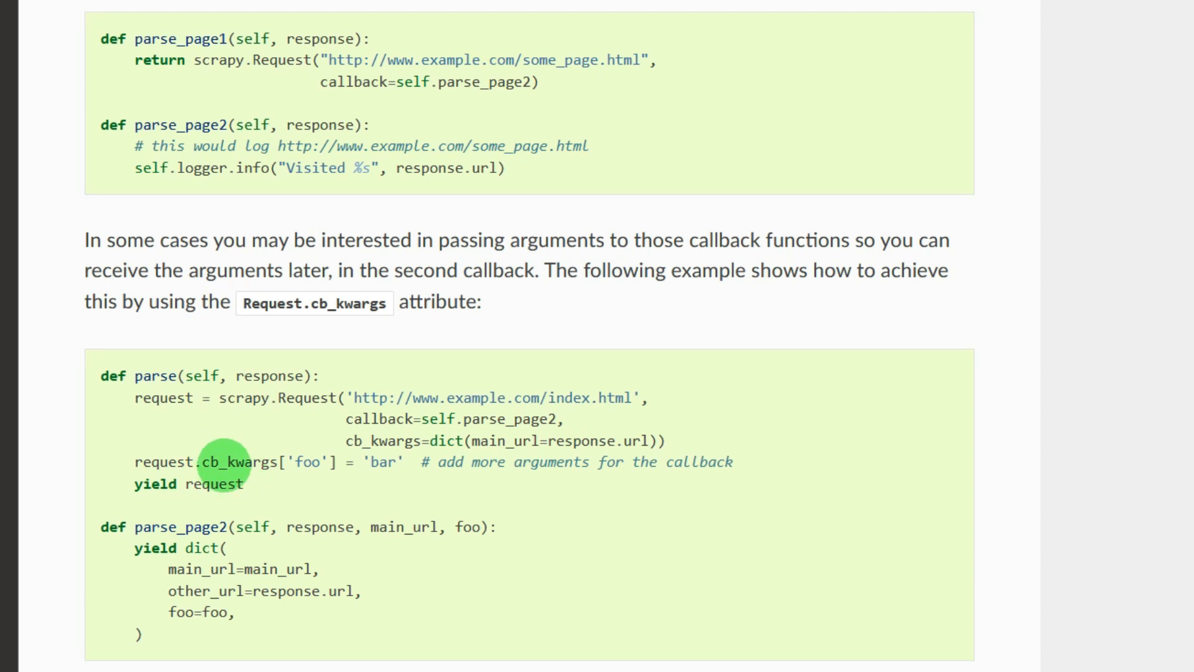
pyautogui.moveTo(280, 464)
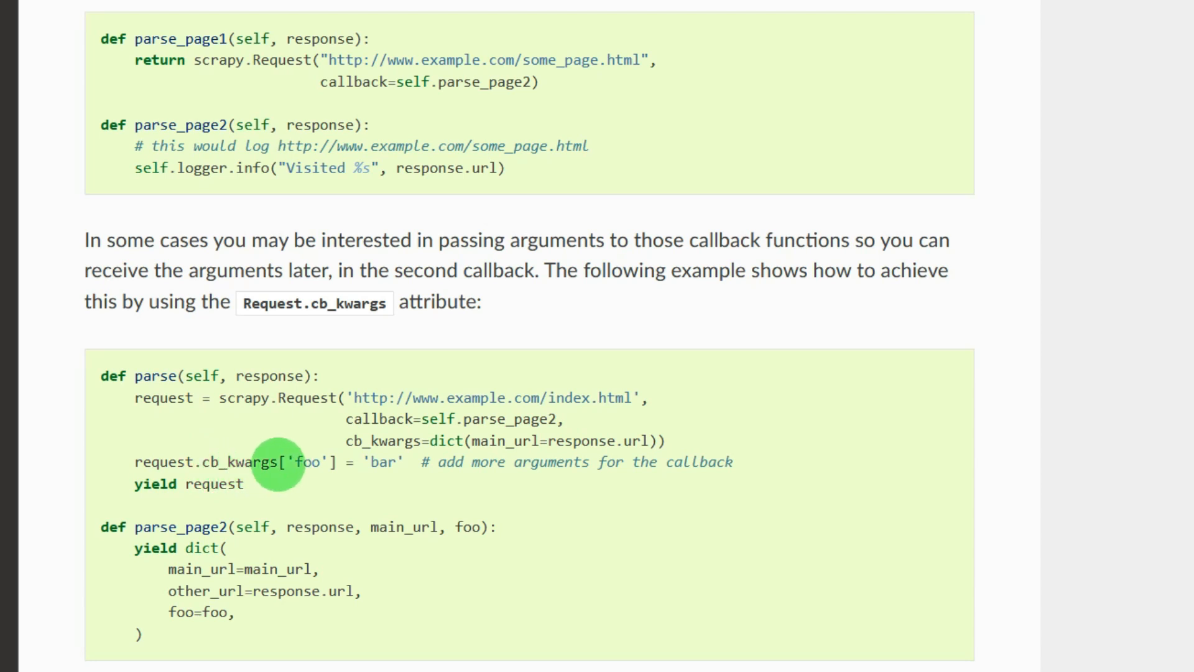
pyautogui.moveTo(232, 464)
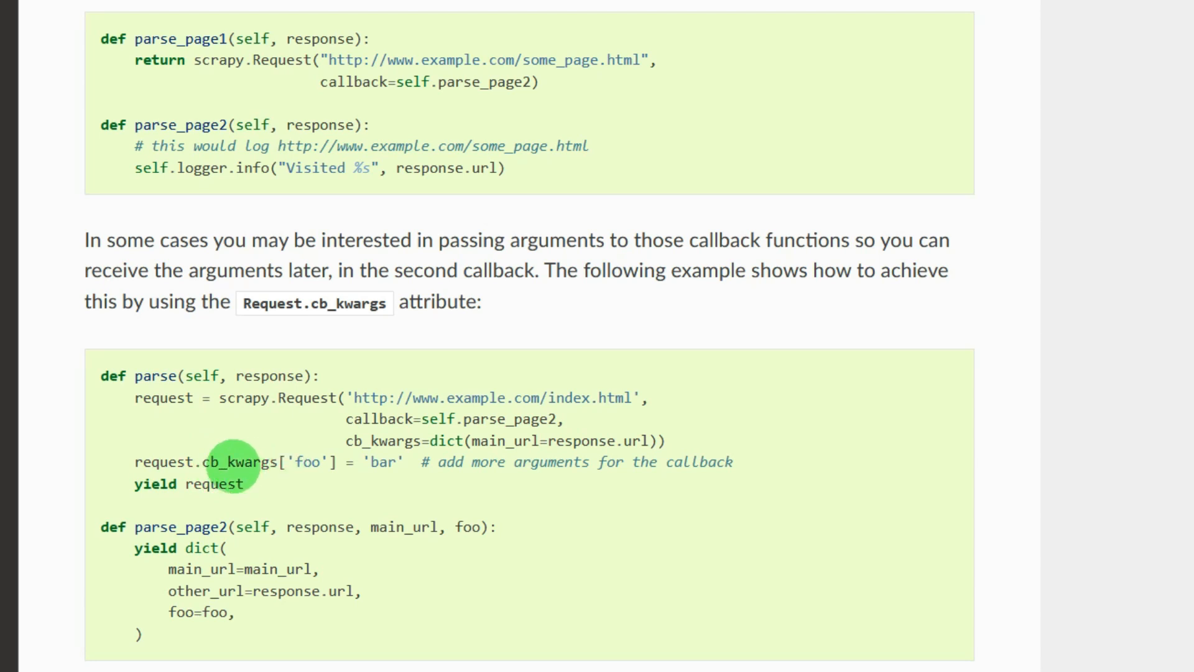
pyautogui.moveTo(288, 462)
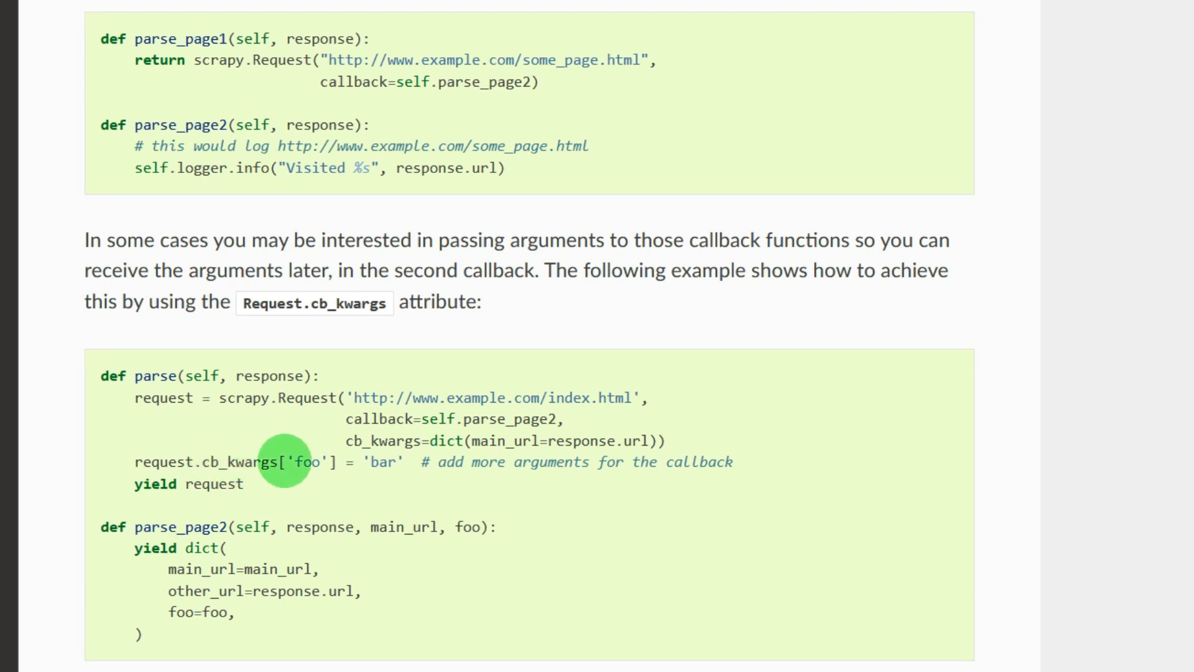
pyautogui.moveTo(229, 467)
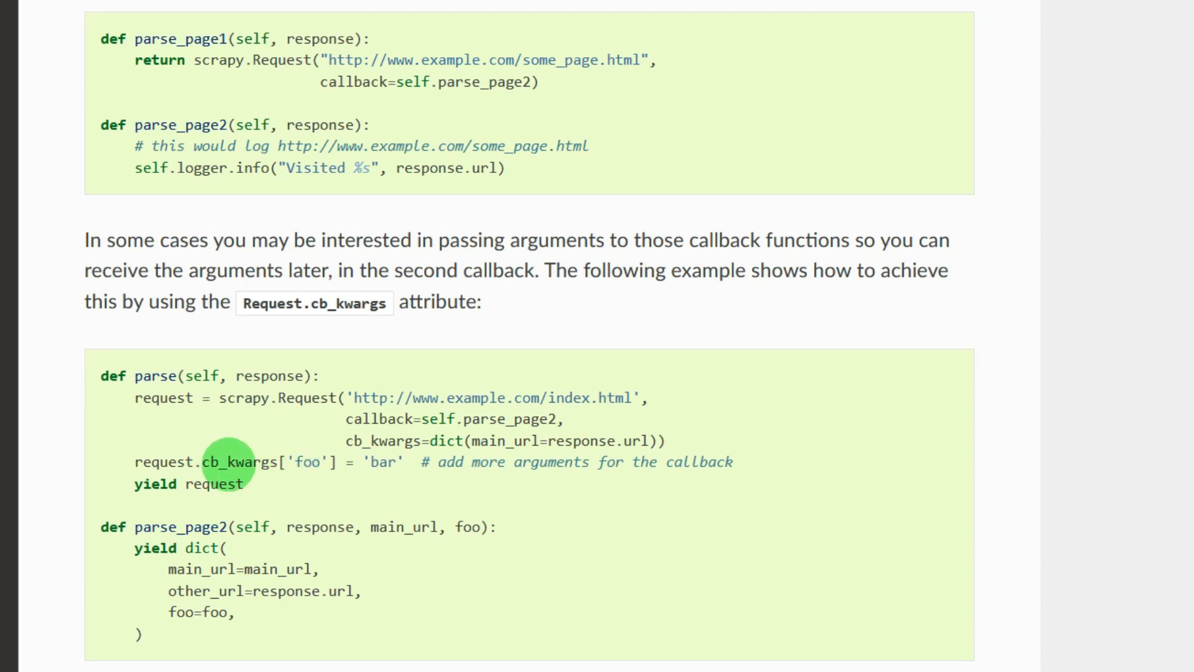
pyautogui.moveTo(274, 462)
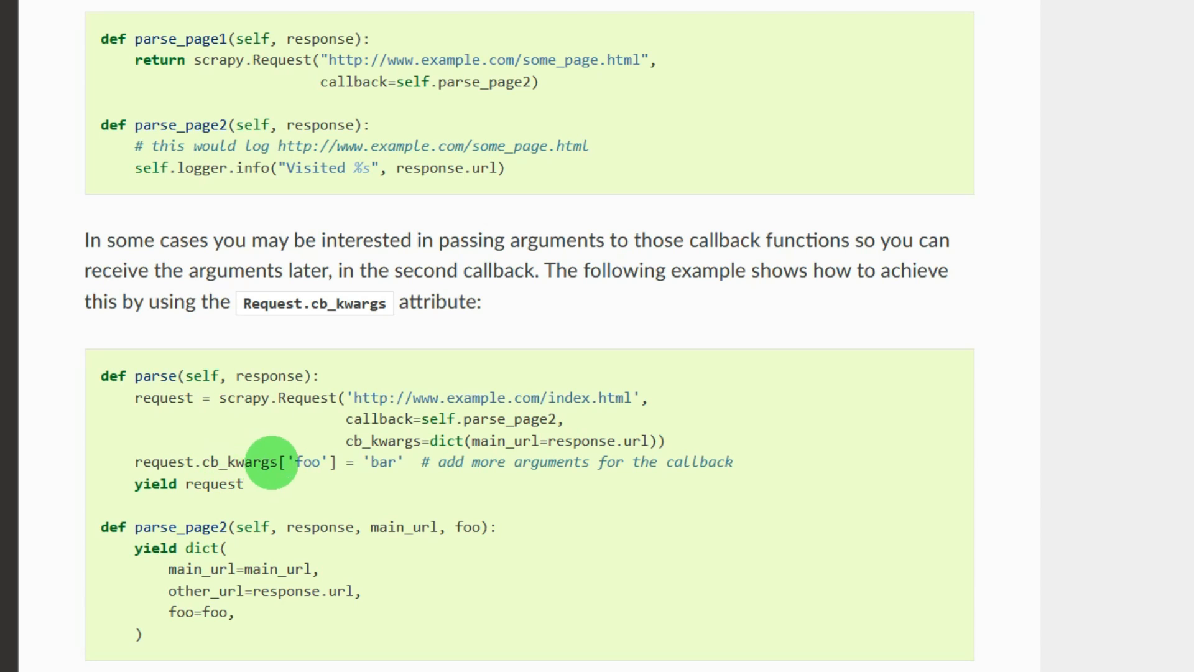
pyautogui.moveTo(213, 462)
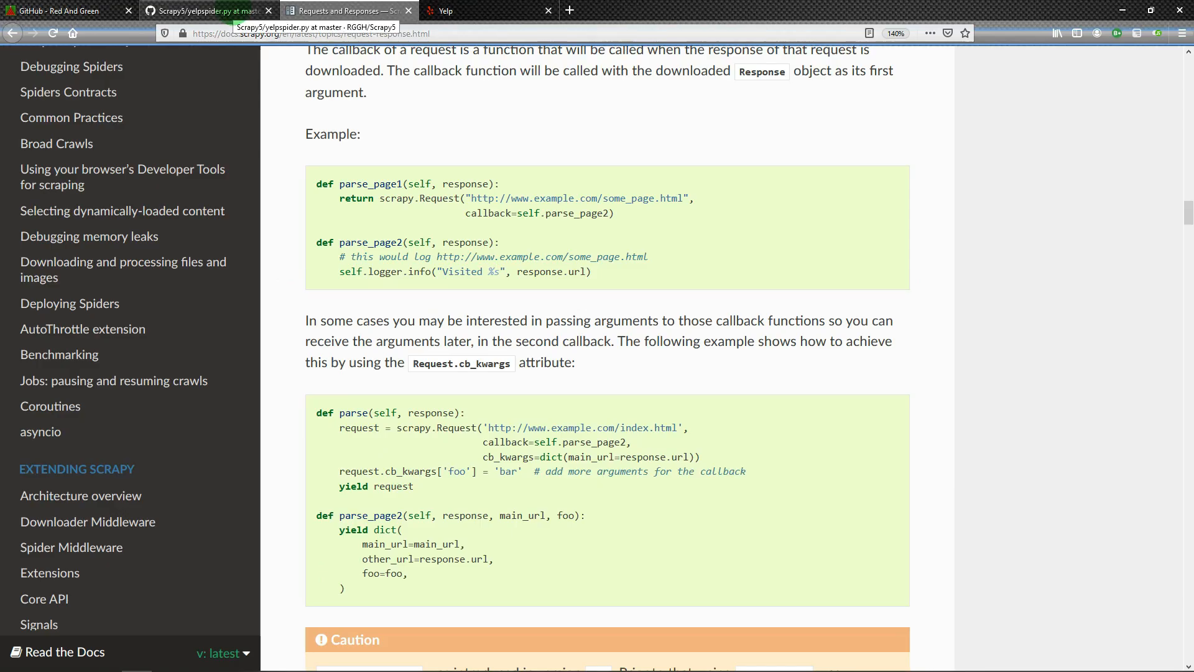
pyautogui.click(205, 11)
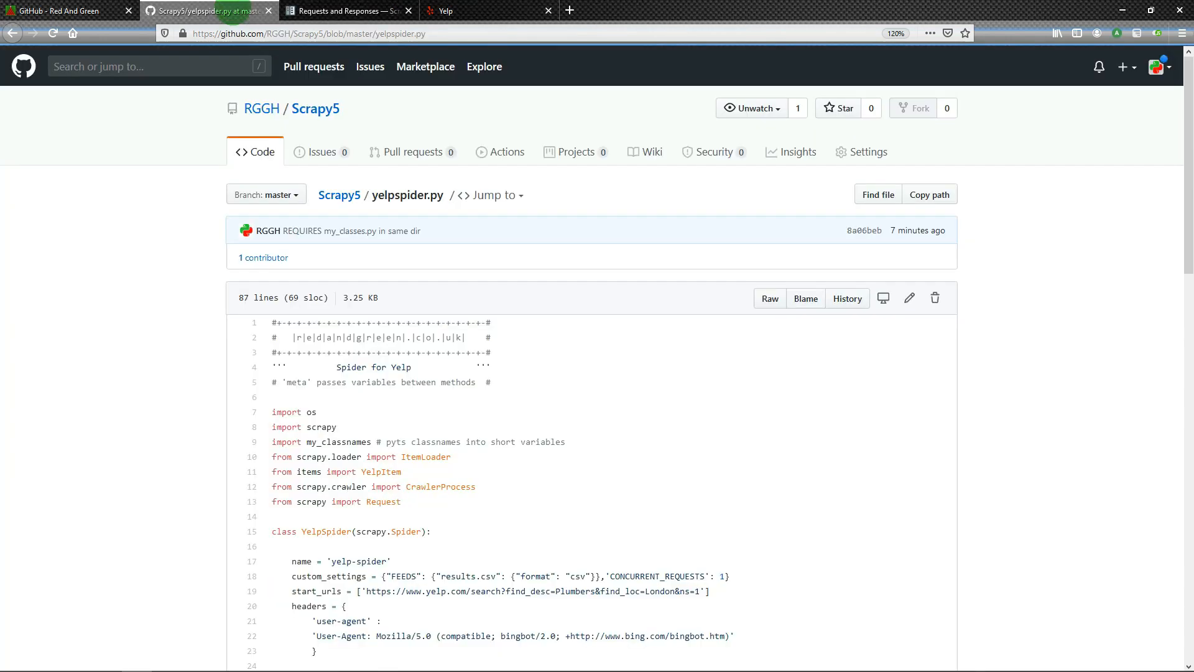
pyautogui.moveTo(344, 196)
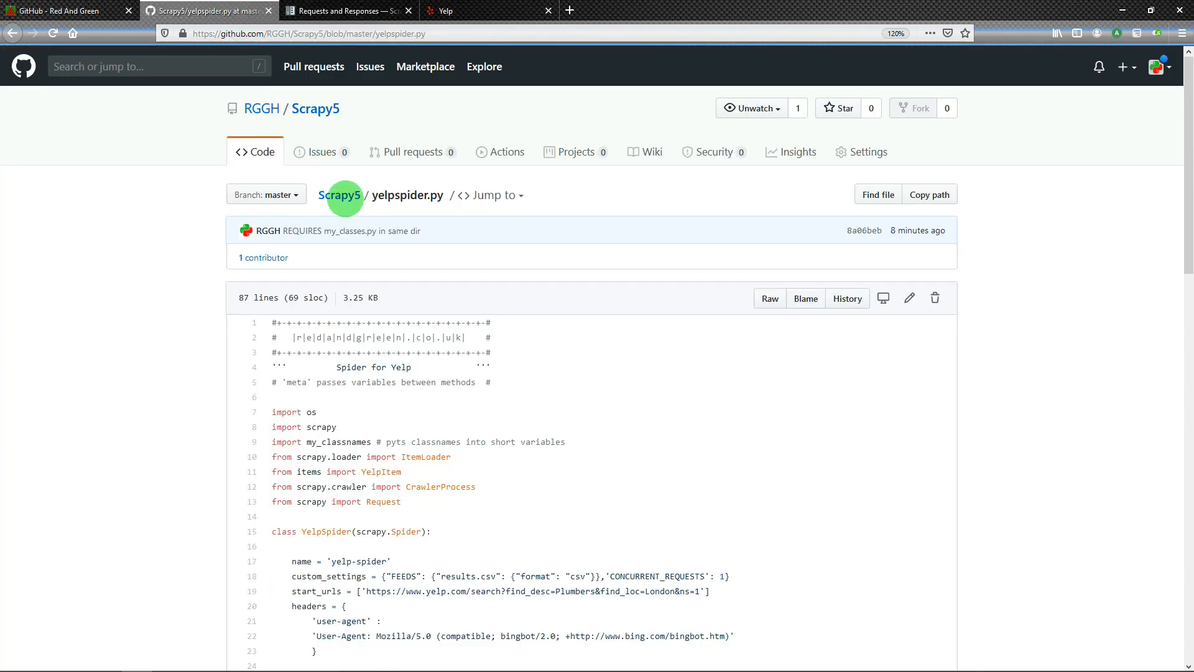
pyautogui.click(344, 195)
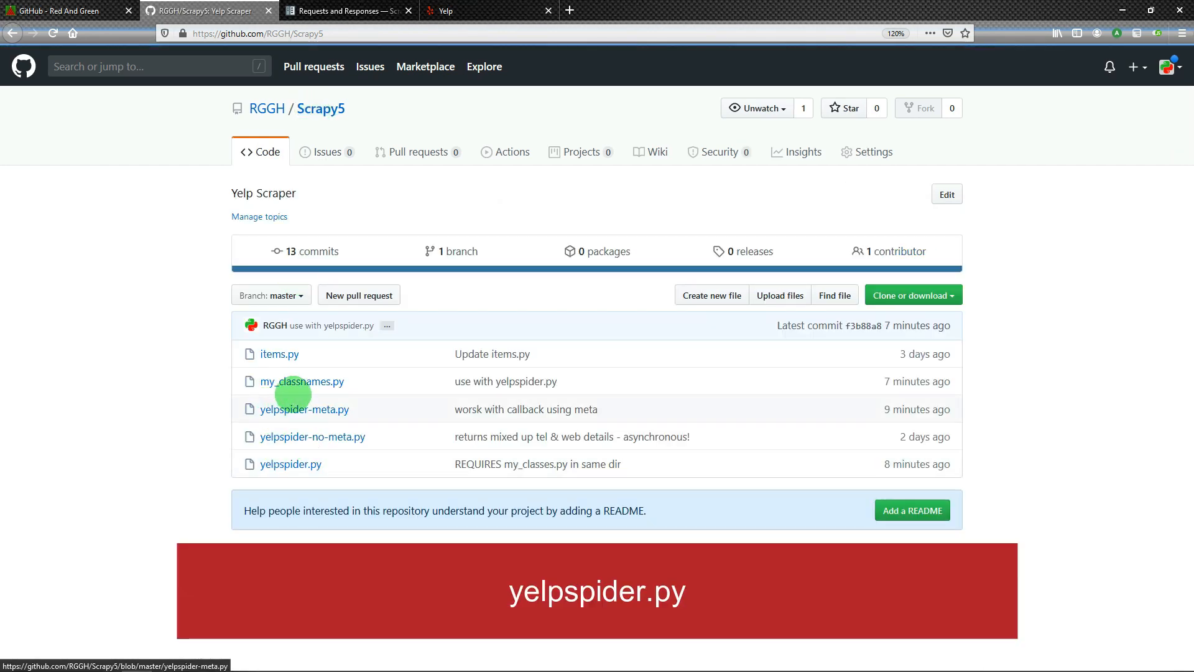
pyautogui.moveTo(284, 359)
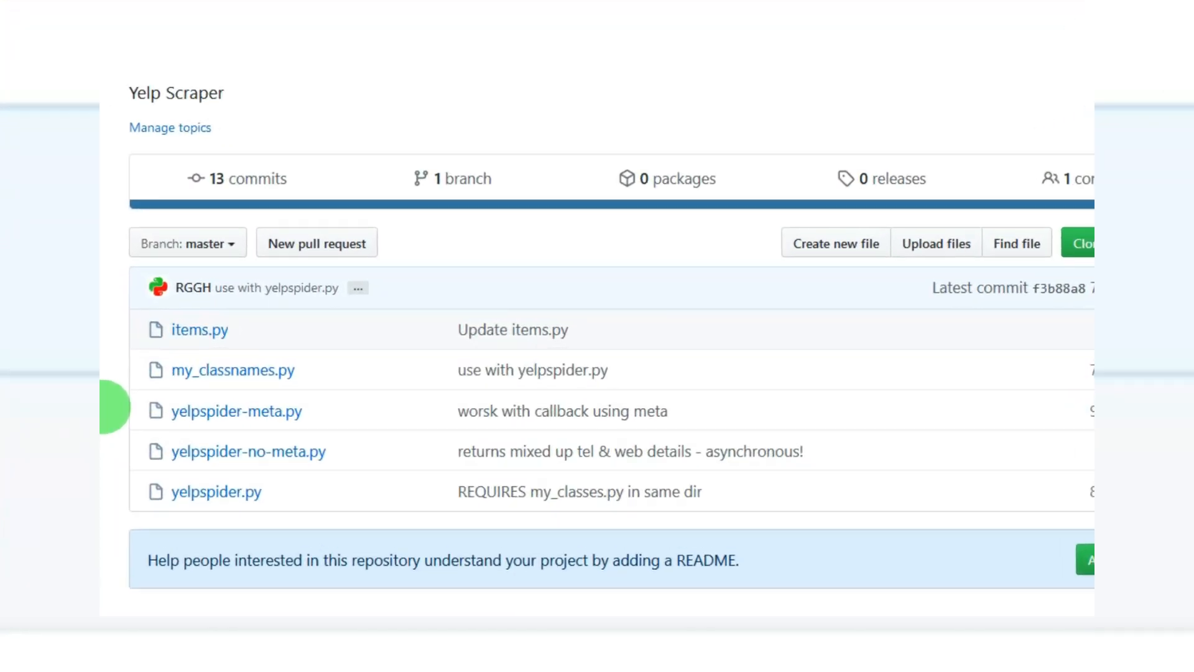
pyautogui.scroll(3)
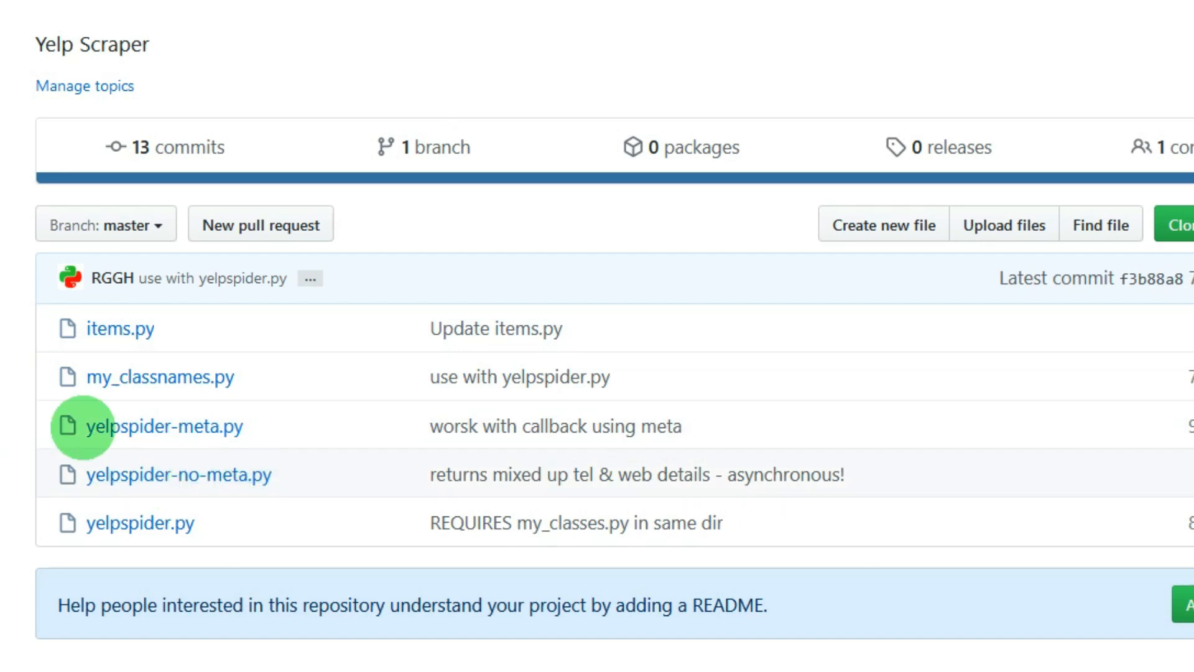
pyautogui.moveTo(213, 440)
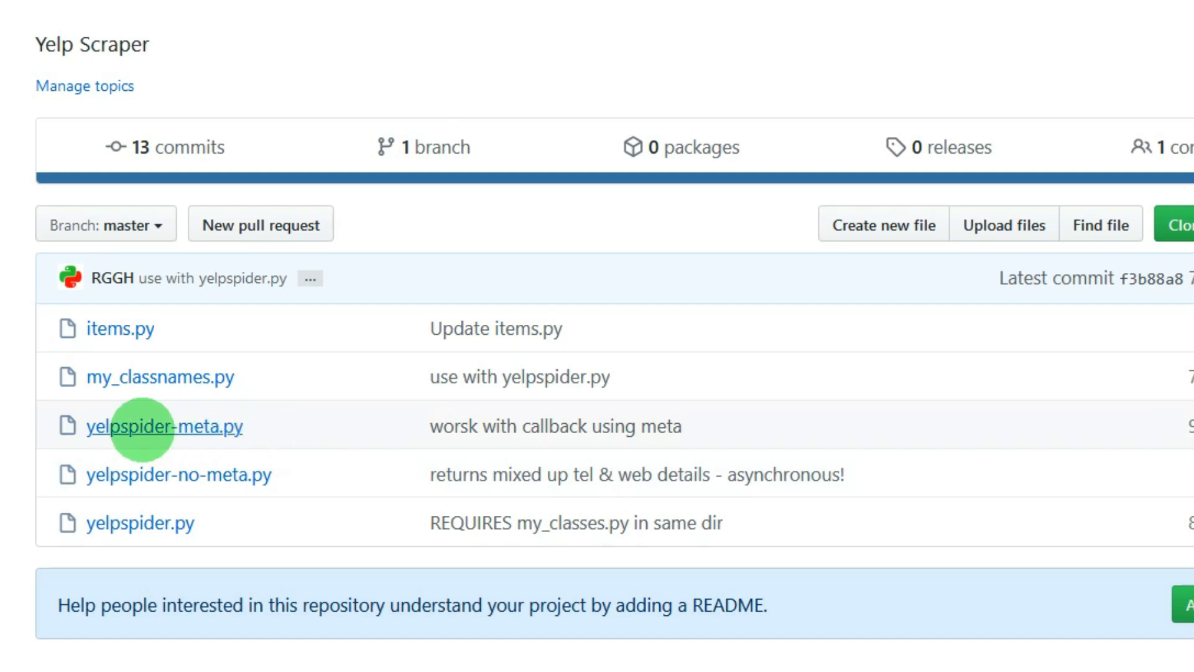
pyautogui.moveTo(141, 522)
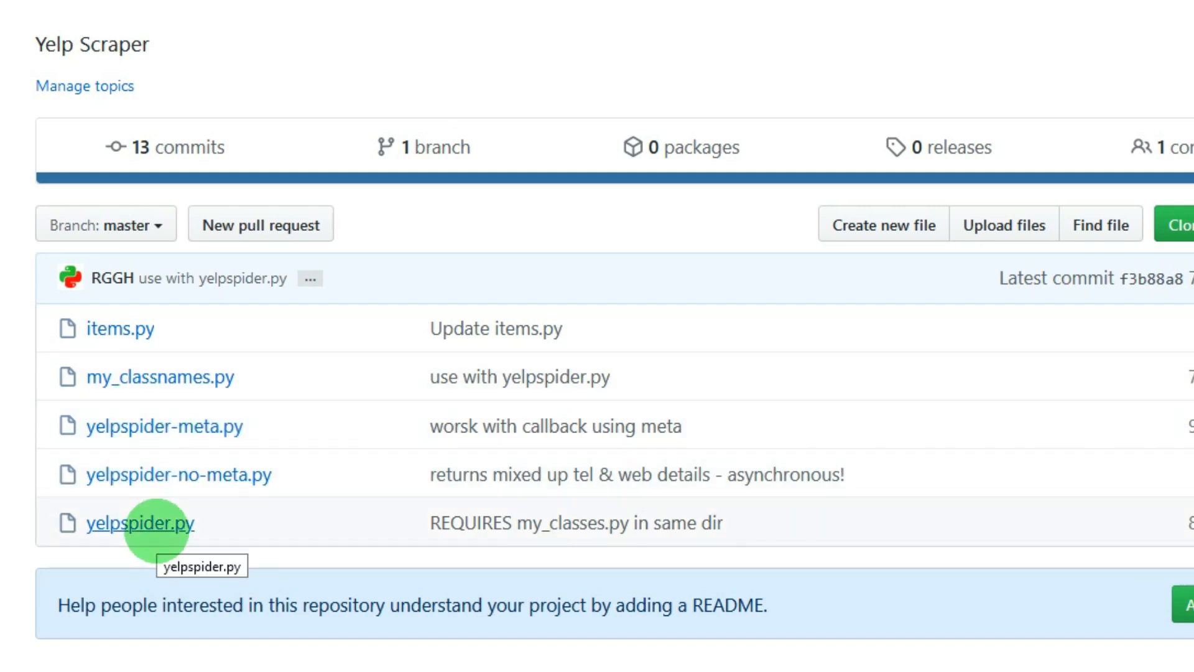
pyautogui.moveTo(108, 527)
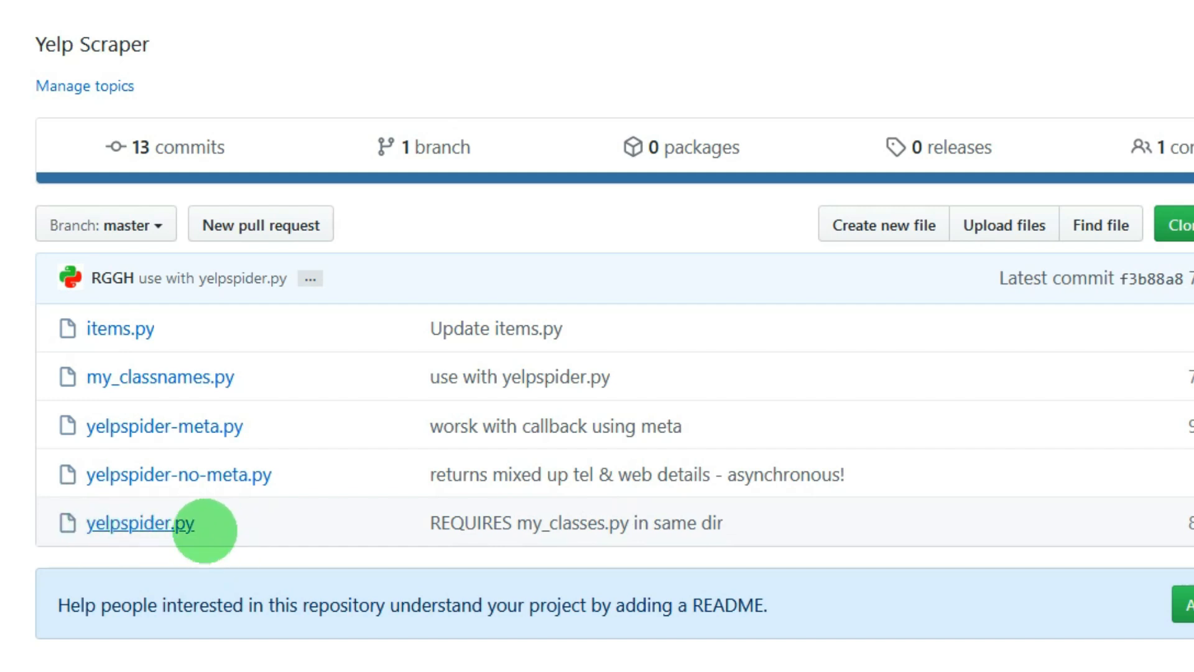
pyautogui.moveTo(87, 506)
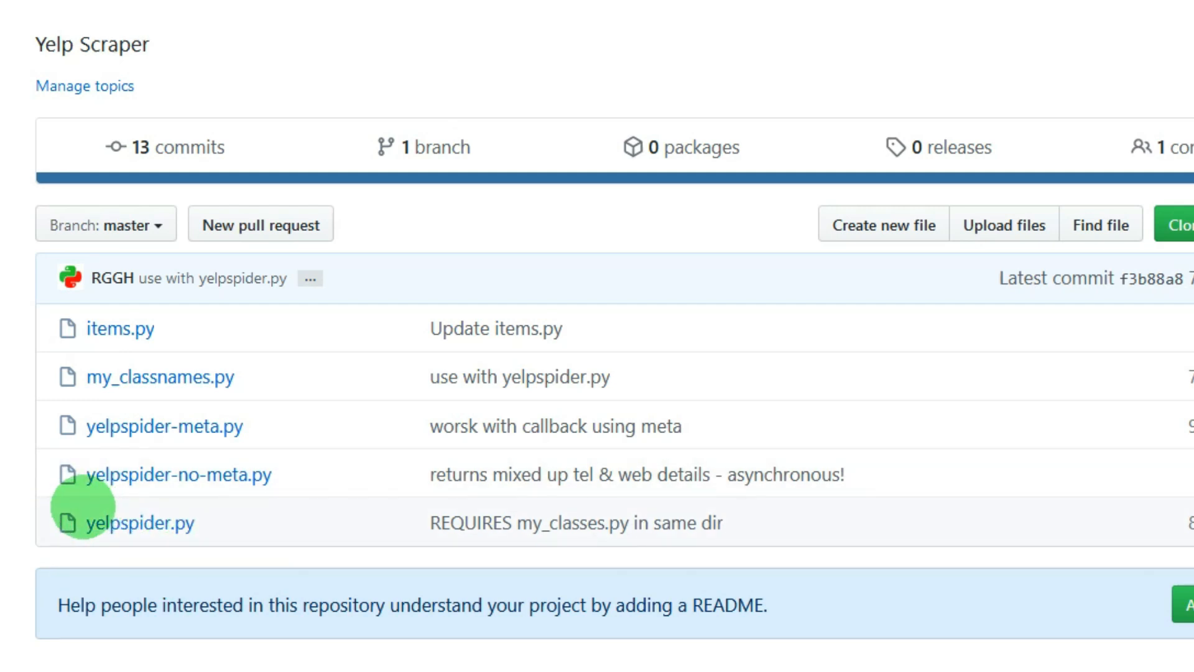
pyautogui.moveTo(138, 522)
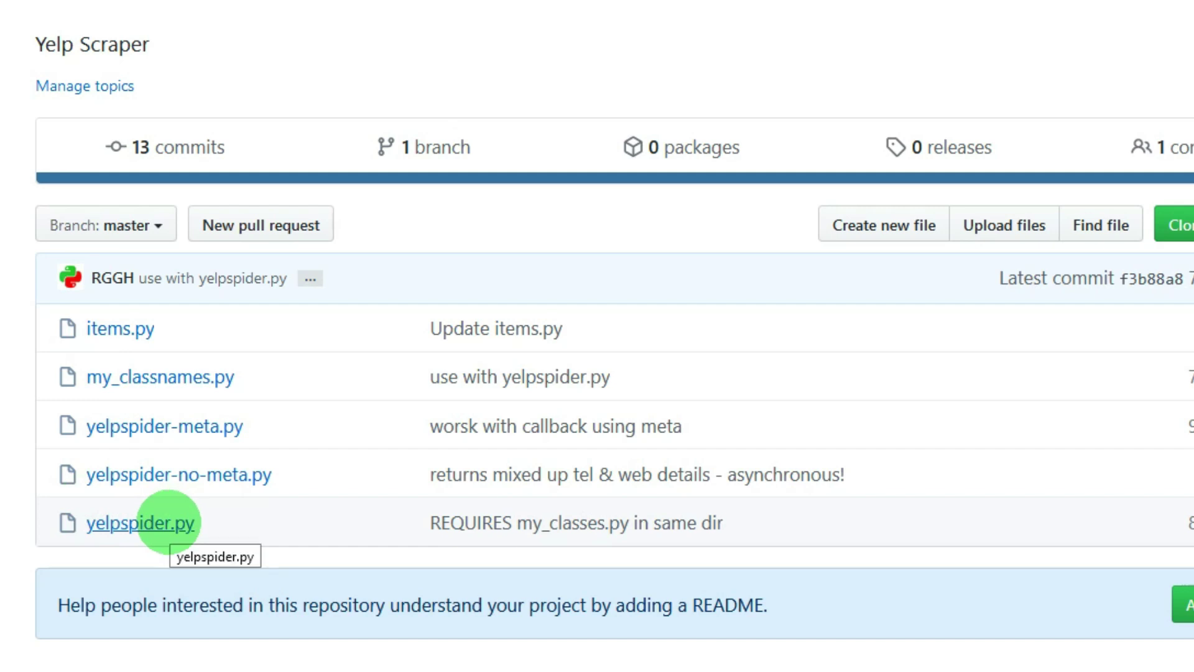
pyautogui.moveTo(362, 547)
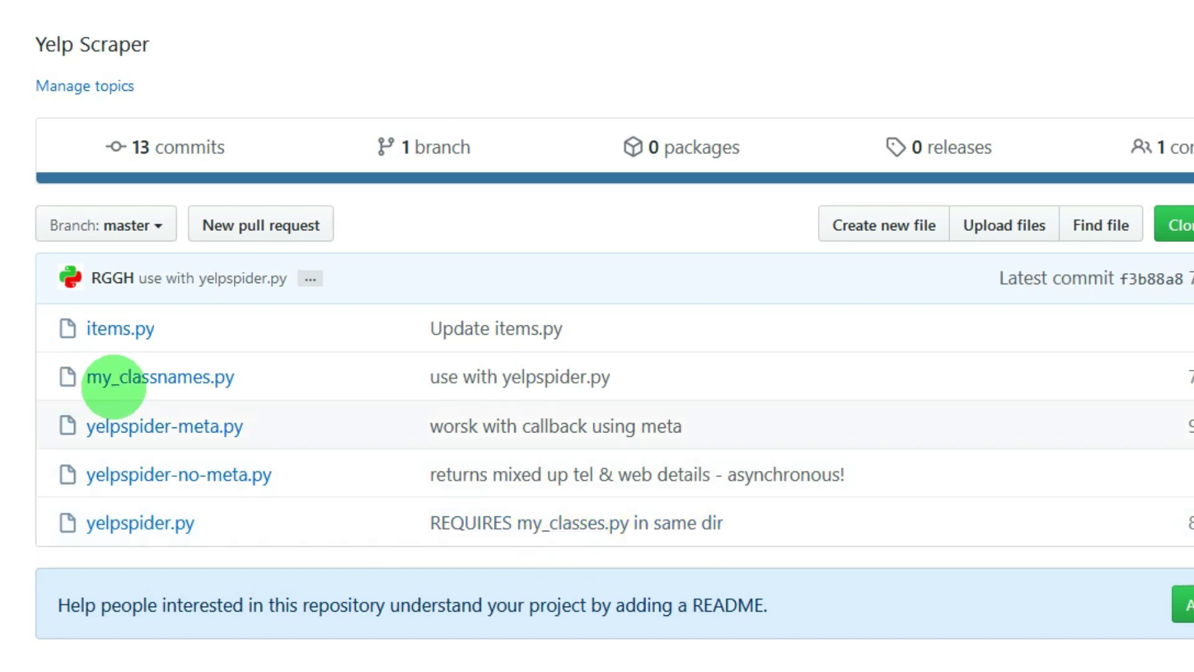
pyautogui.moveTo(161, 375)
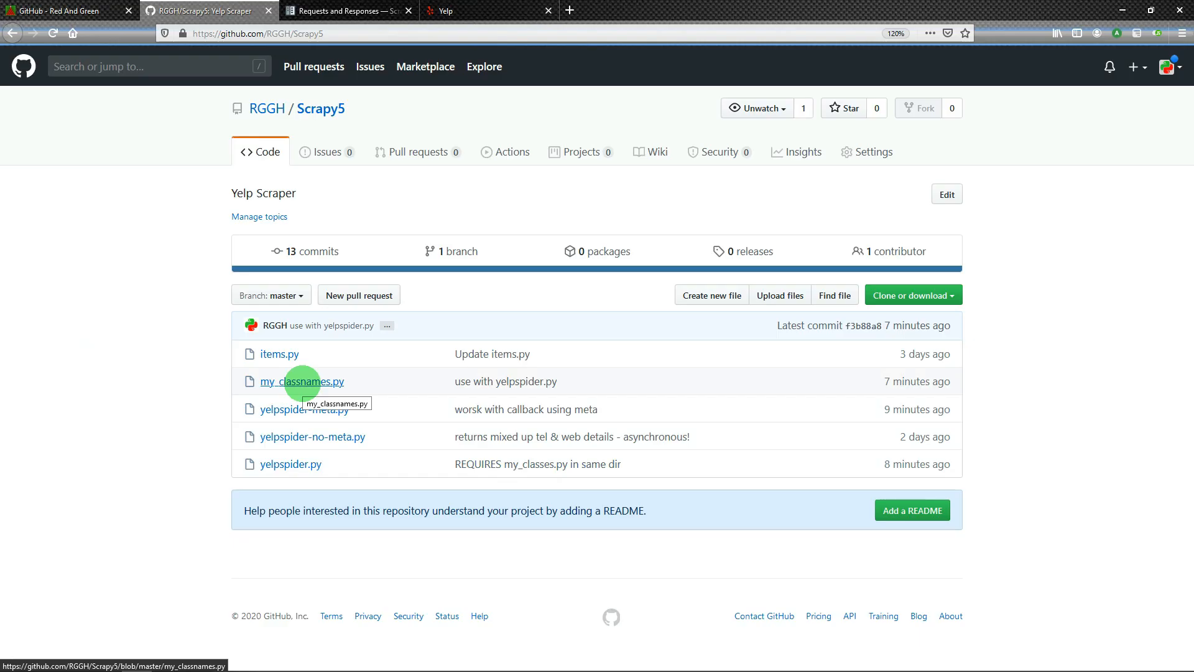
pyautogui.click(301, 380)
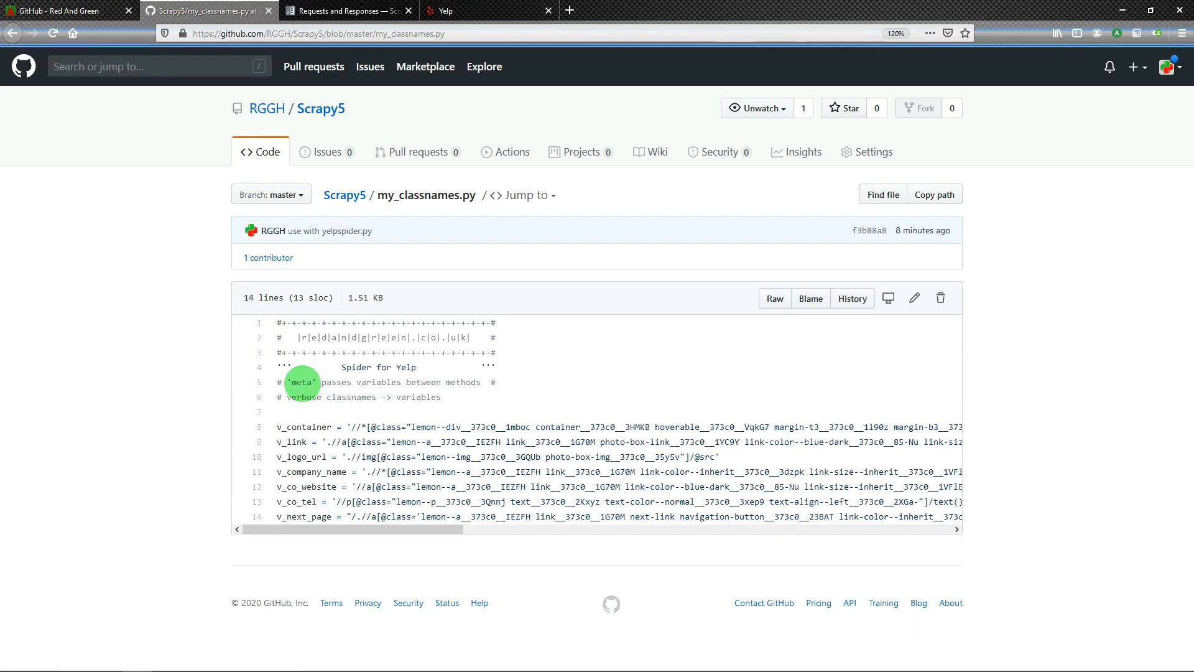
pyautogui.moveTo(362, 426)
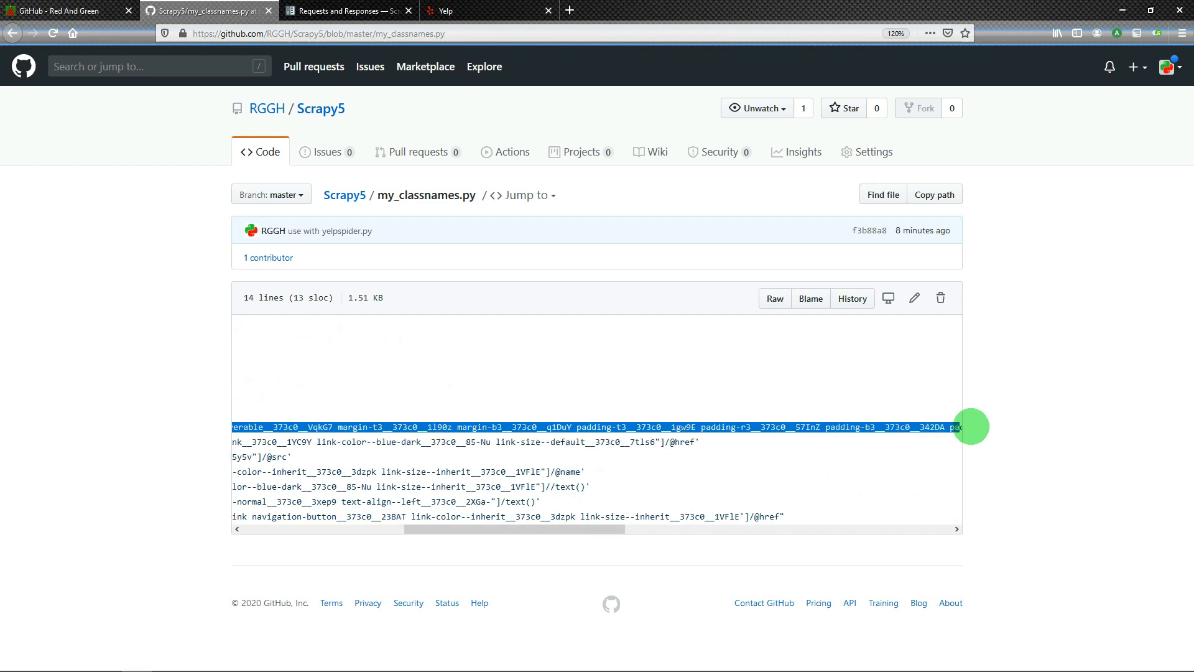
pyautogui.hscroll(3)
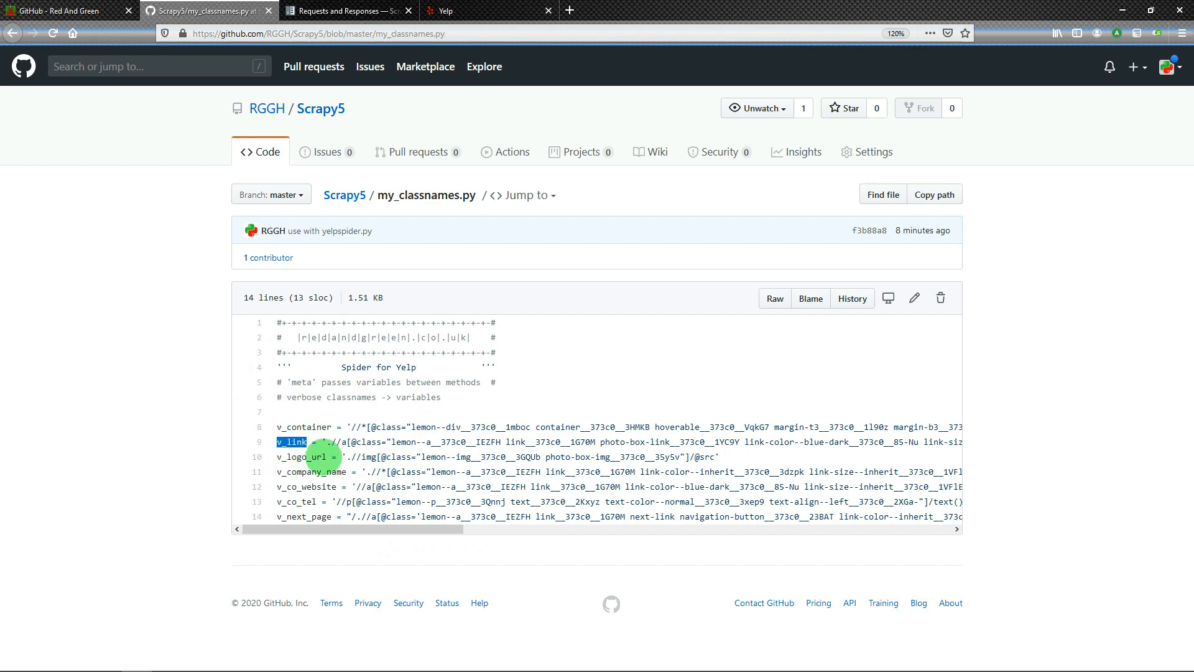
pyautogui.doubleClick(299, 456)
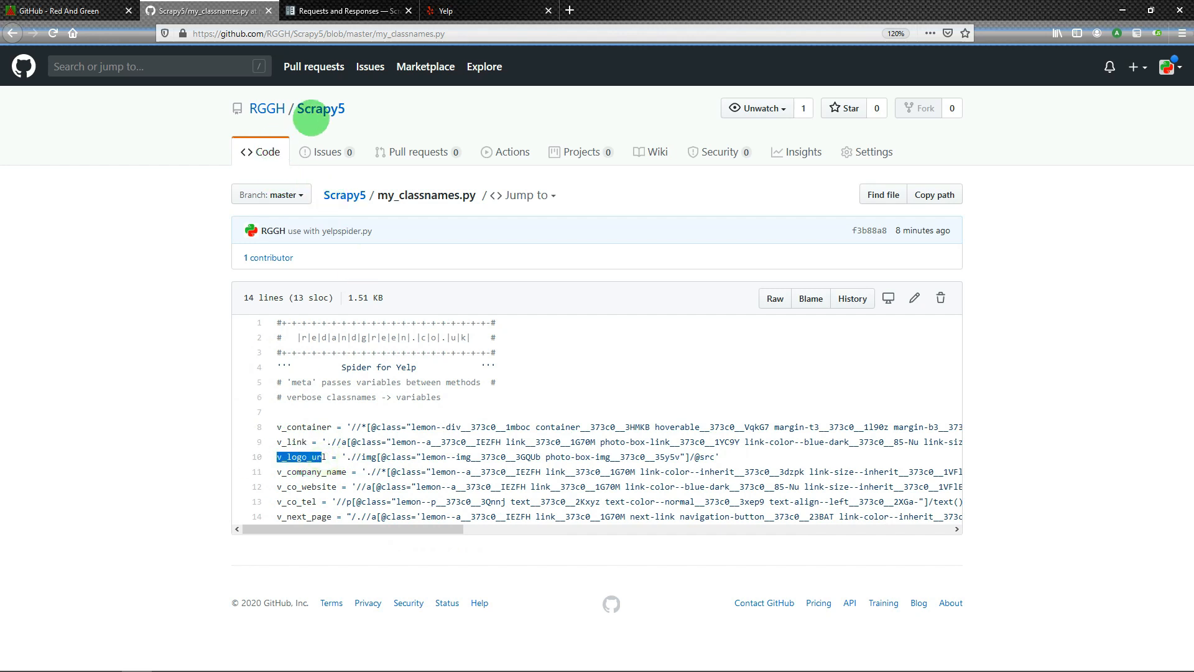
pyautogui.click(321, 108)
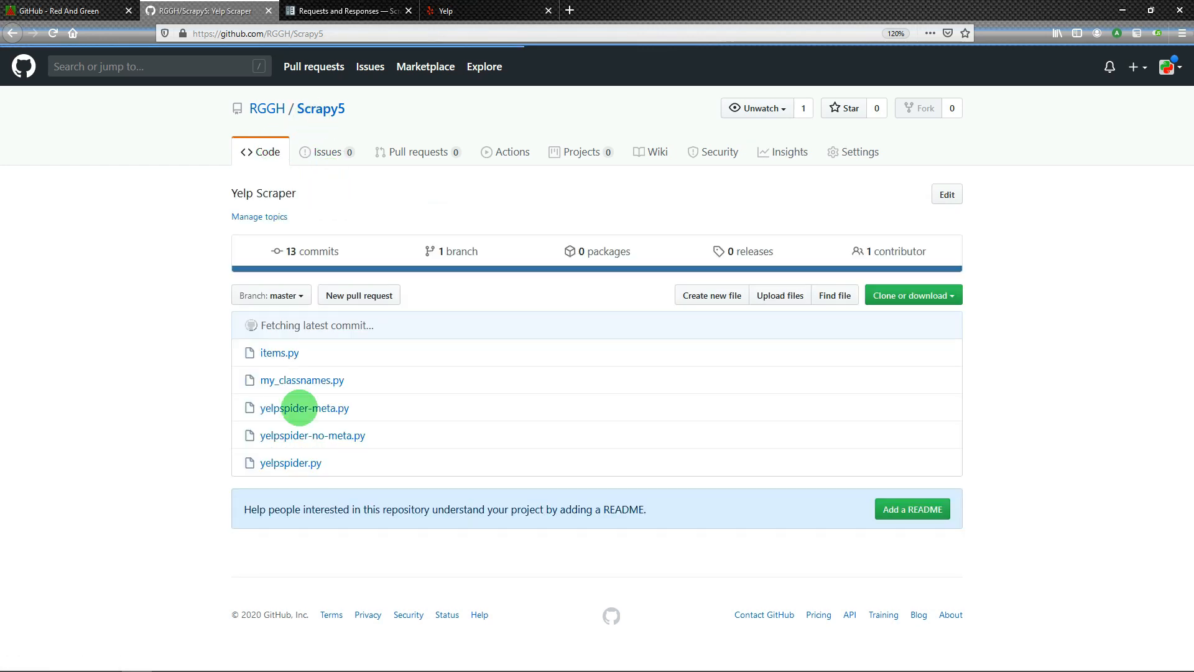
pyautogui.click(291, 462)
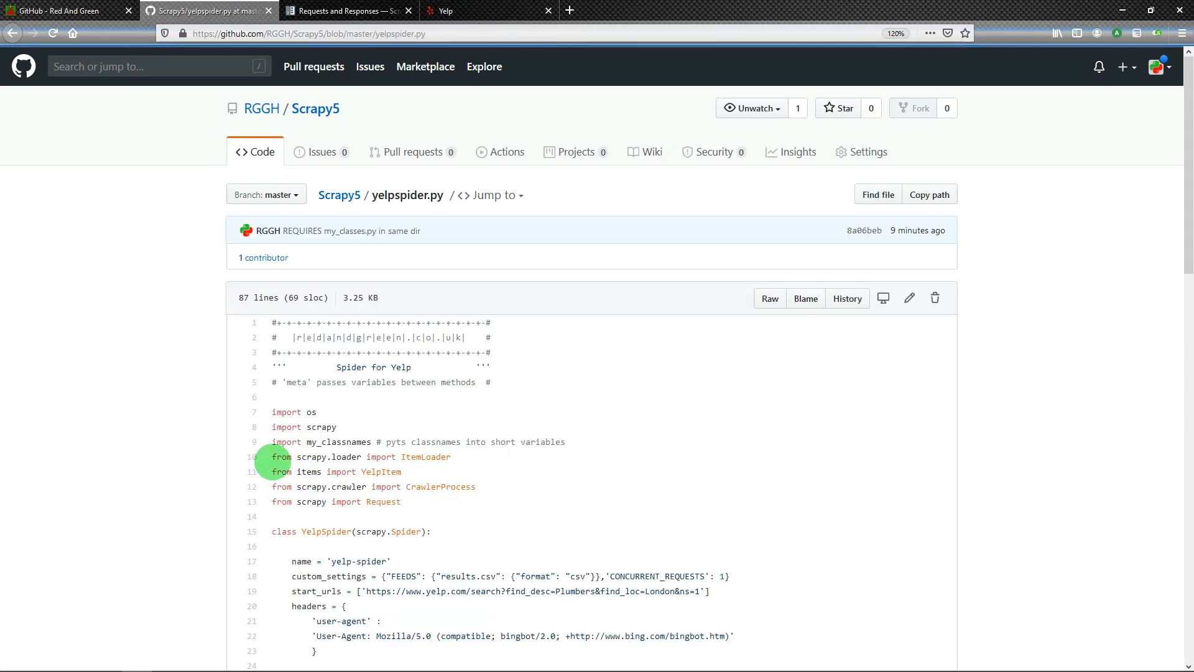
pyautogui.moveTo(319, 418)
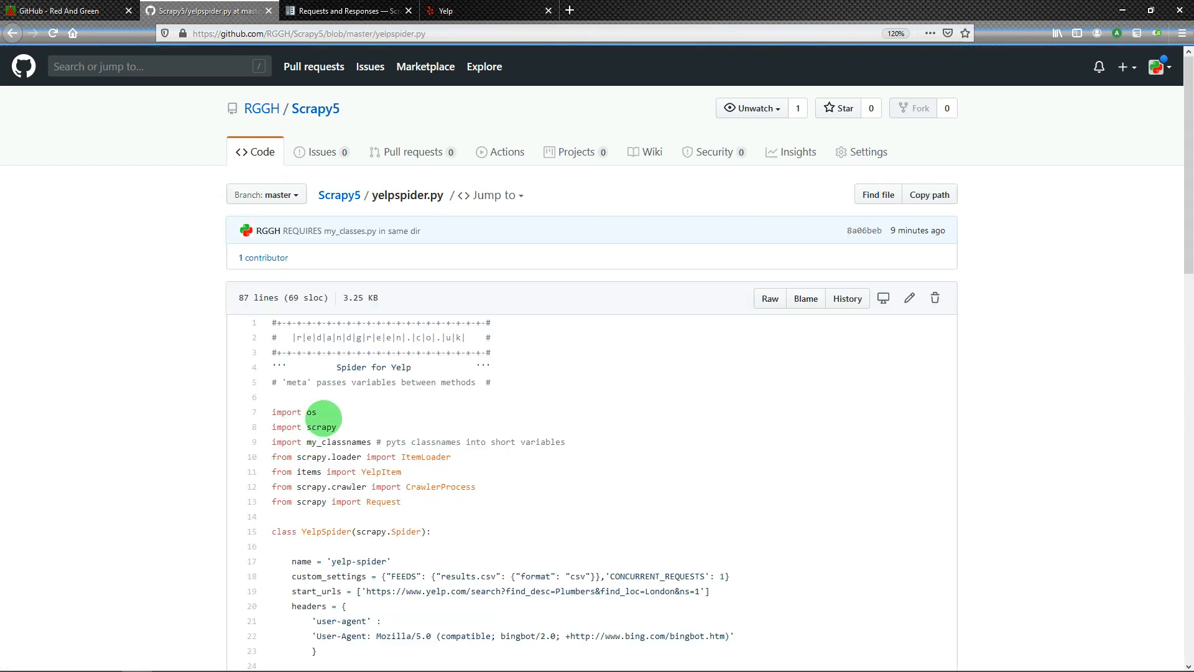
pyautogui.moveTo(354, 463)
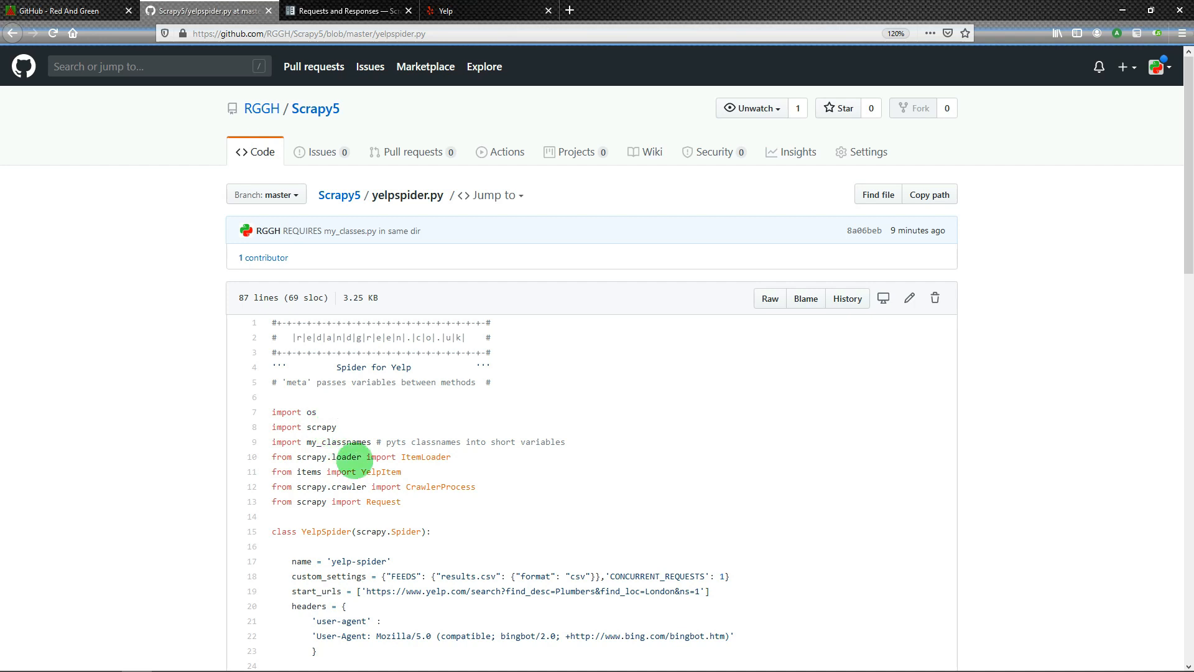
pyautogui.scroll(-3)
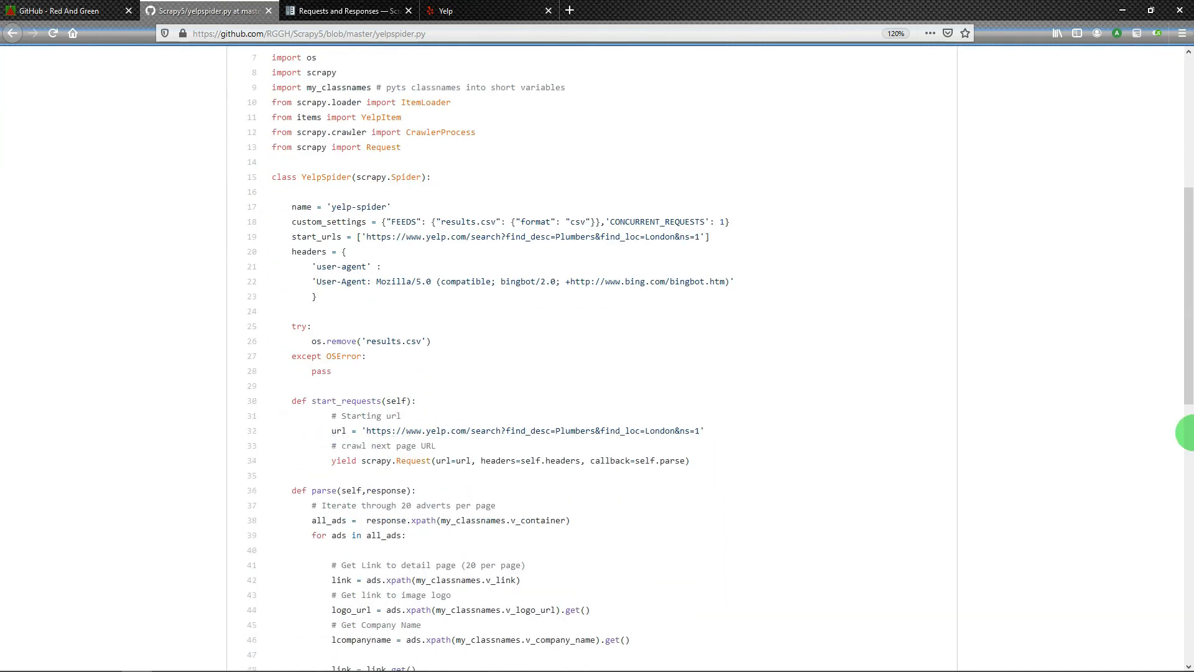
pyautogui.scroll(-3)
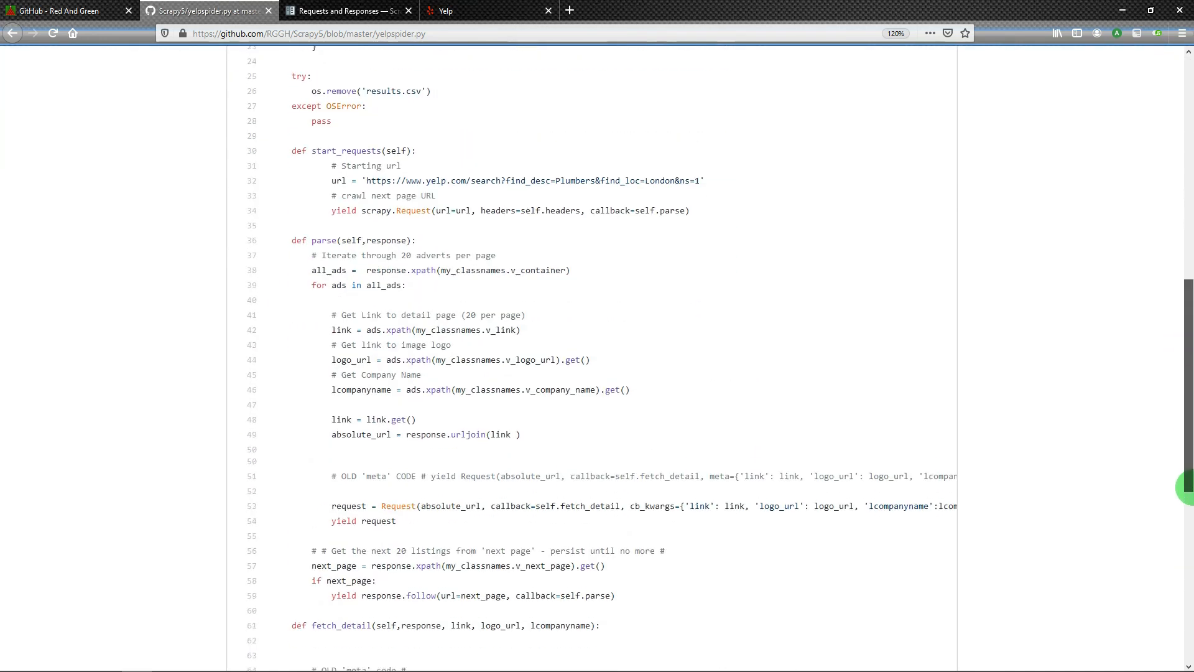
pyautogui.scroll(-3)
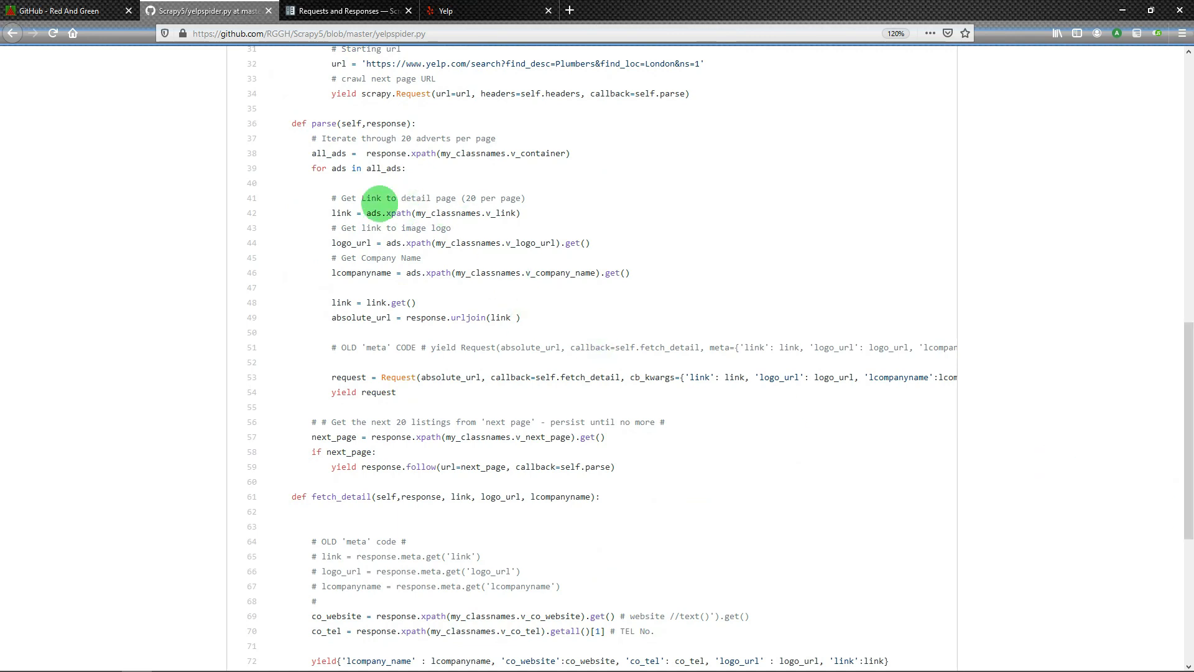
pyautogui.moveTo(805, 158)
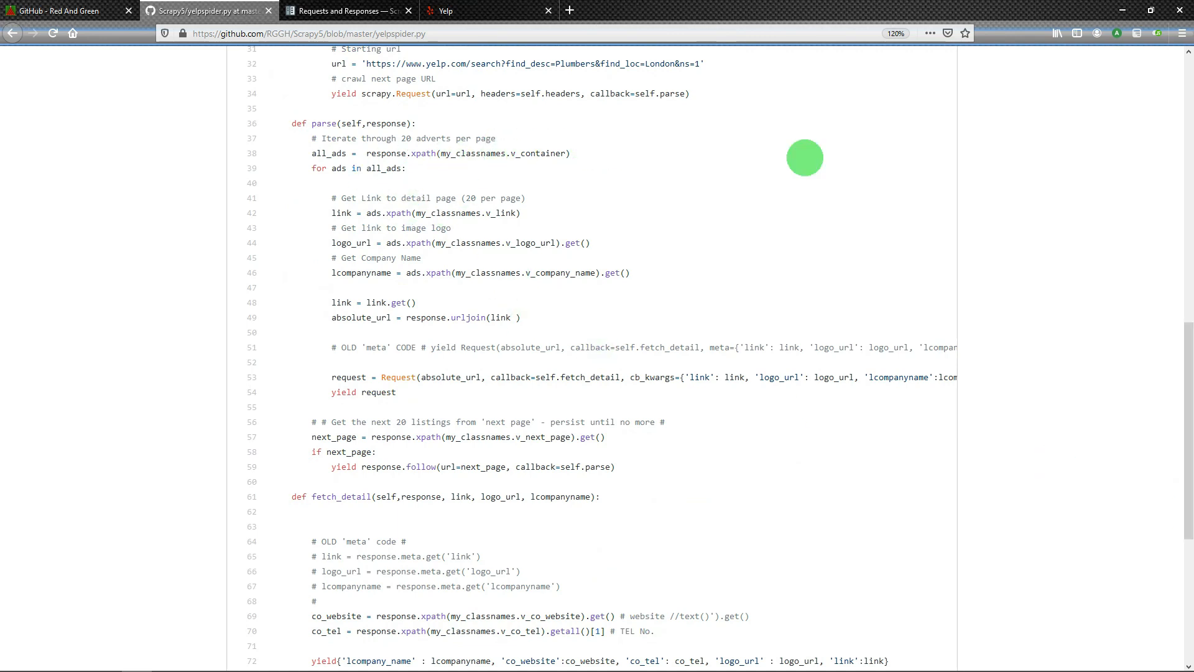
pyautogui.moveTo(1148, 155)
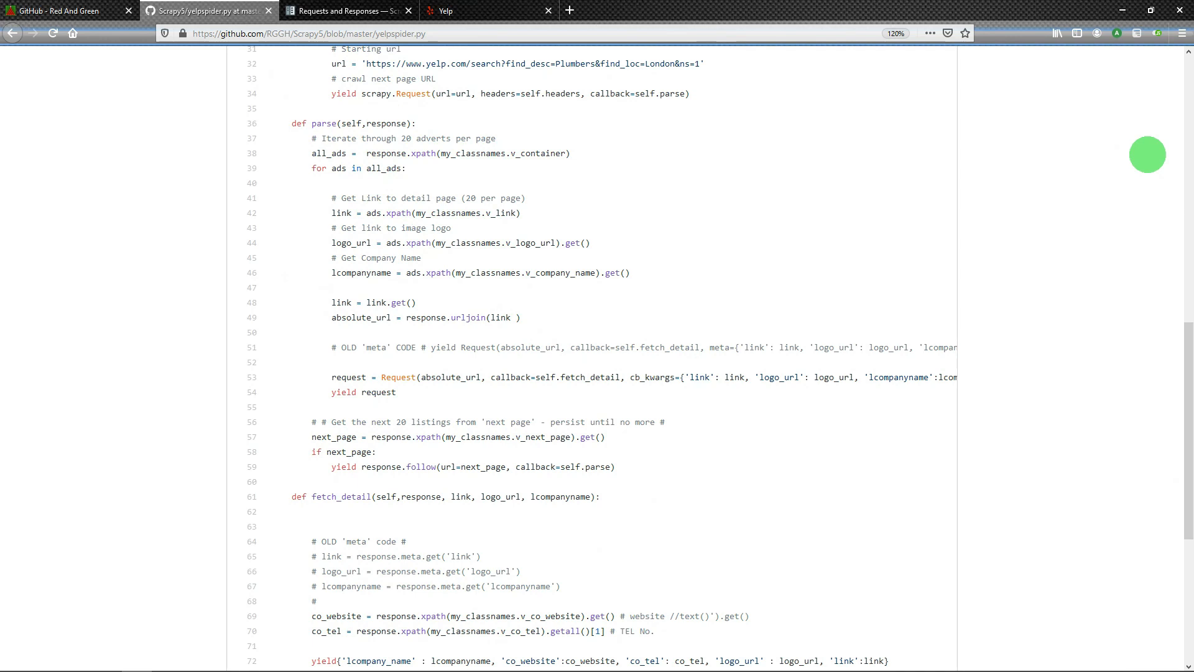
pyautogui.moveTo(669, 195)
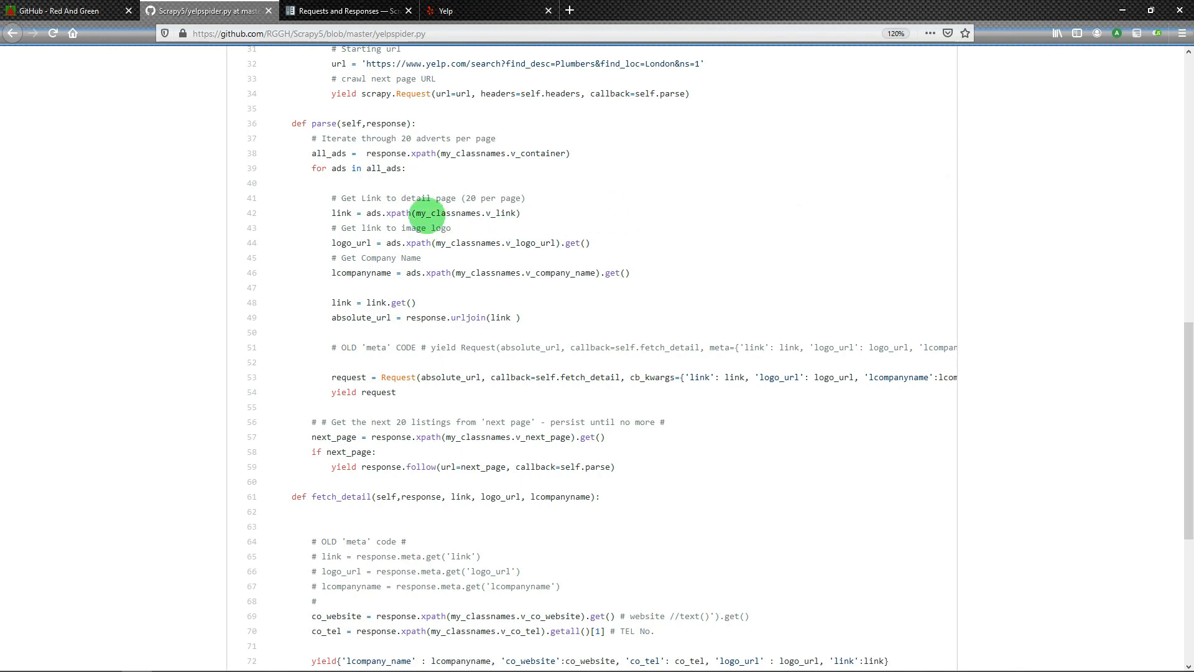
pyautogui.doubleClick(441, 212)
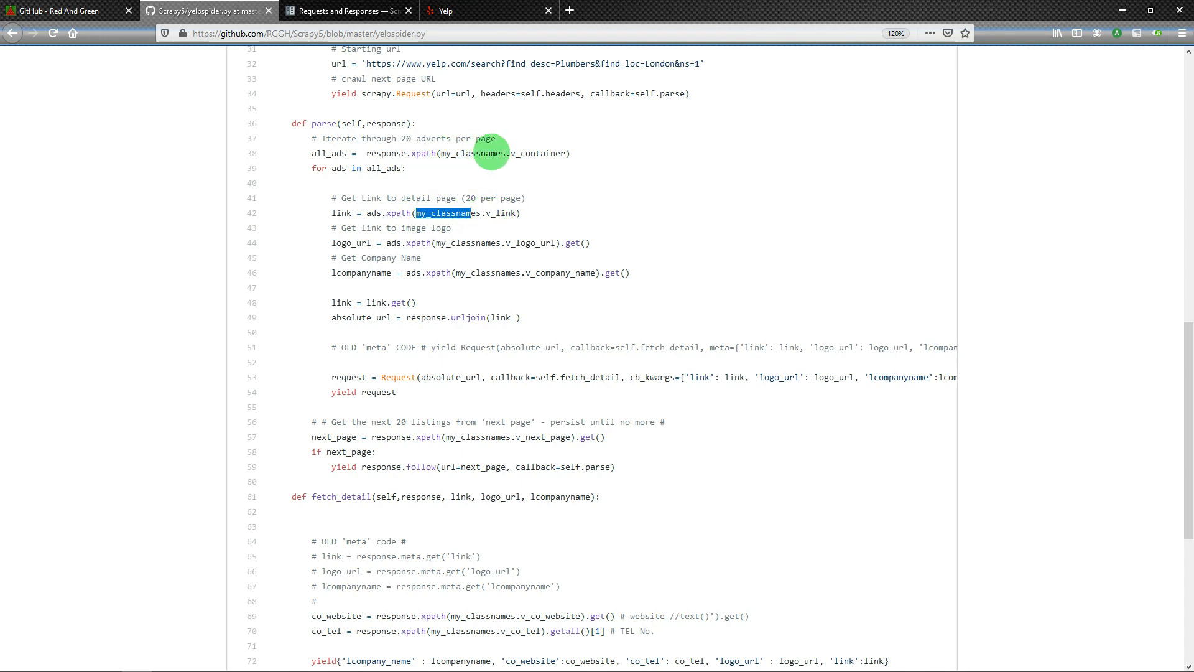
pyautogui.moveTo(502, 272)
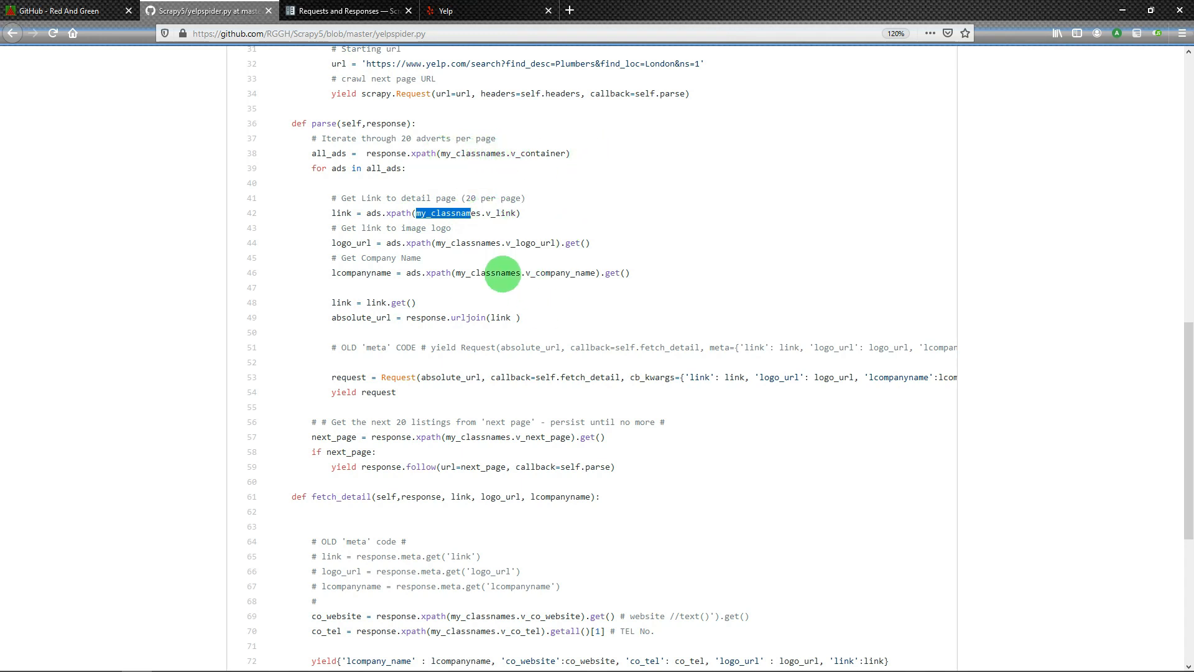
pyautogui.scroll(3)
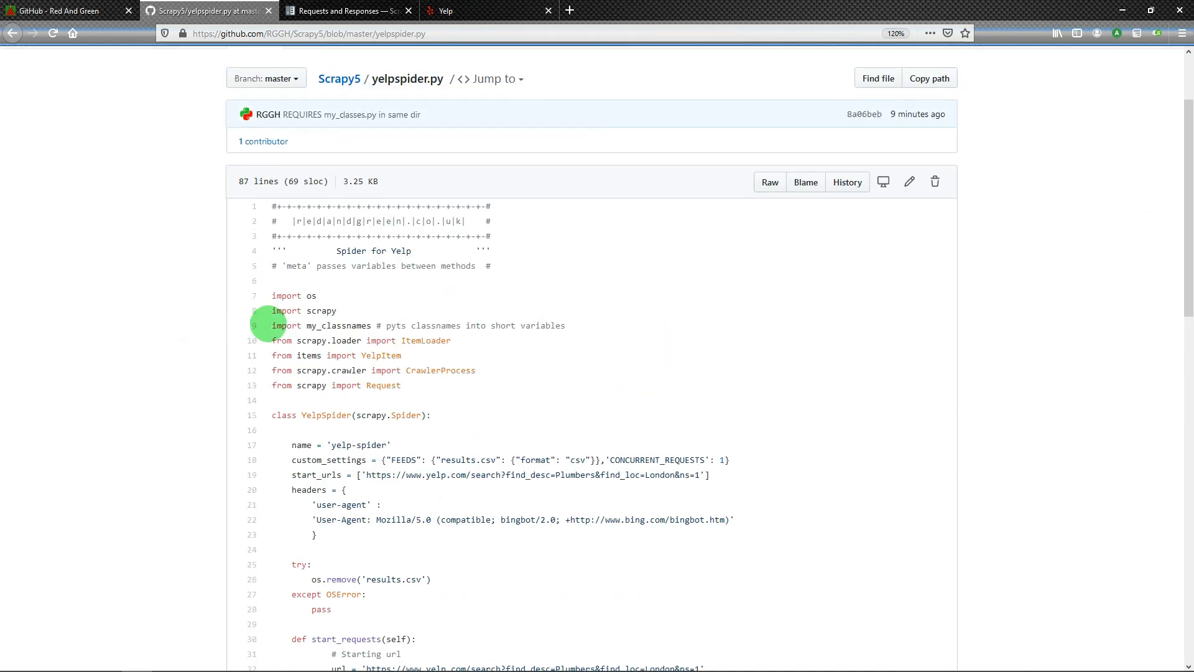
pyautogui.doubleClick(320, 324)
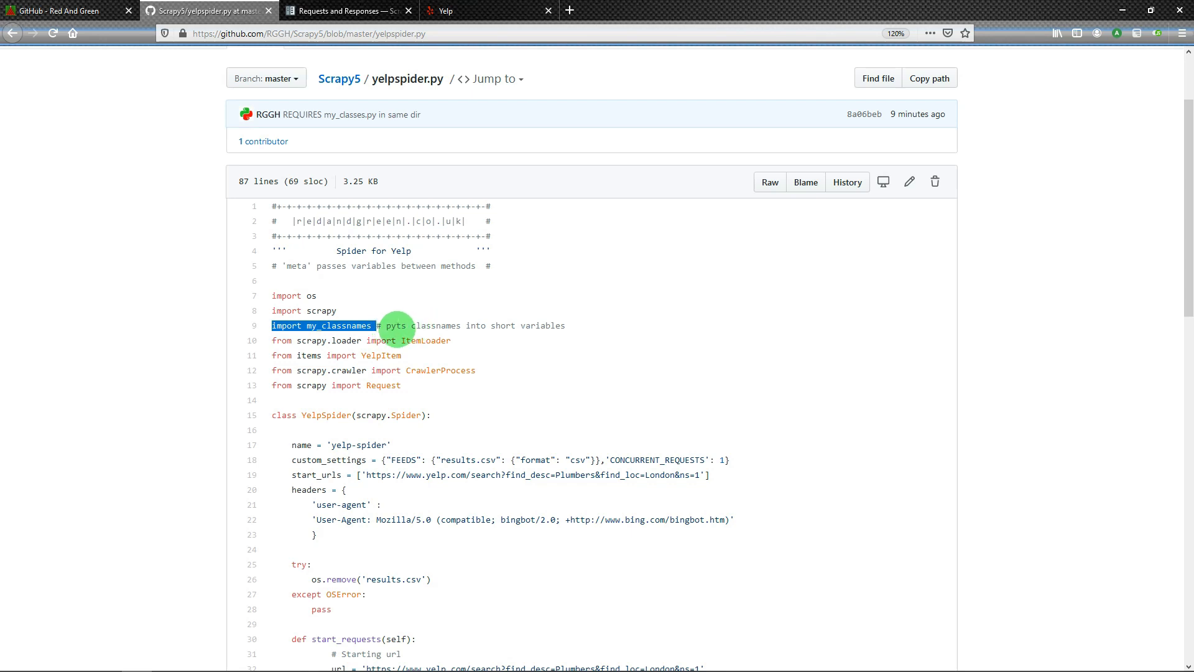
pyautogui.moveTo(384, 323)
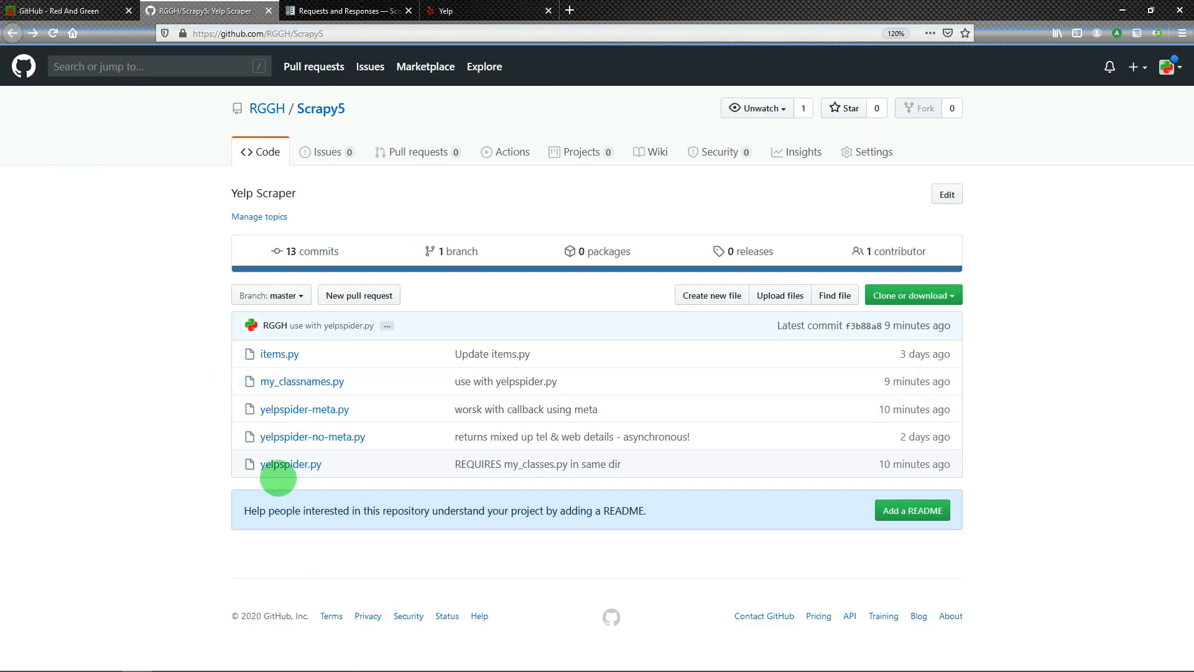
pyautogui.moveTo(290, 464)
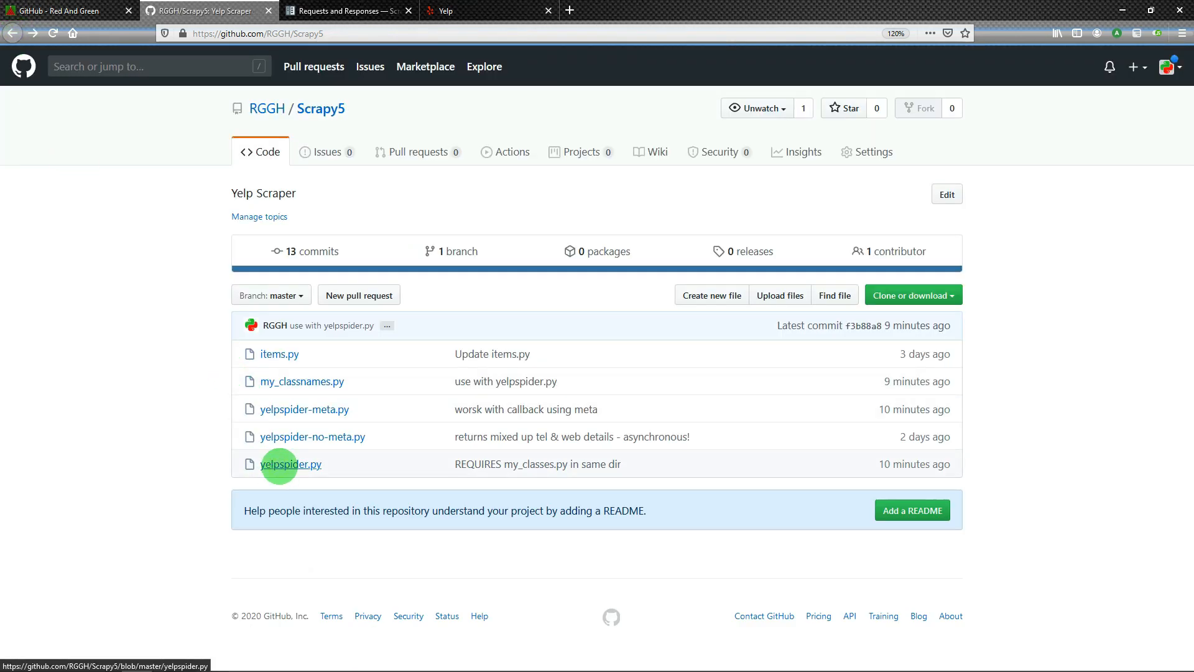
# - Open yelpspider.py and scroll to its parse method showing the cb_kwargs request
pyautogui.click(289, 464)
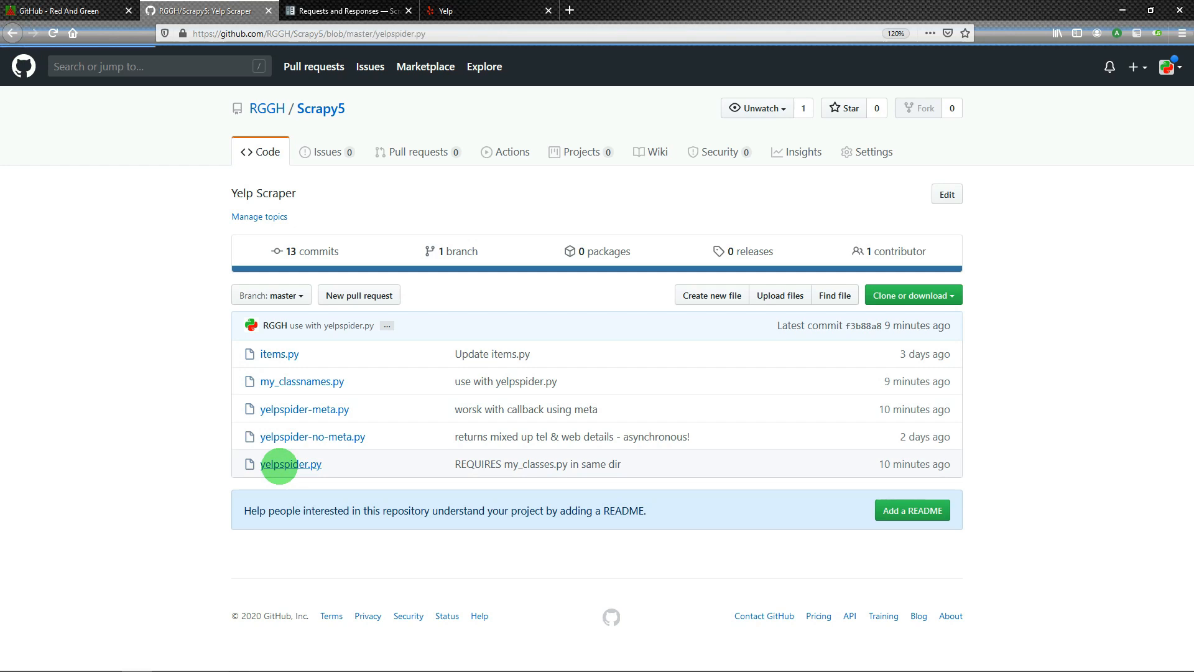
pyautogui.click(289, 464)
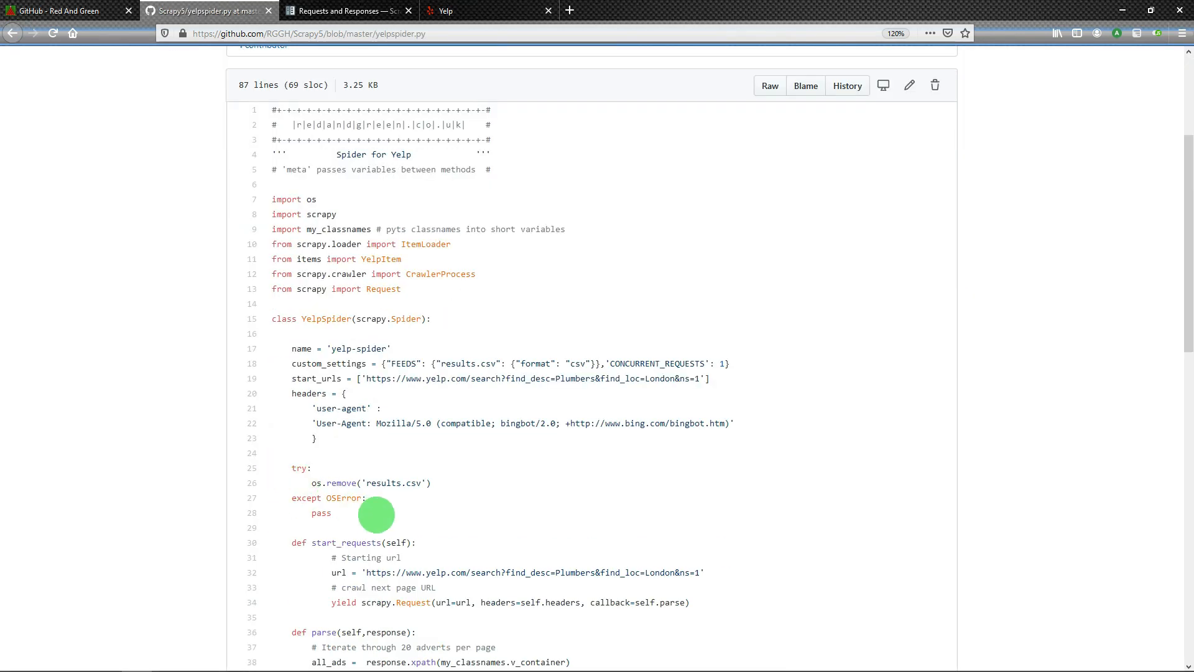
pyautogui.scroll(-3)
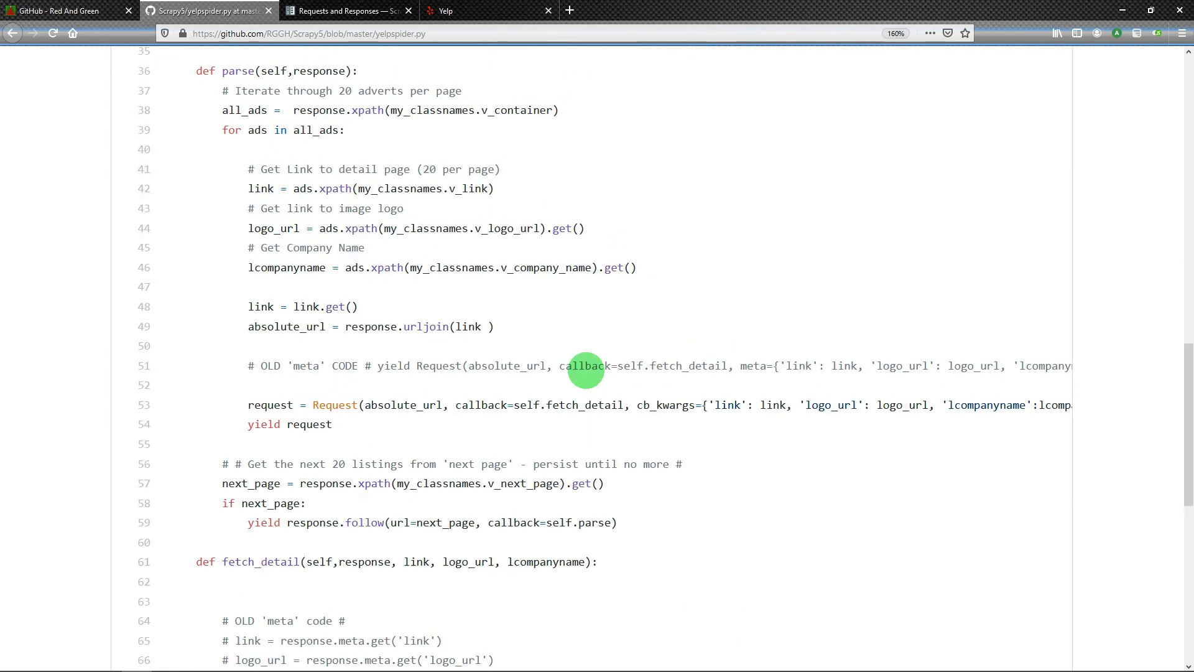
pyautogui.moveTo(646, 412)
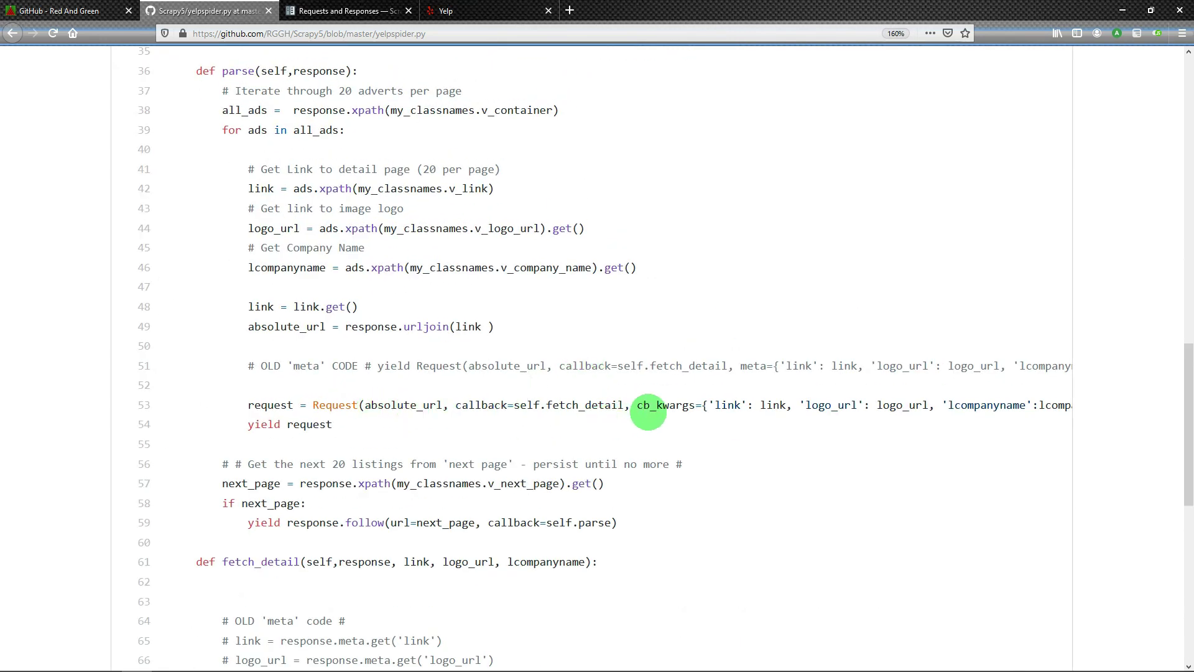
pyautogui.doubleClick(651, 404)
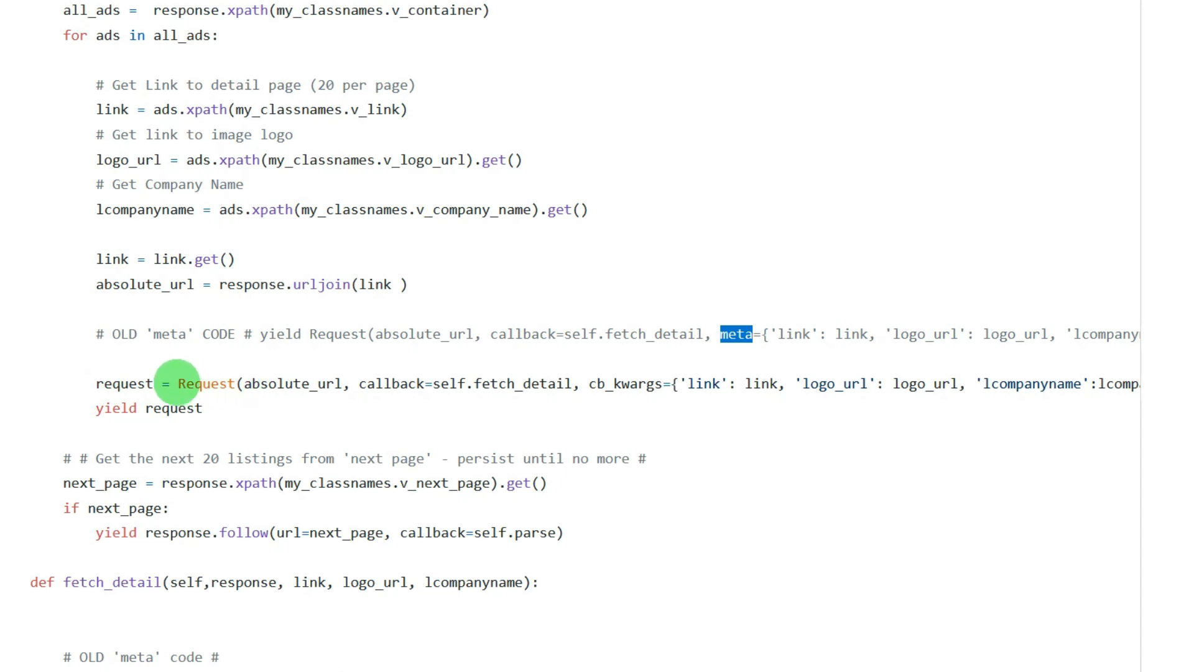
pyautogui.moveTo(266, 383)
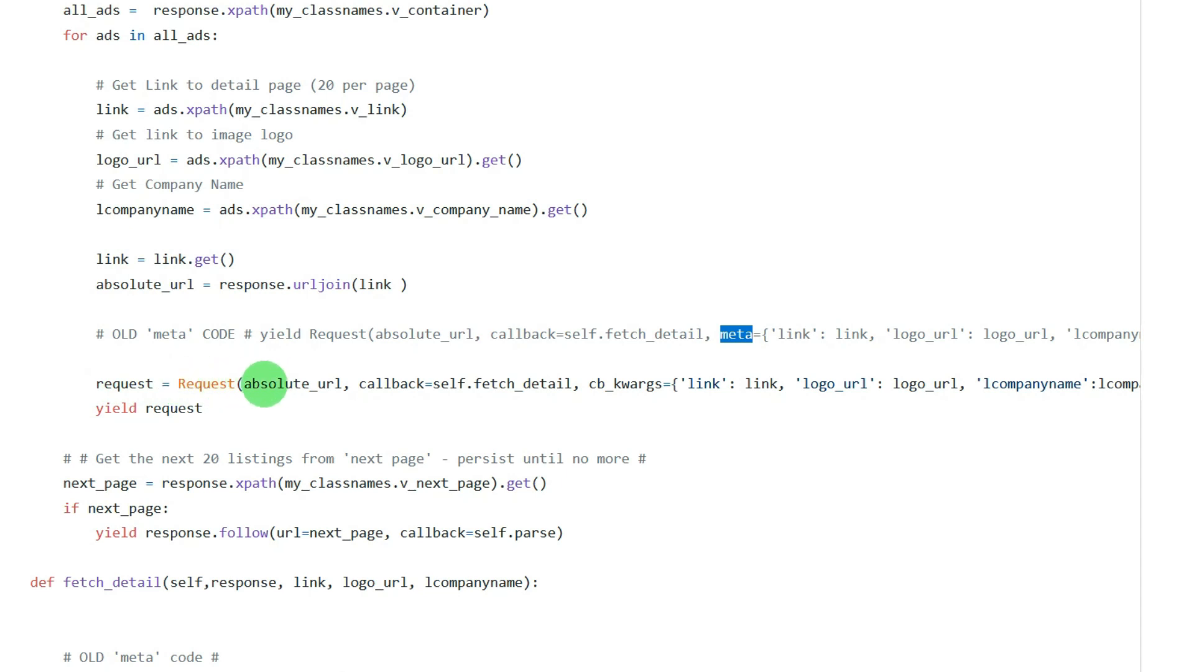
pyautogui.moveTo(247, 258)
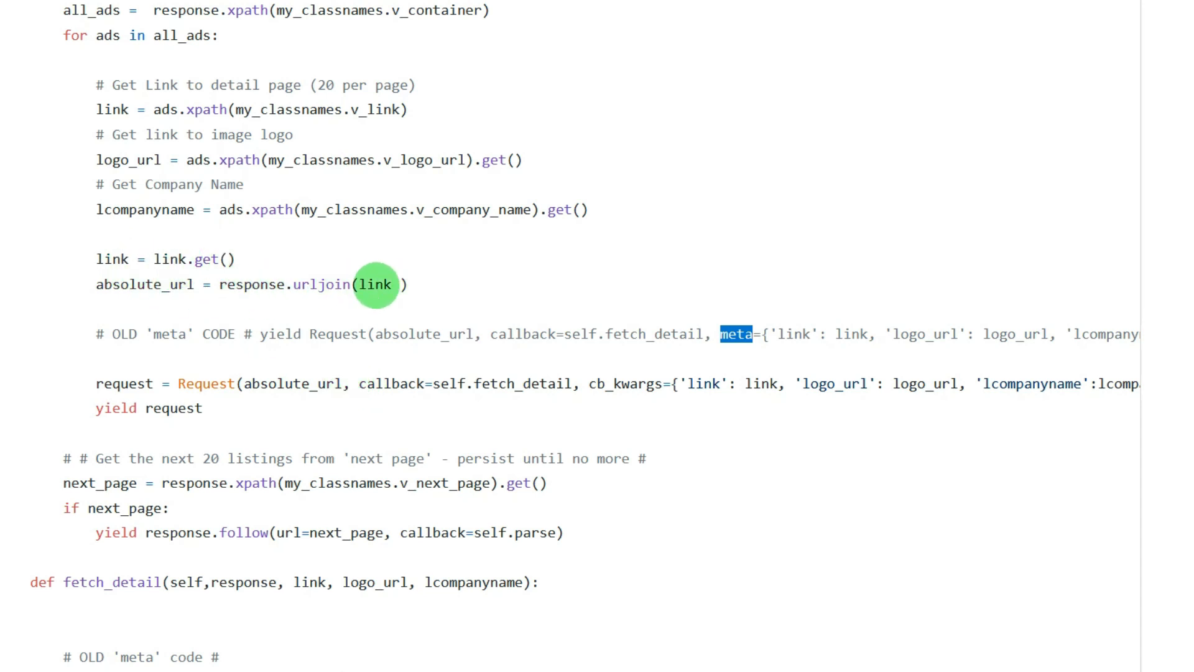
pyautogui.moveTo(74, 242)
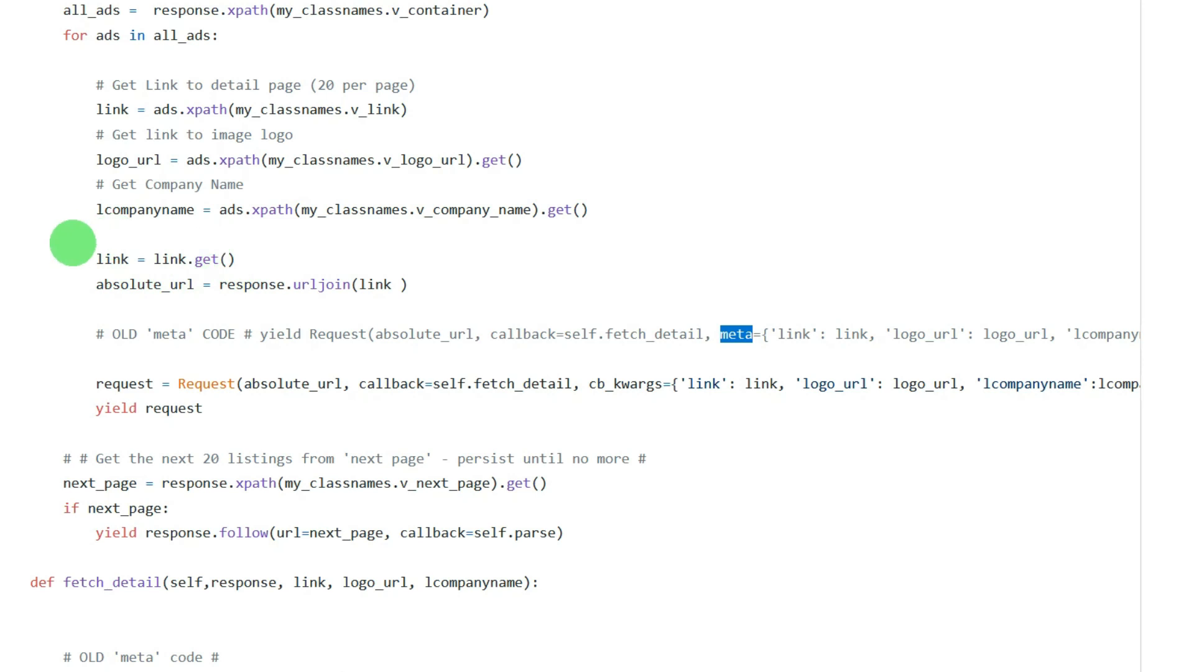
pyautogui.moveTo(363, 423)
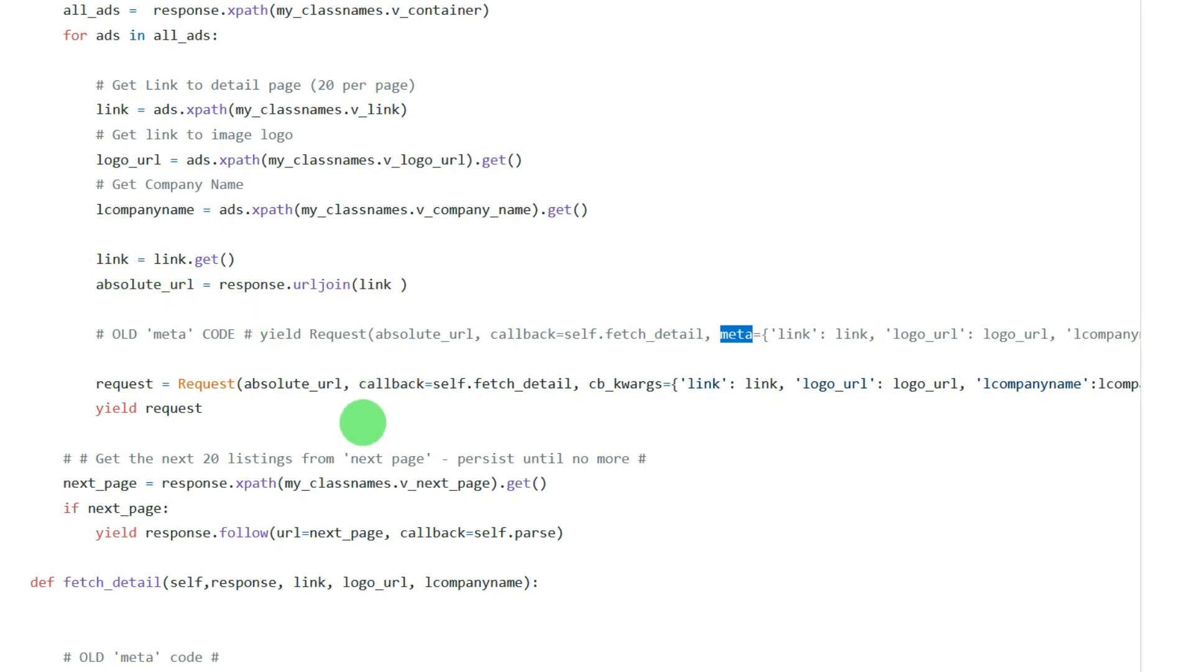
pyautogui.moveTo(473, 390)
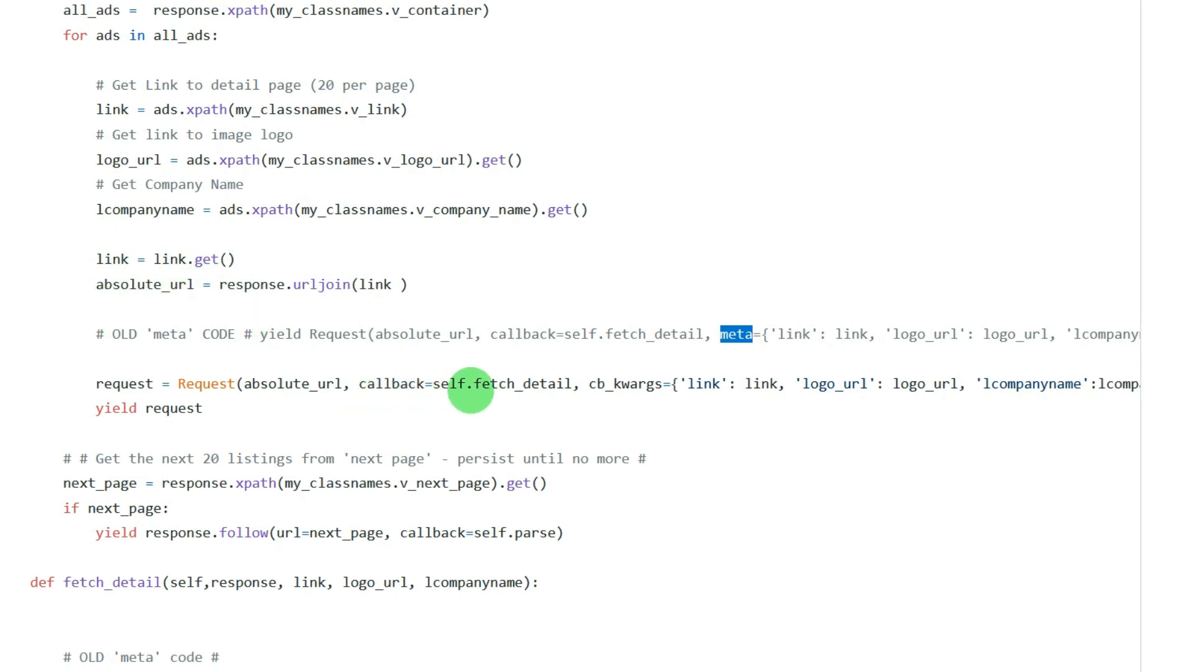
pyautogui.moveTo(350, 297)
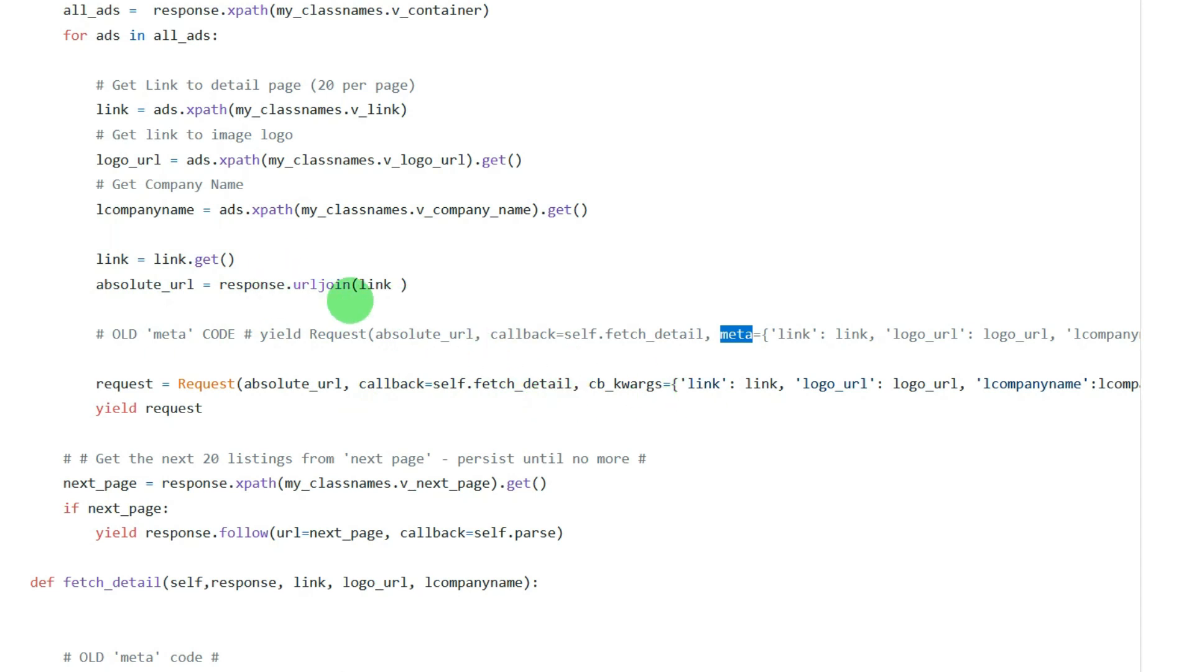
pyautogui.moveTo(668, 394)
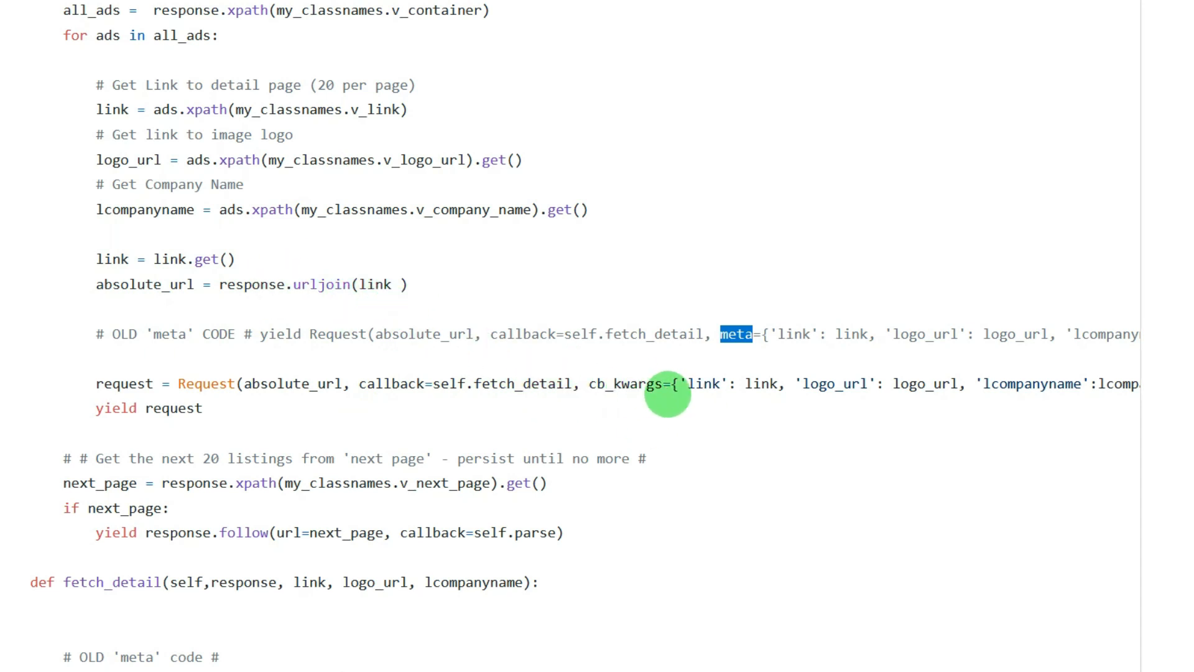
pyautogui.moveTo(631, 386)
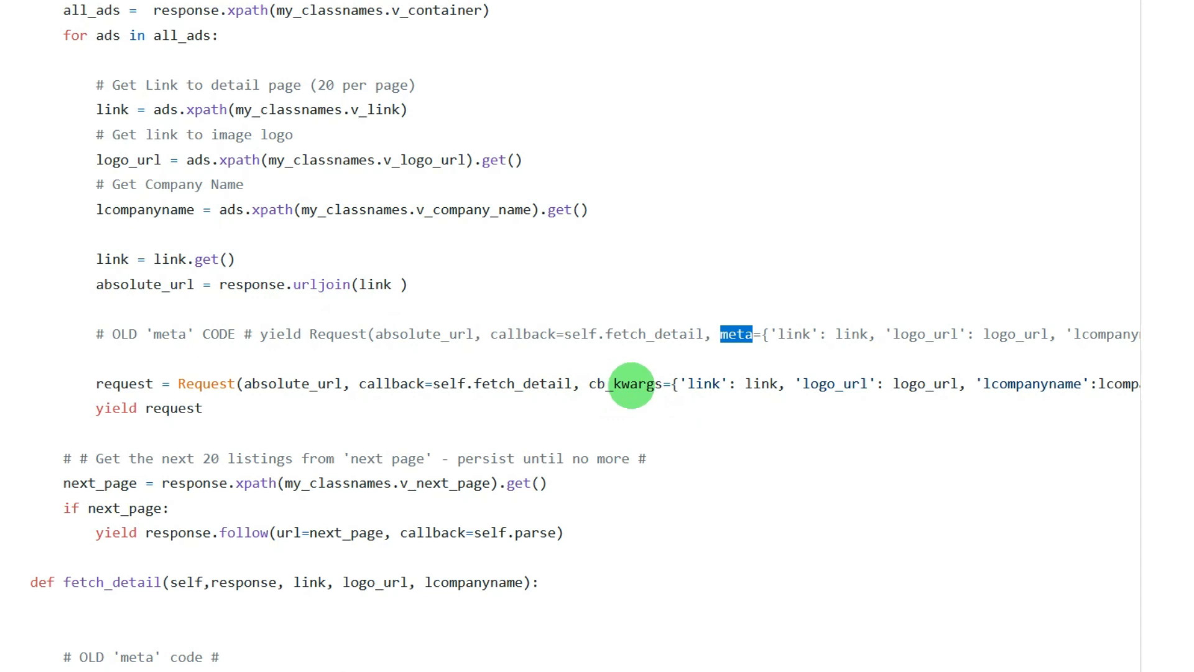
pyautogui.moveTo(672, 383)
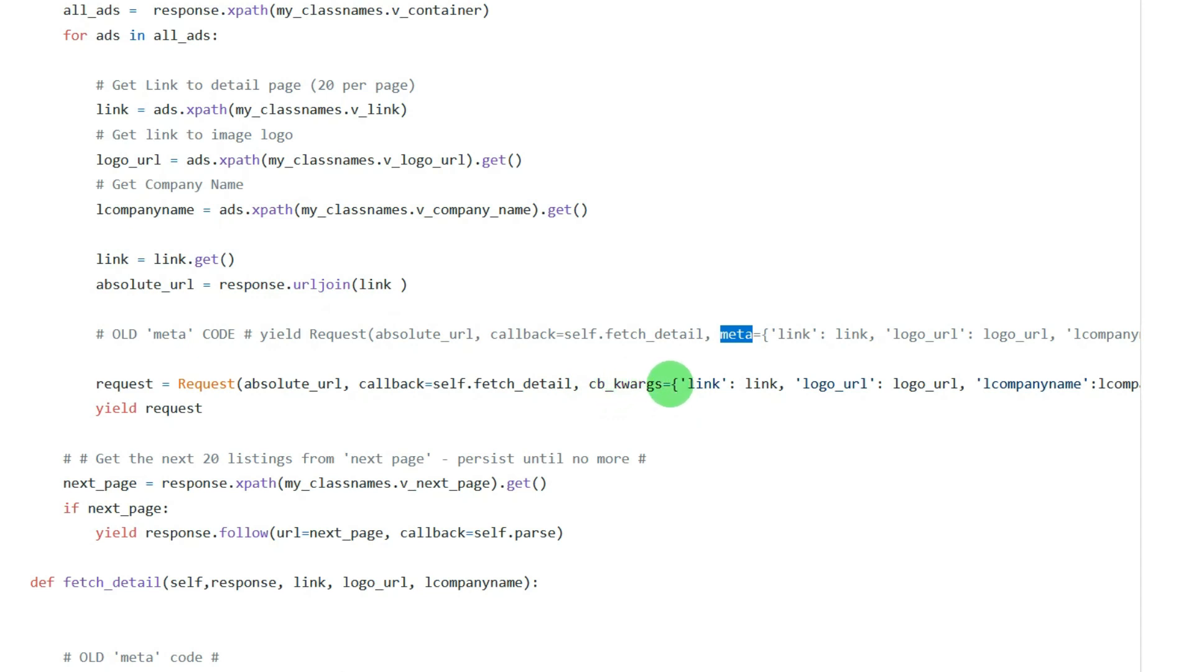
pyautogui.moveTo(689, 383)
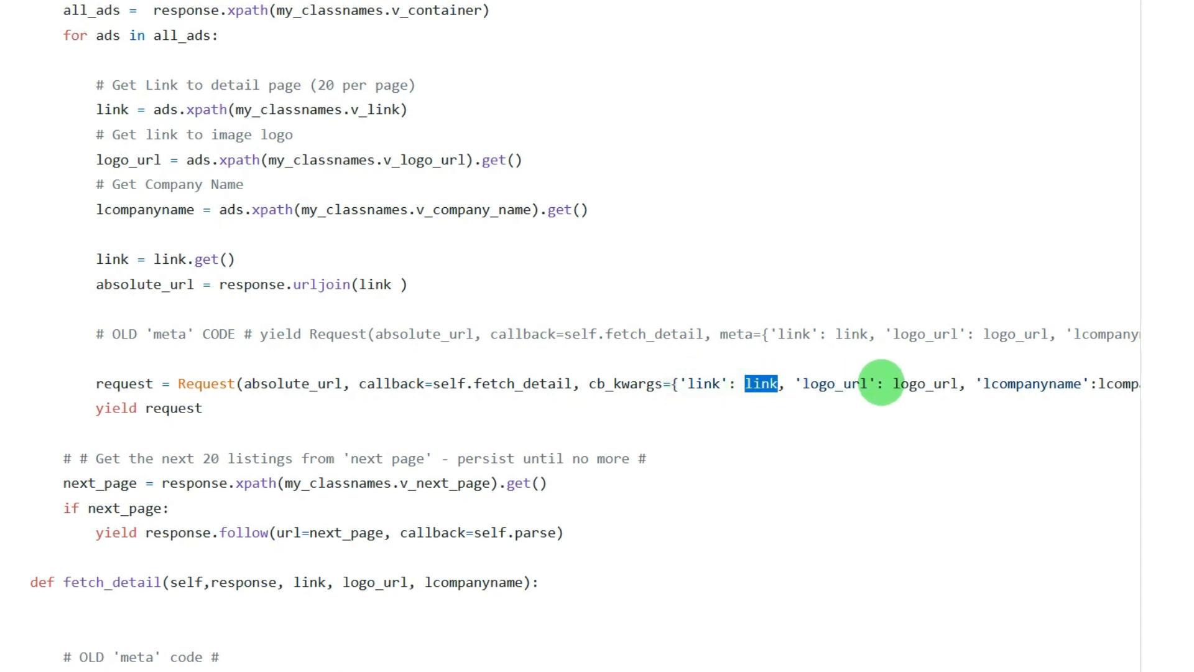
pyautogui.moveTo(1037, 384)
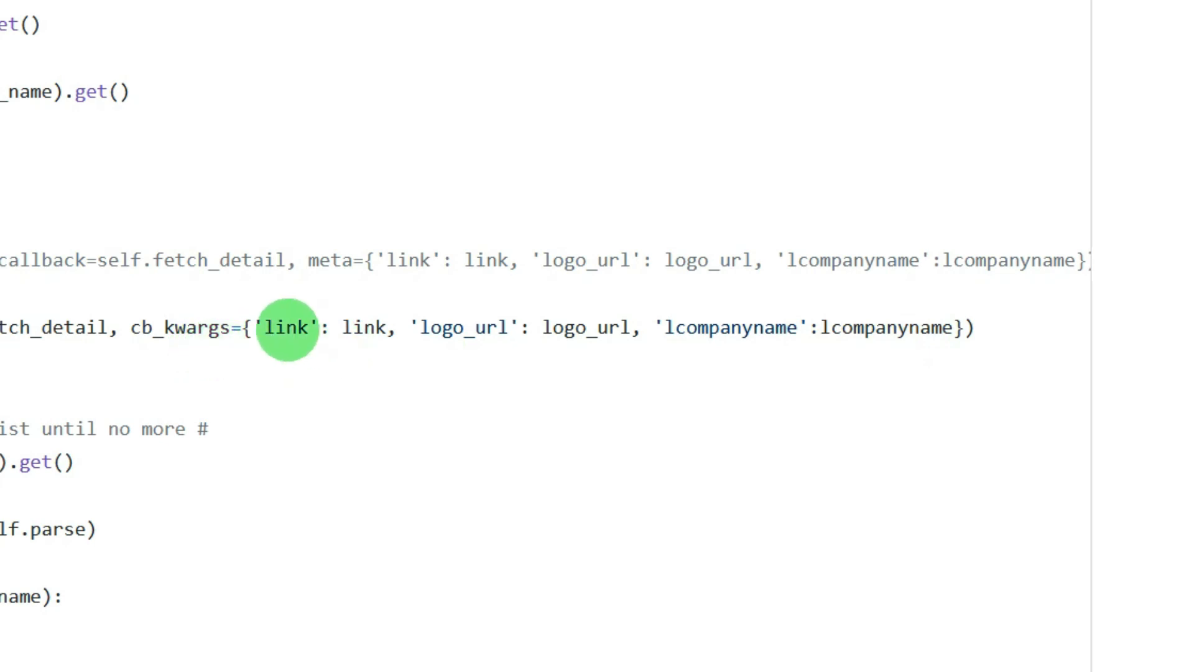
pyautogui.moveTo(769, 327)
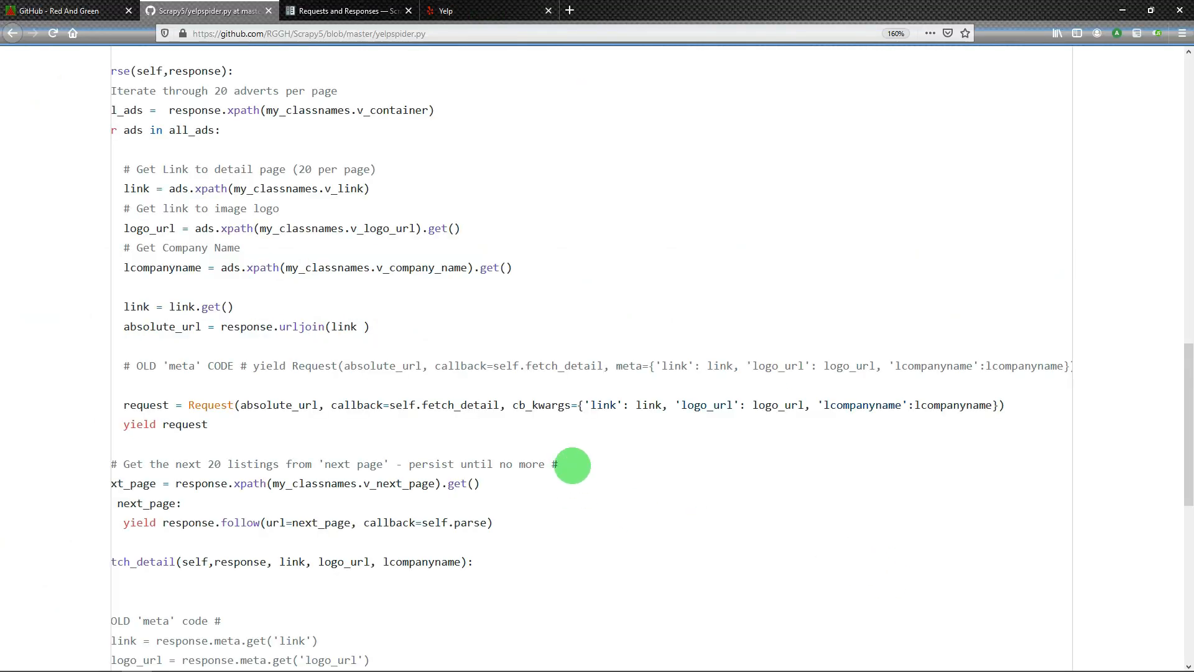
pyautogui.moveTo(818, 401)
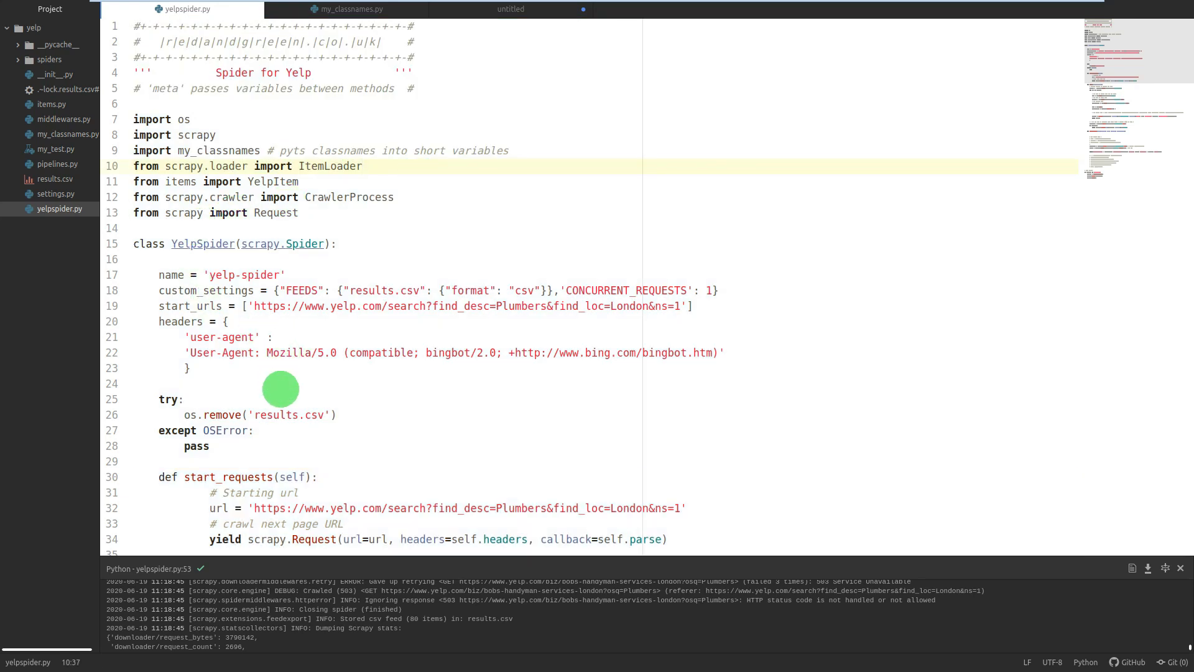
pyautogui.moveTo(1118, 76)
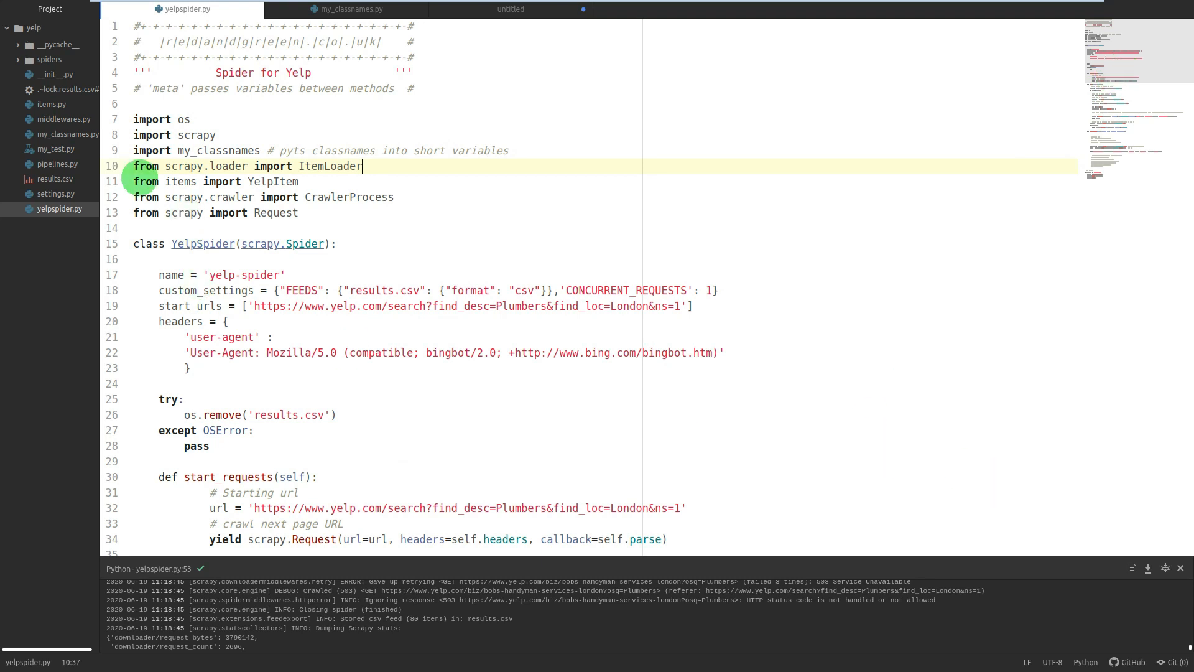
pyautogui.moveTo(1158, 92)
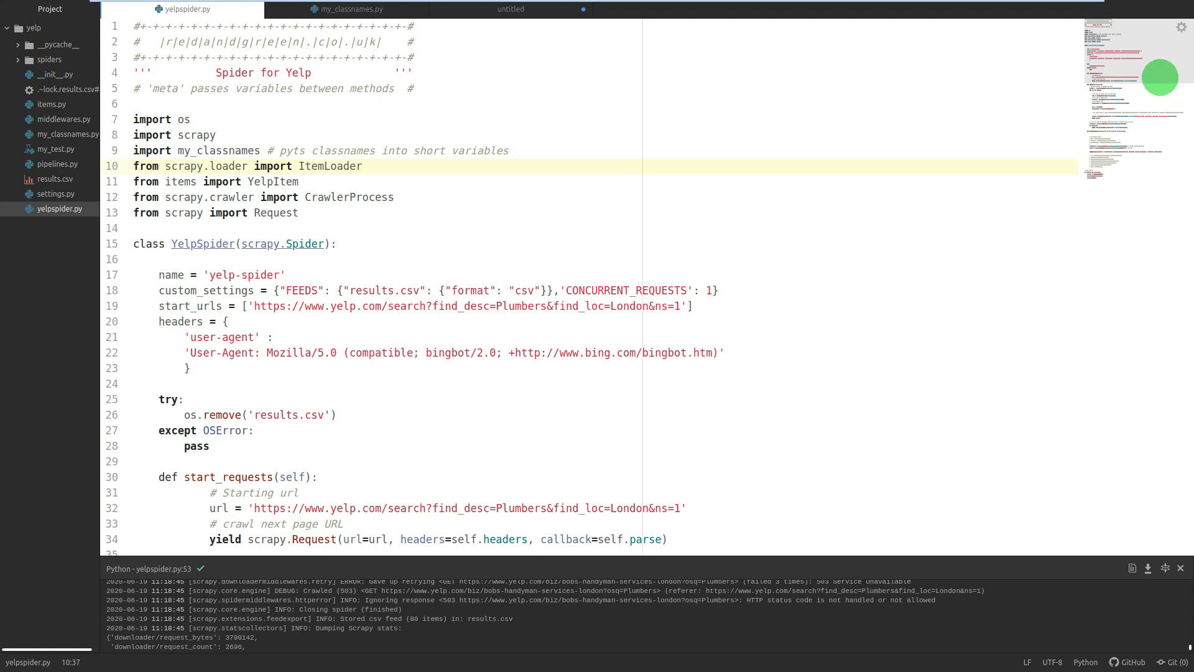
pyautogui.click(363, 166)
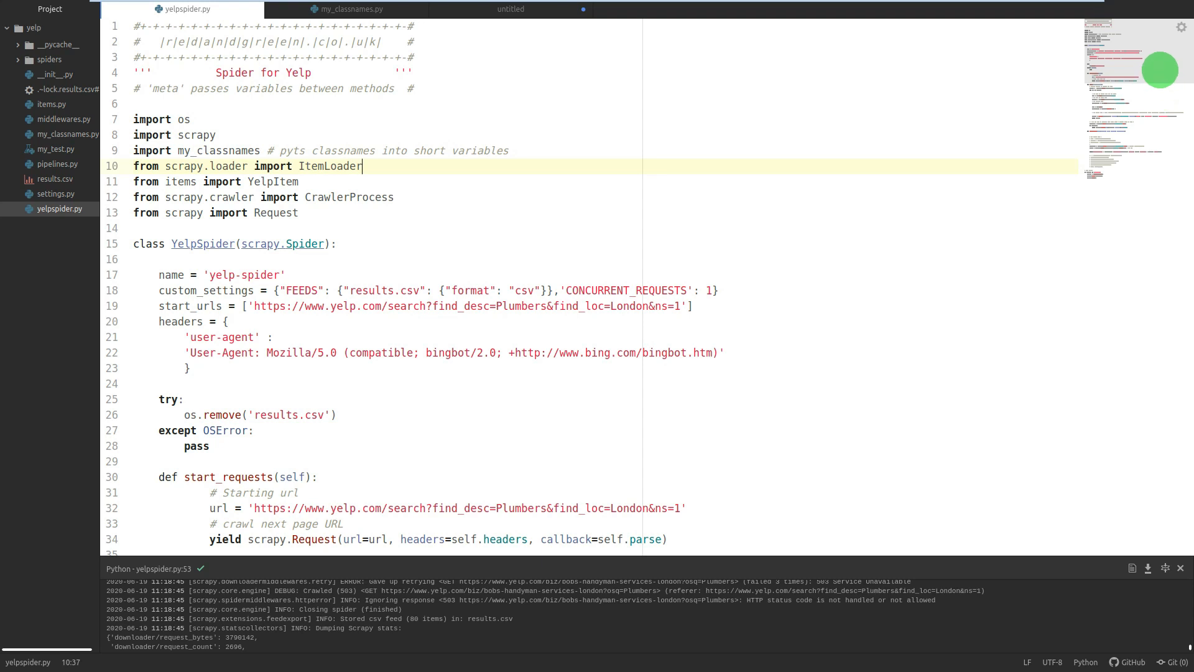
pyautogui.scroll(-3)
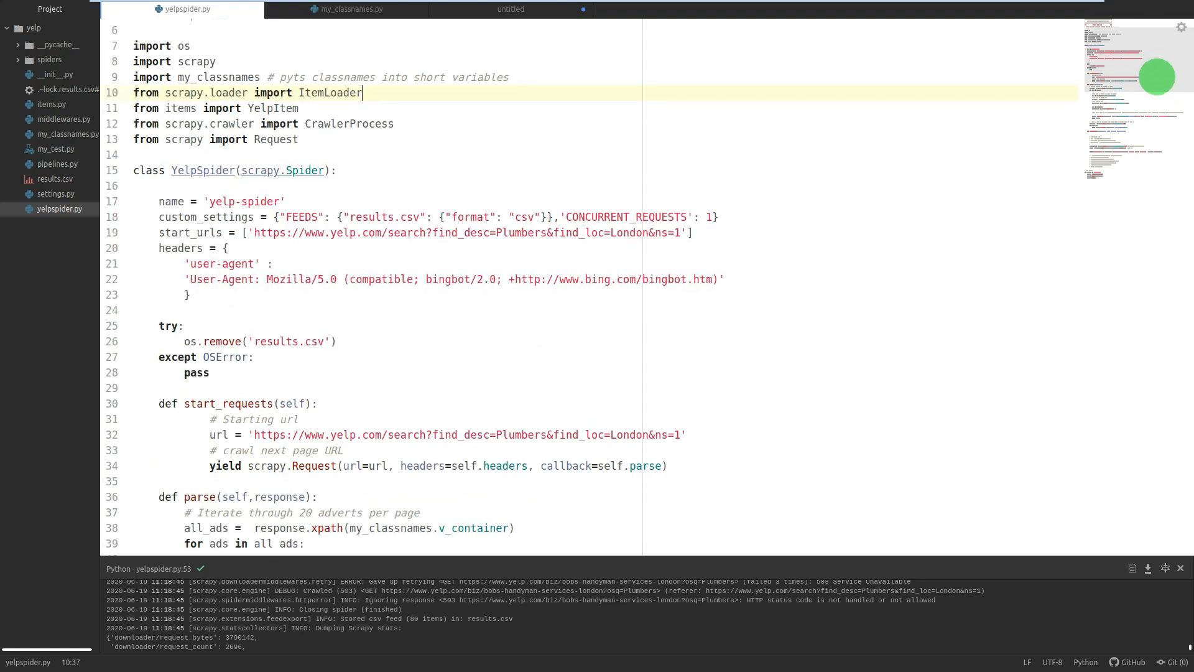
pyautogui.scroll(-3)
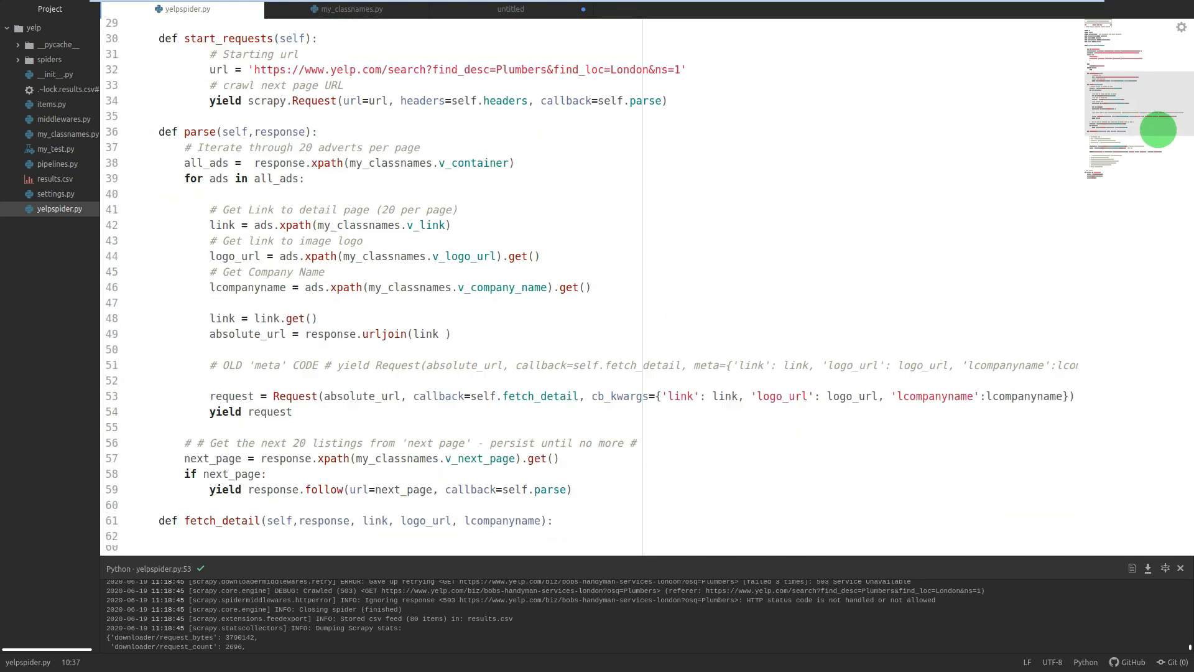
pyautogui.scroll(-3)
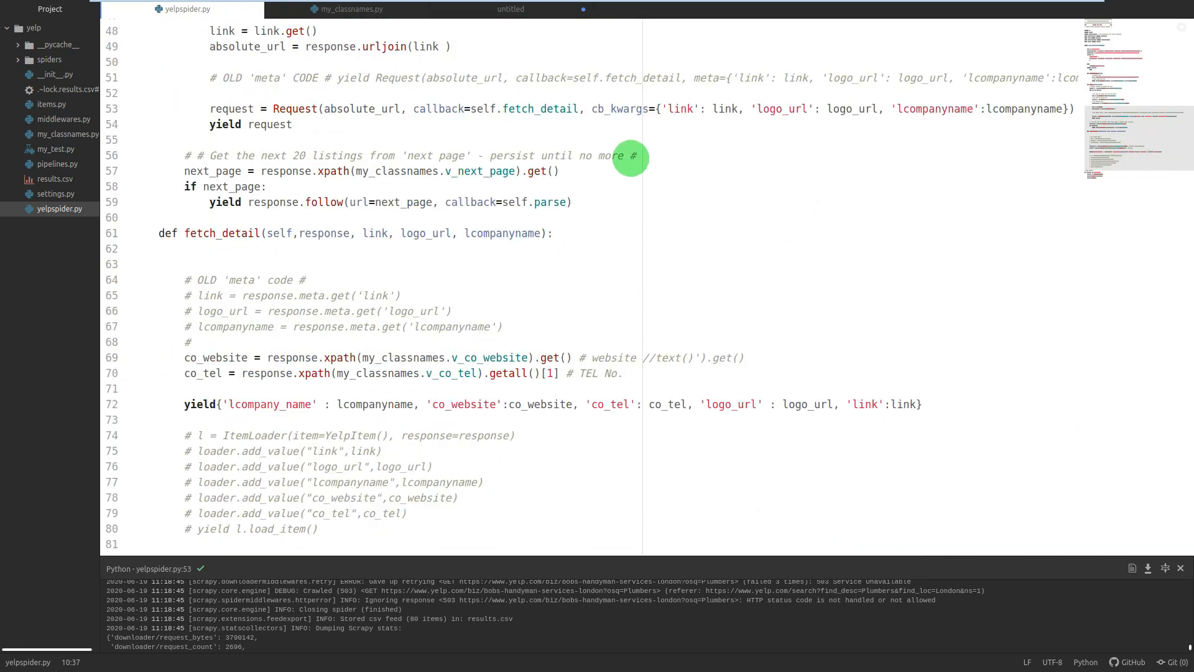
pyautogui.moveTo(597, 109)
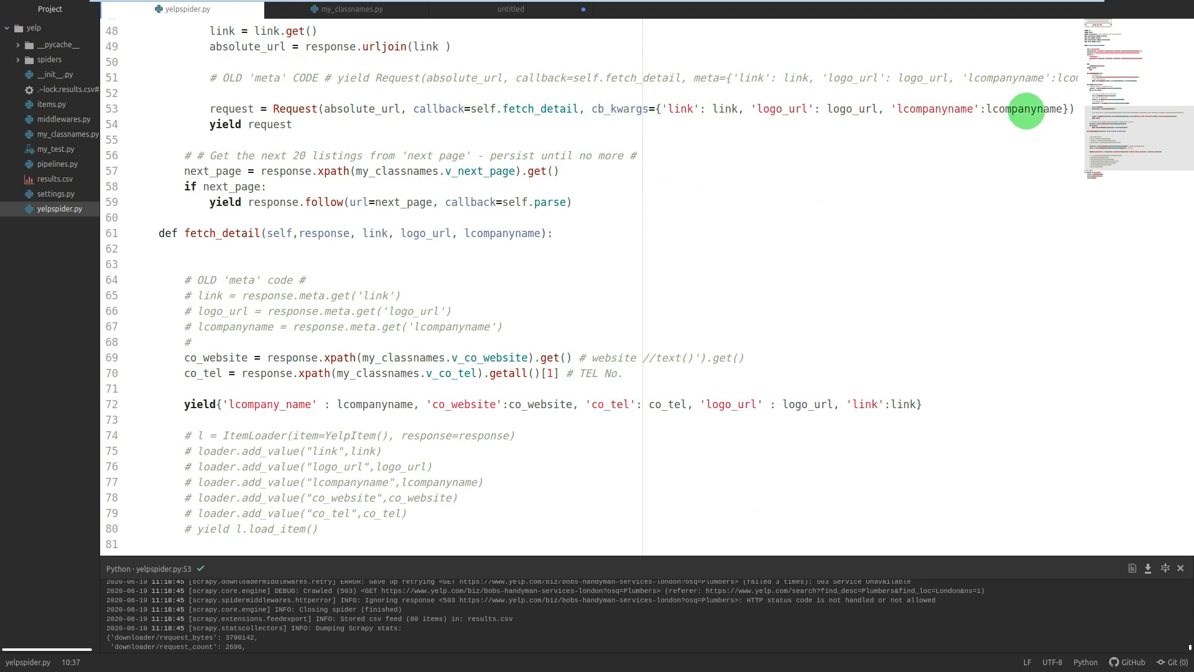
pyautogui.moveTo(380, 263)
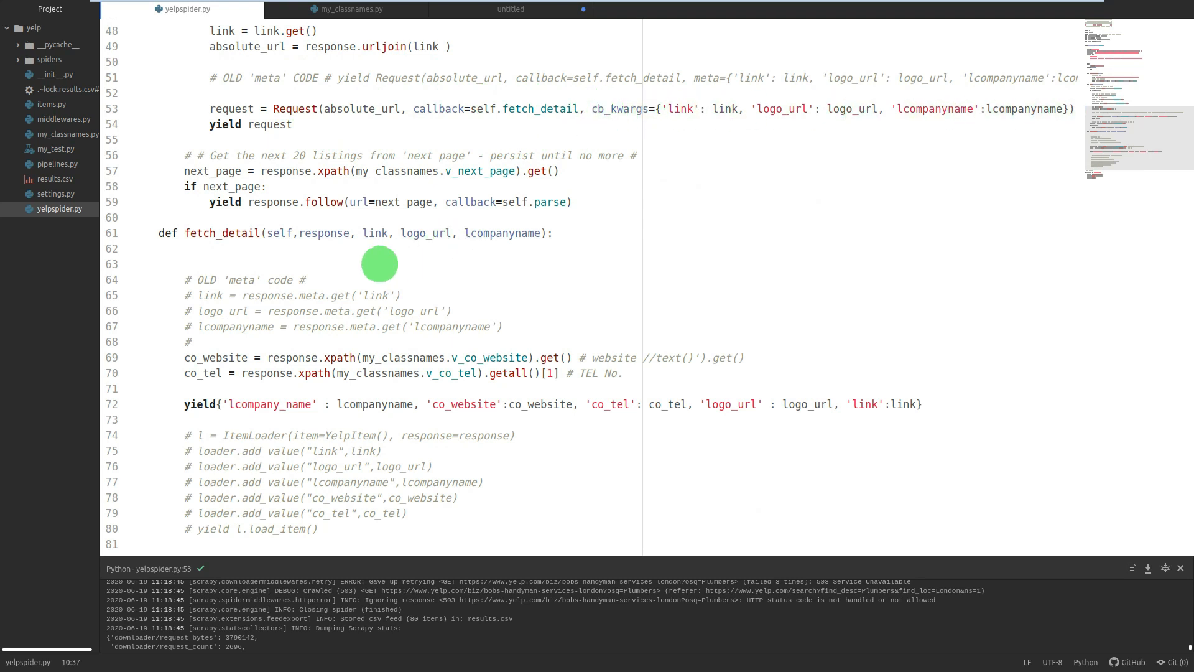
pyautogui.moveTo(559, 110)
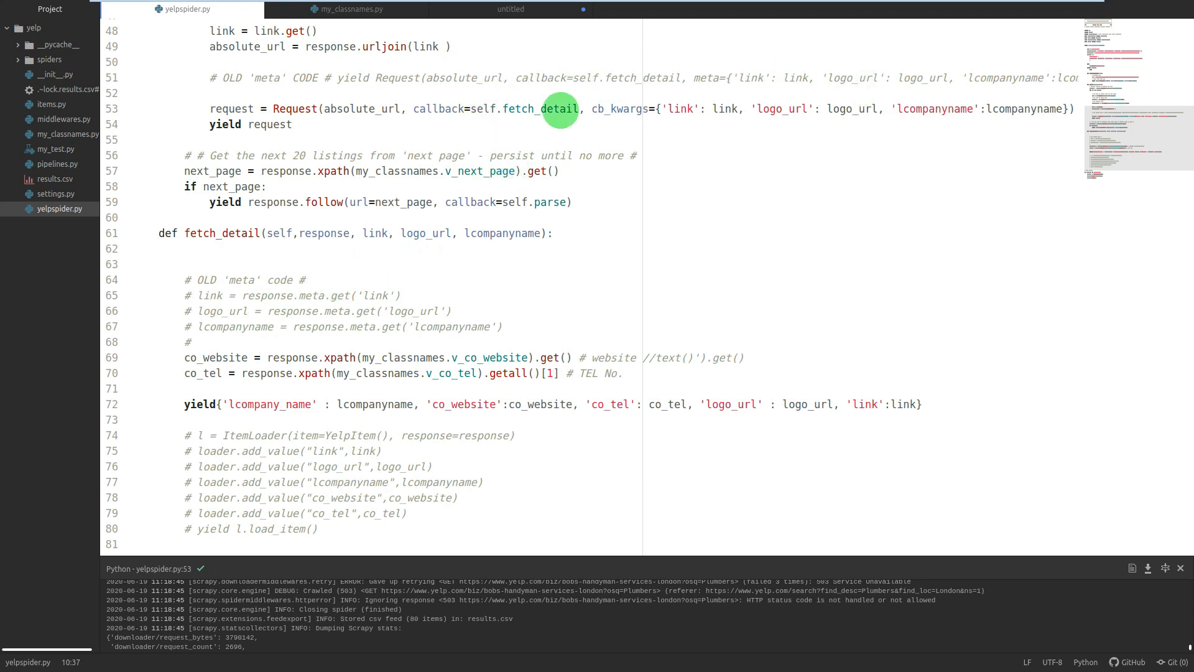
pyautogui.moveTo(621, 154)
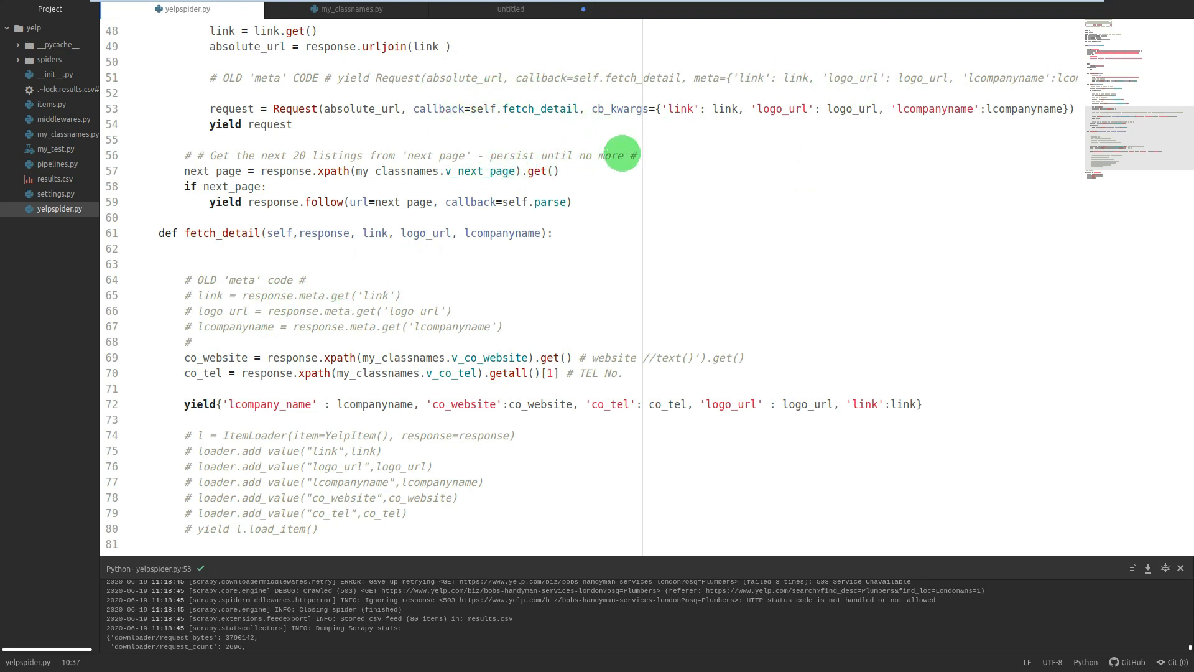
pyautogui.scroll(3)
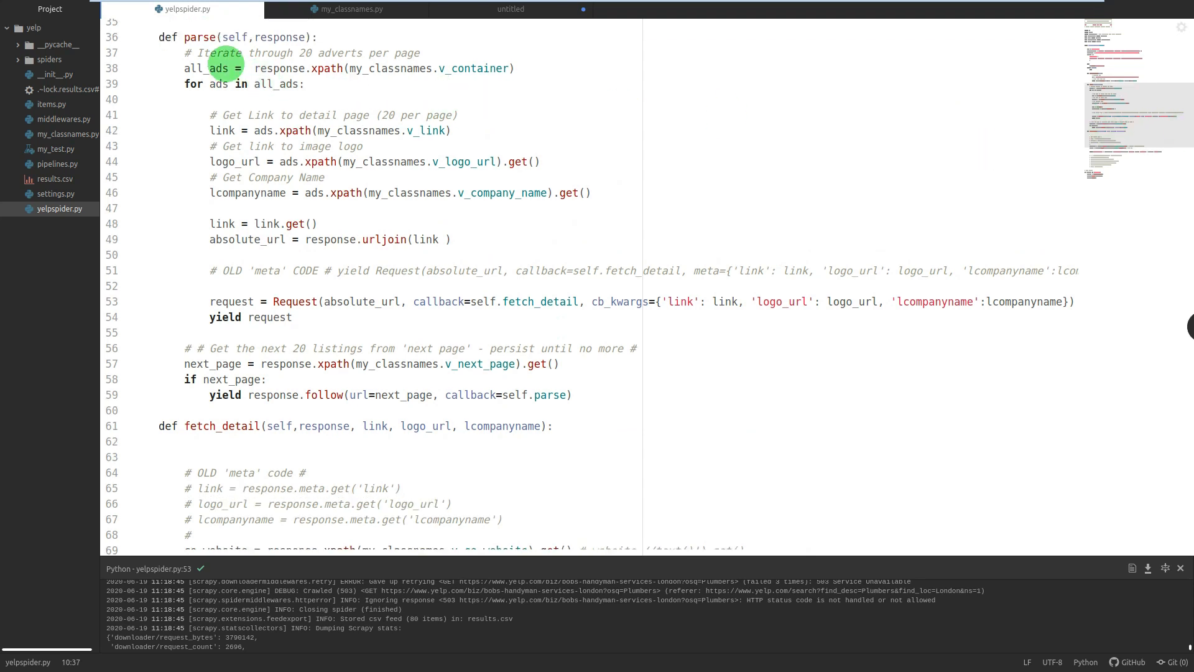
pyautogui.doubleClick(199, 36)
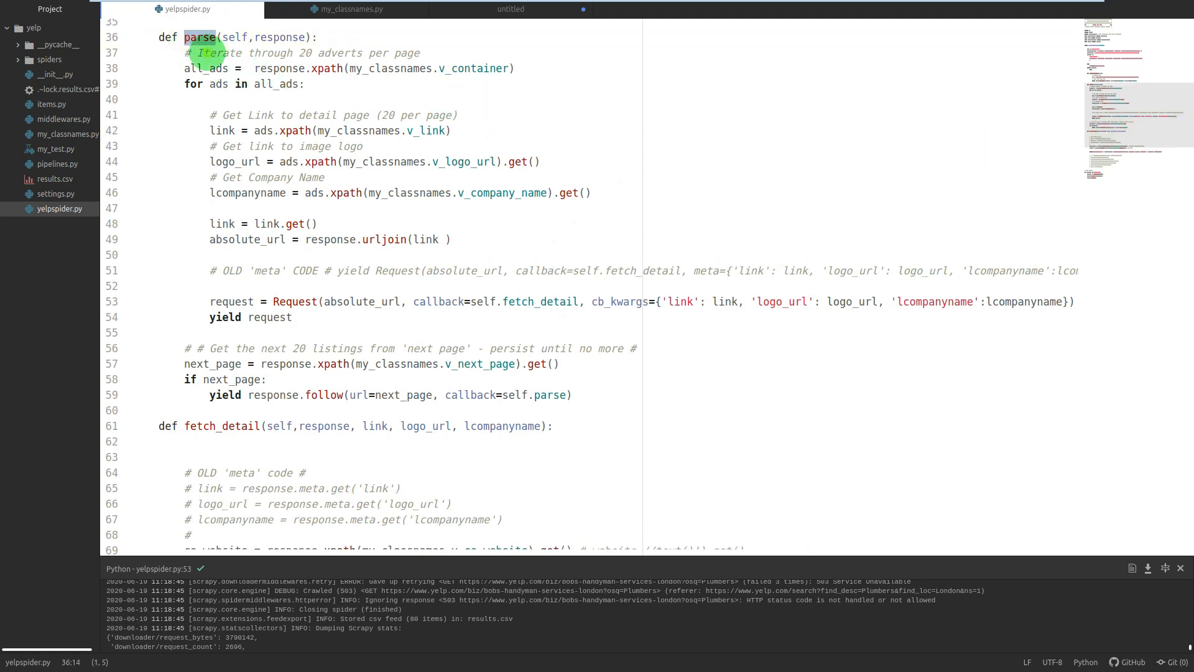
pyautogui.scroll(-3)
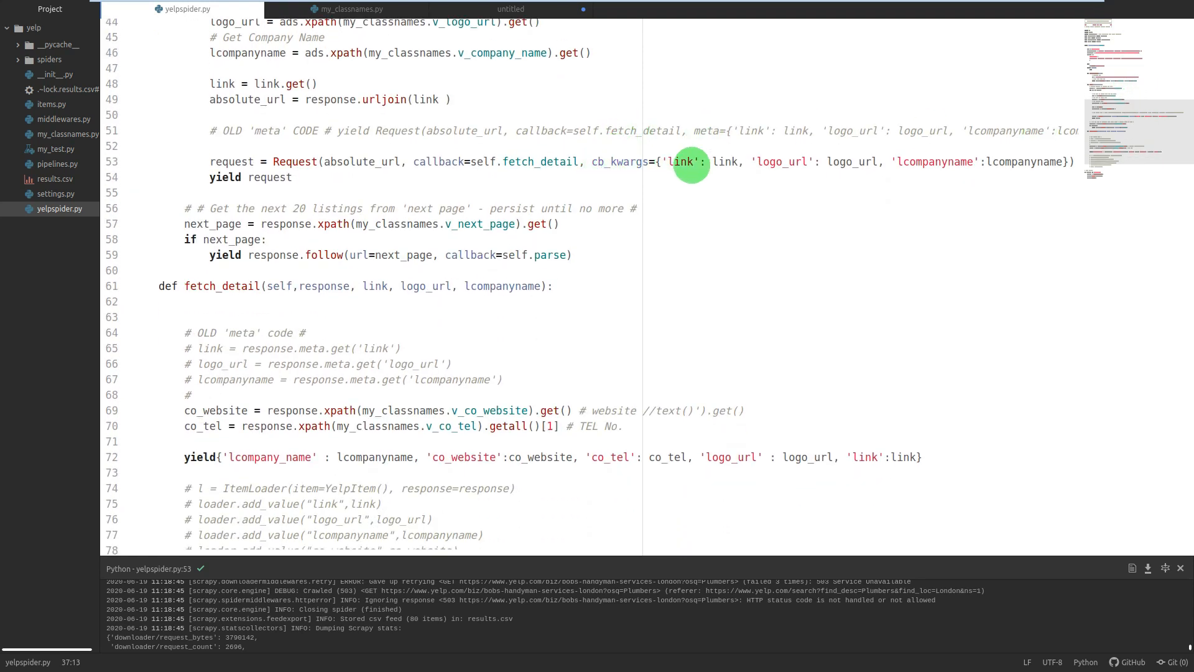
pyautogui.moveTo(1159, 126)
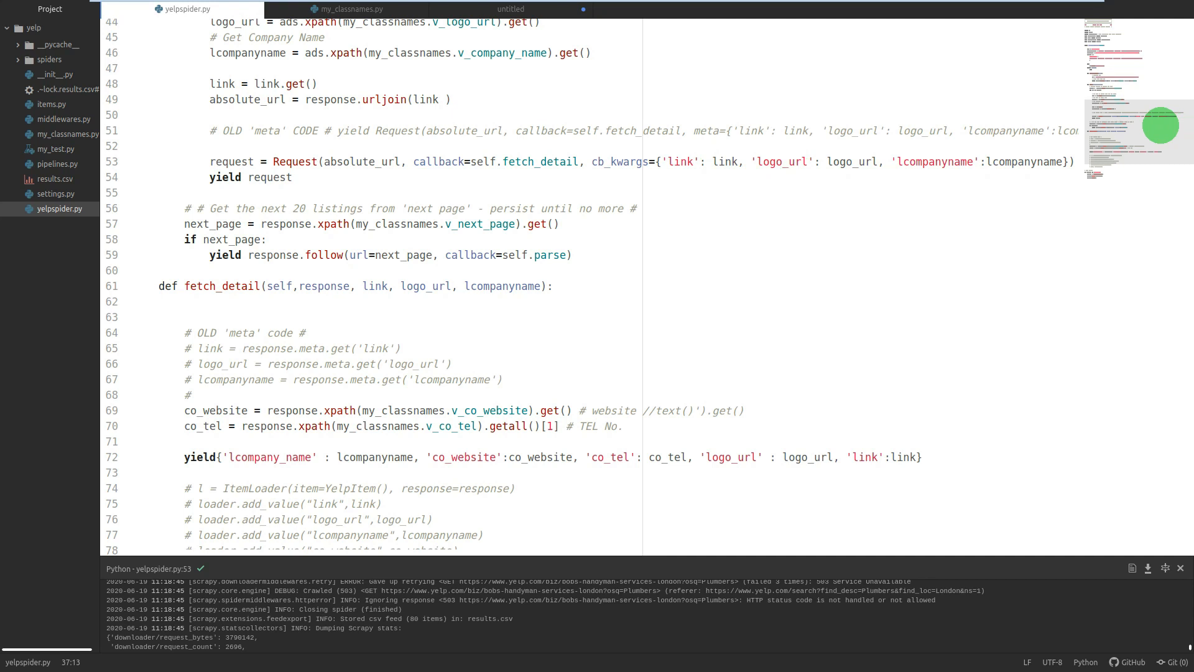
pyautogui.scroll(-3)
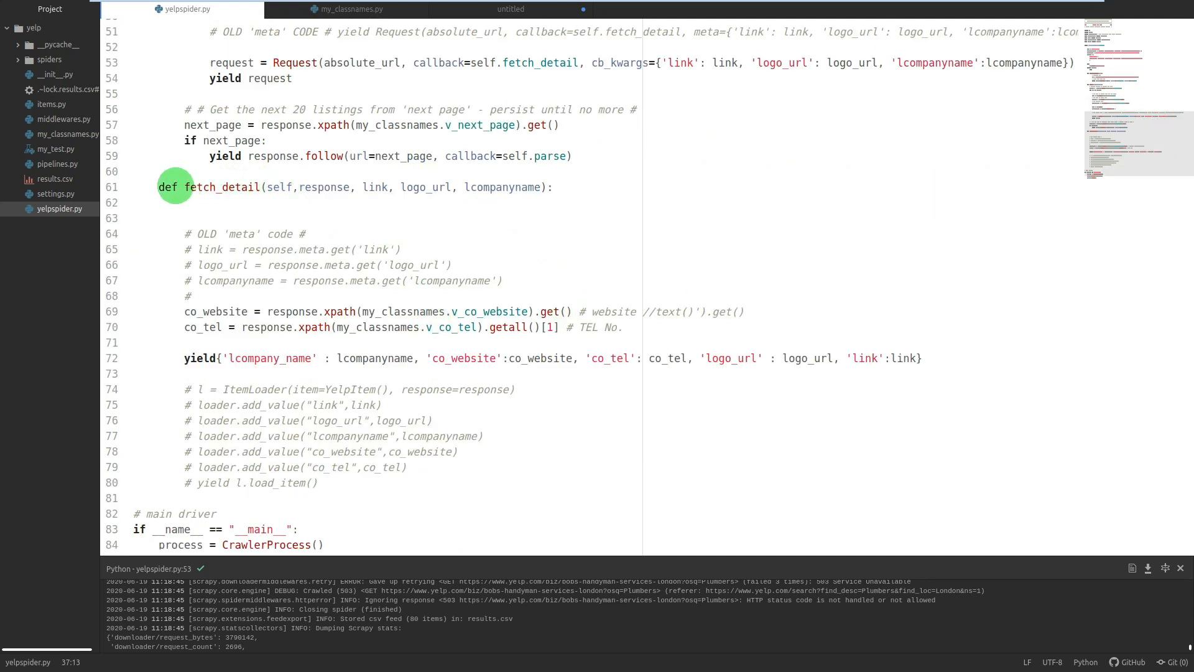
pyautogui.moveTo(362, 59)
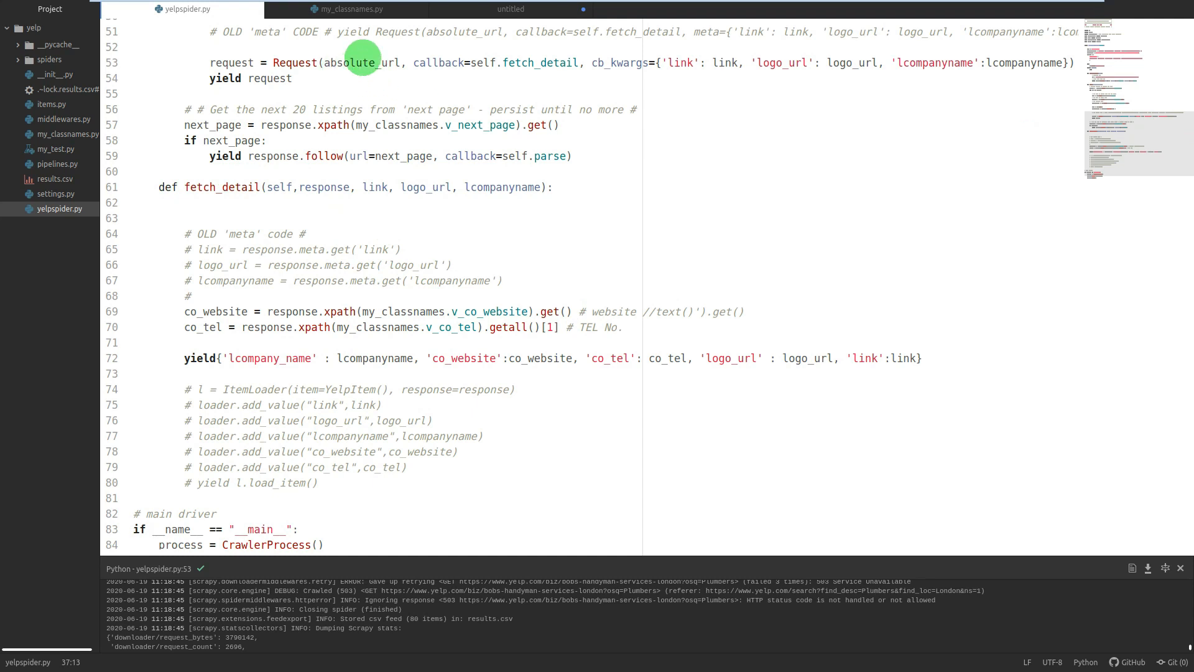
pyautogui.moveTo(567, 63)
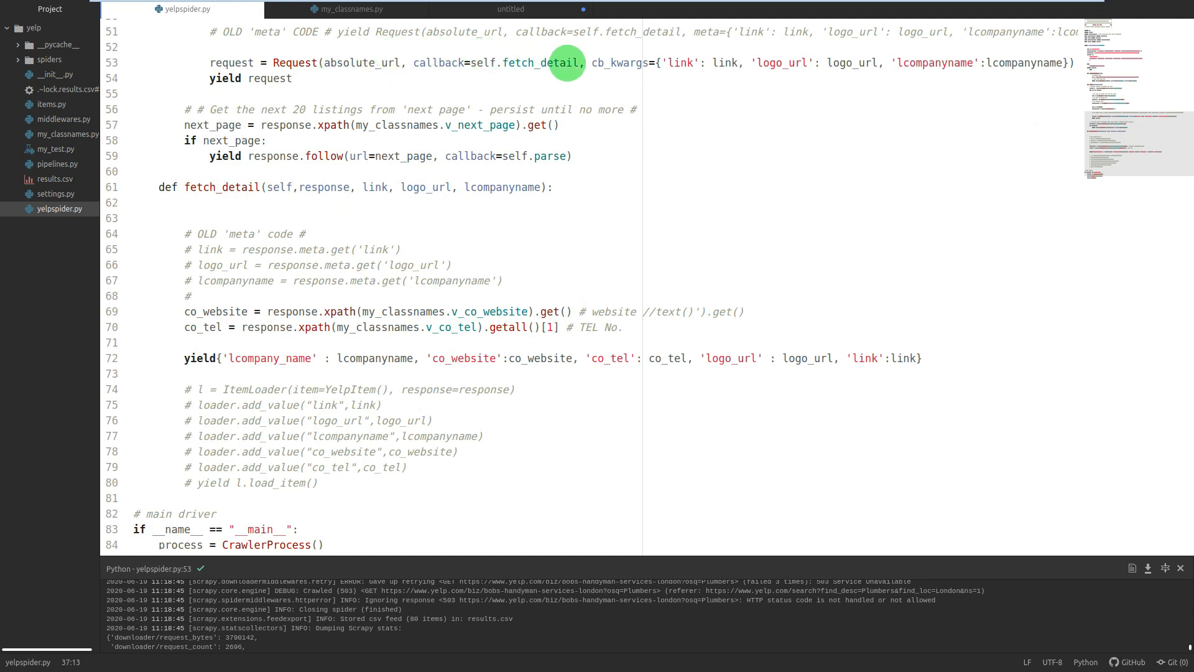
pyautogui.moveTo(194, 218)
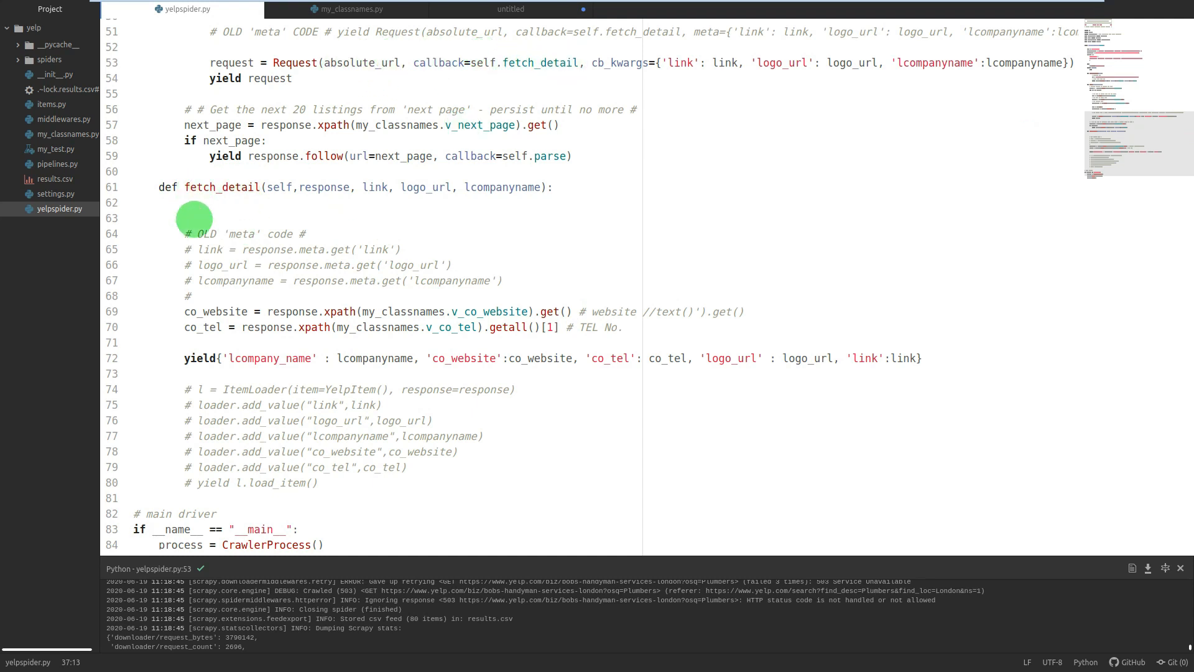
pyautogui.moveTo(247, 361)
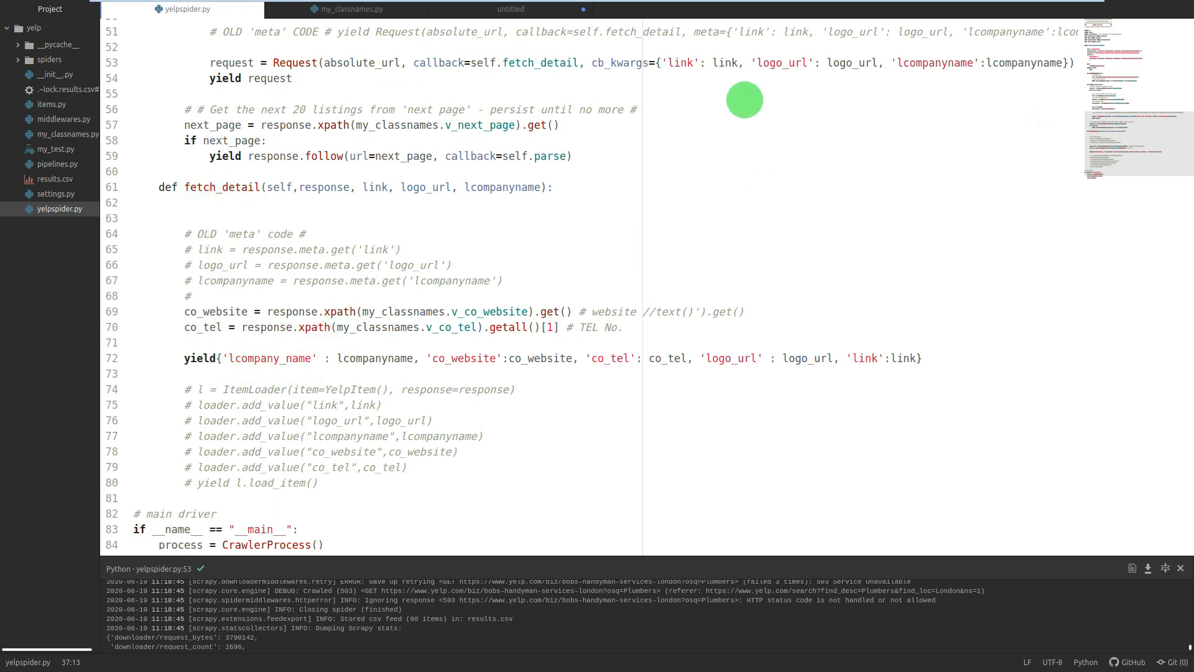
pyautogui.moveTo(537, 371)
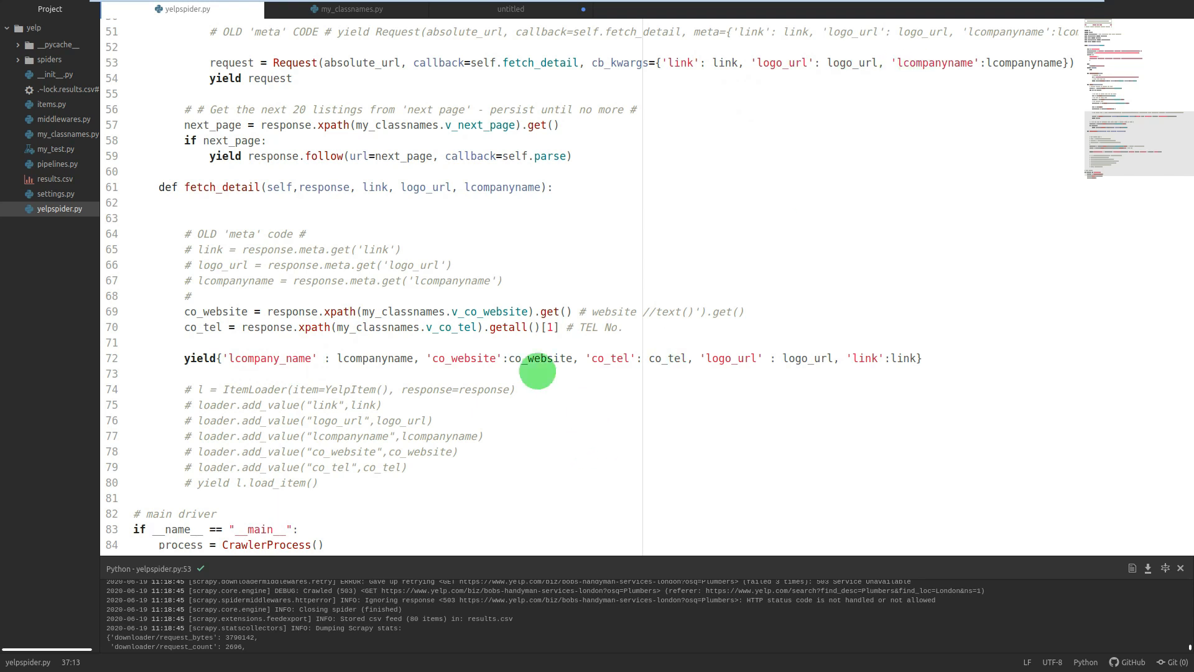
pyautogui.moveTo(849, 365)
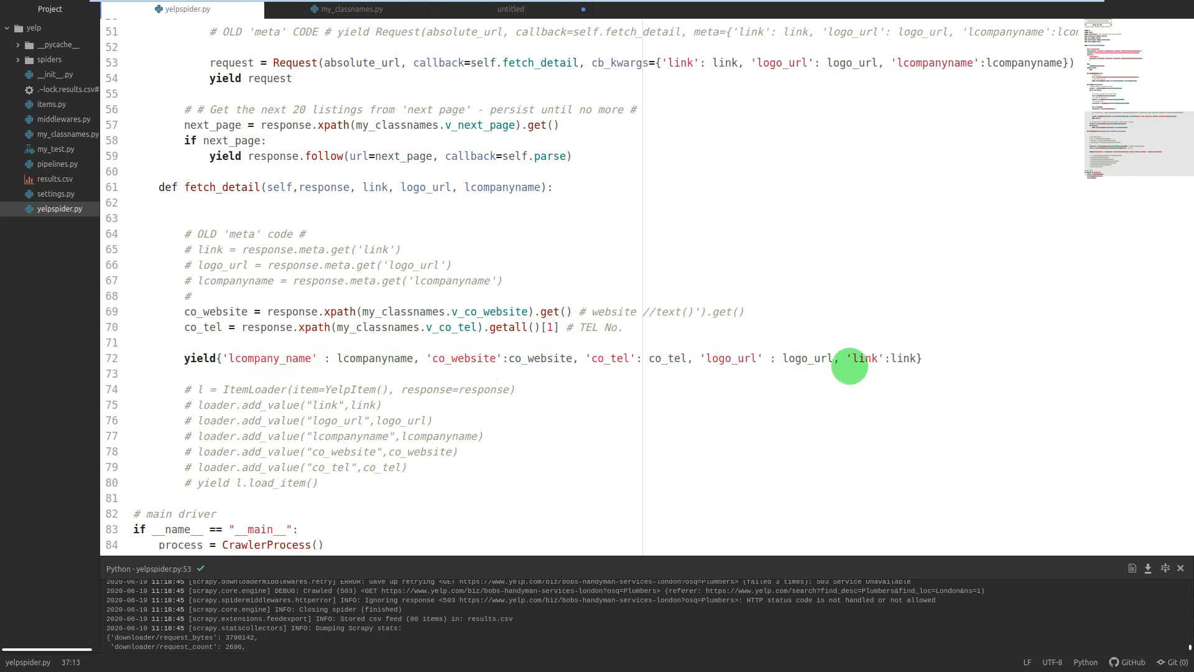
pyautogui.moveTo(333, 371)
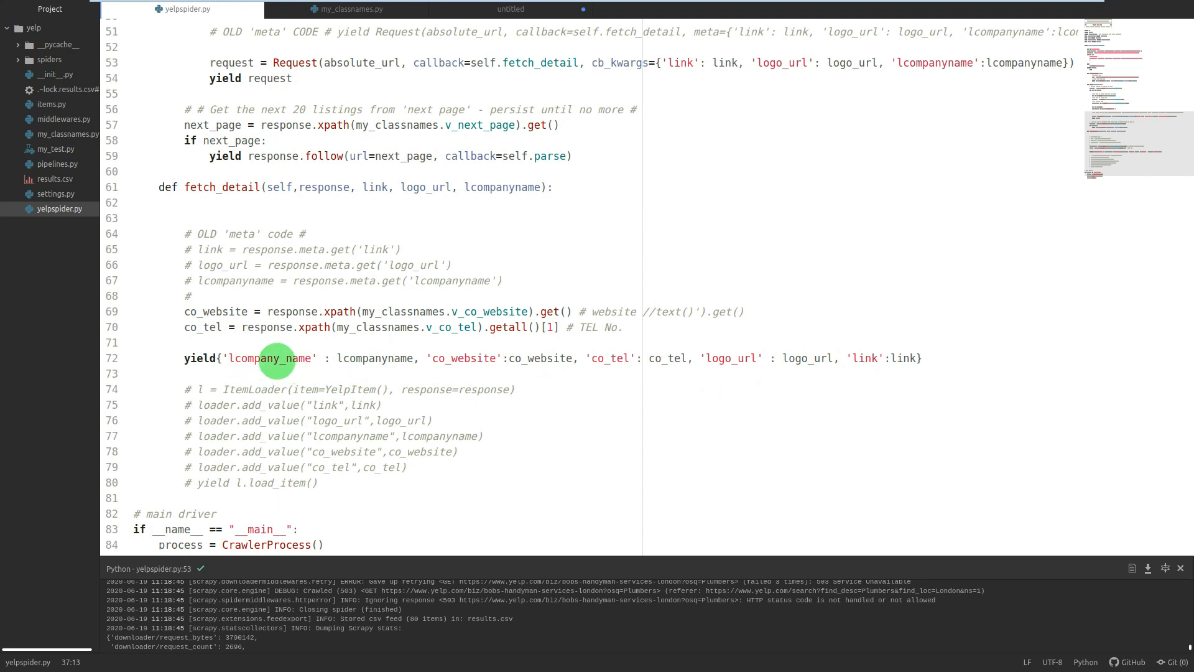
pyautogui.moveTo(196, 311)
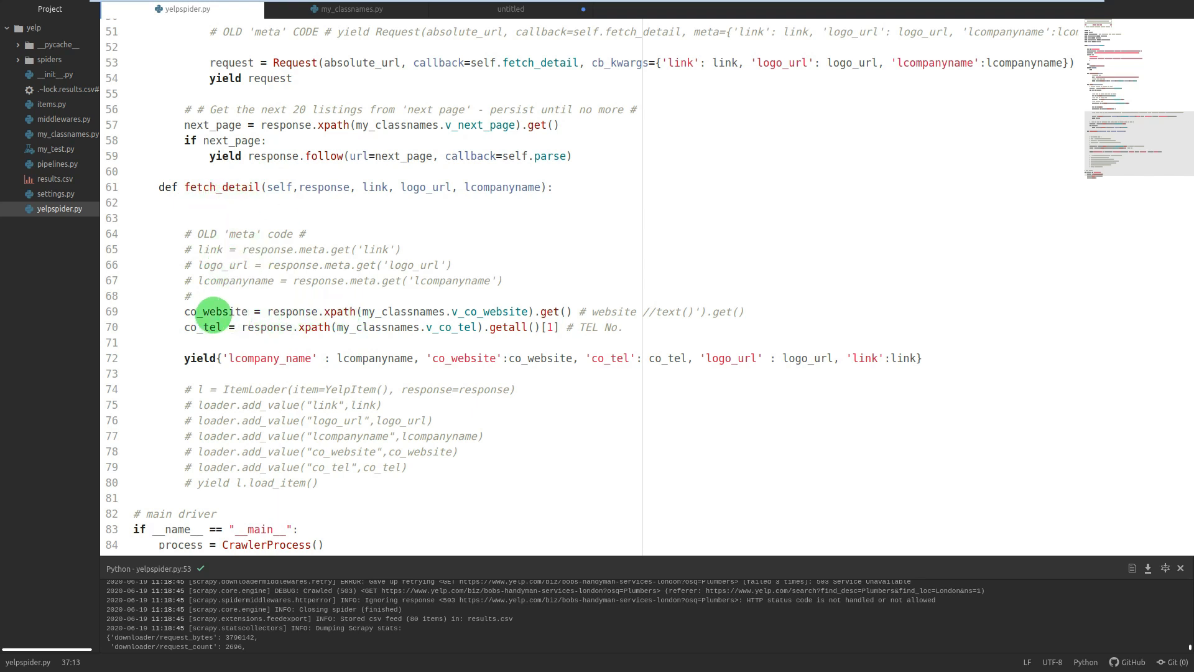
pyautogui.moveTo(468, 384)
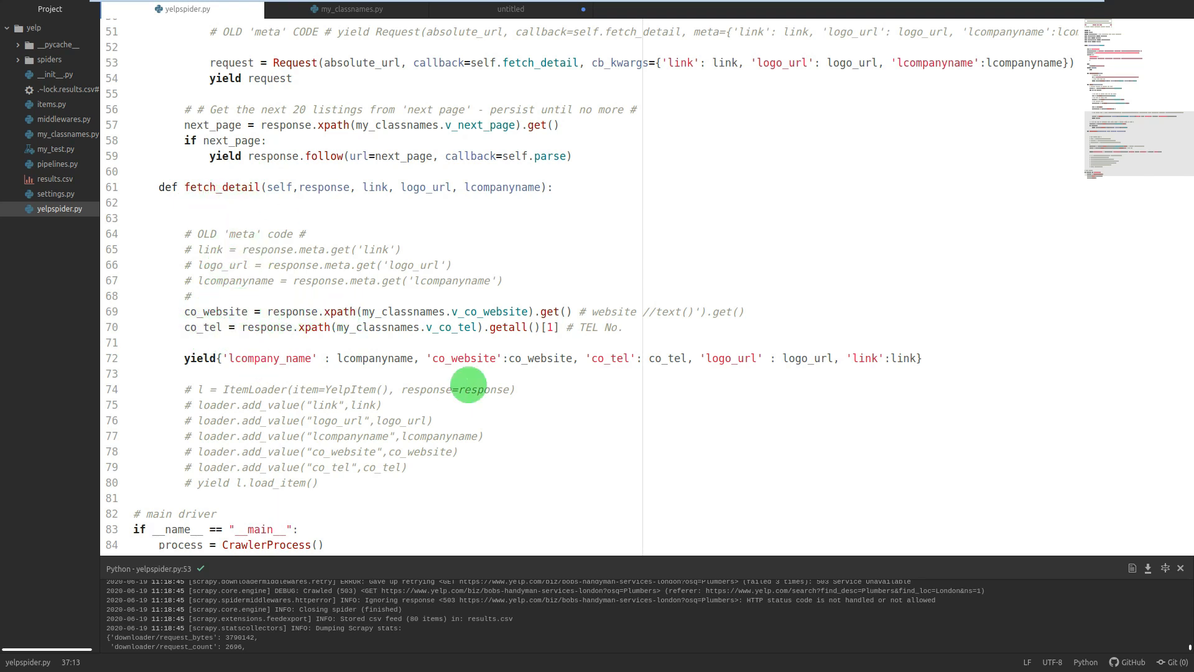
pyautogui.moveTo(679, 75)
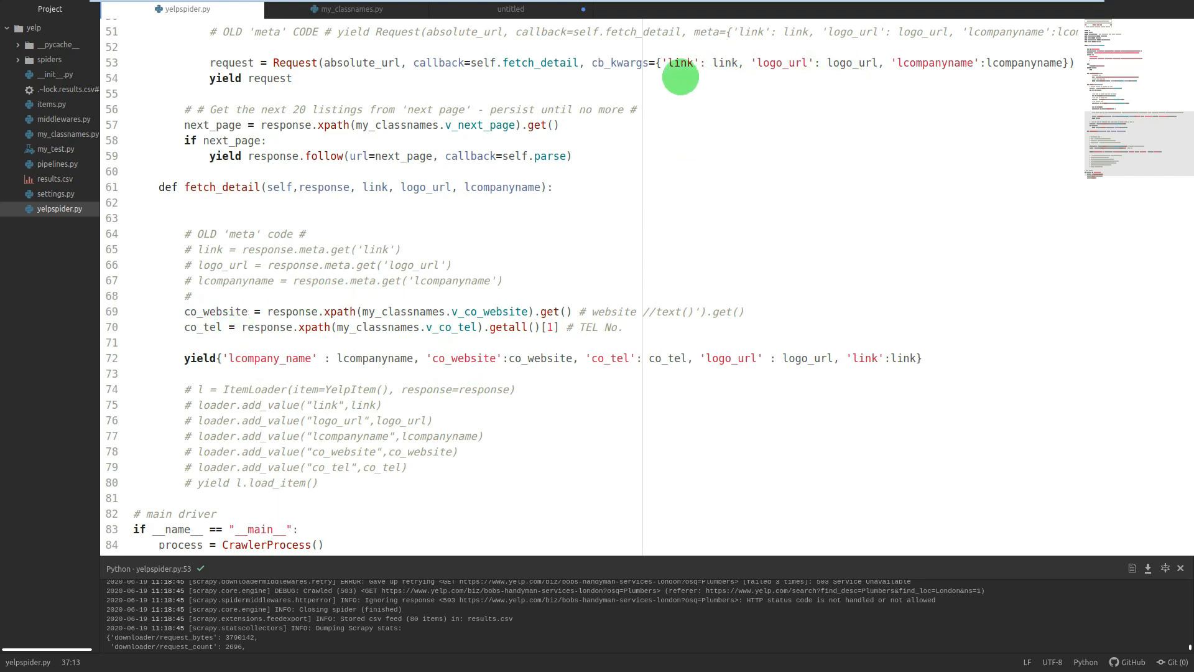
pyautogui.moveTo(899, 63)
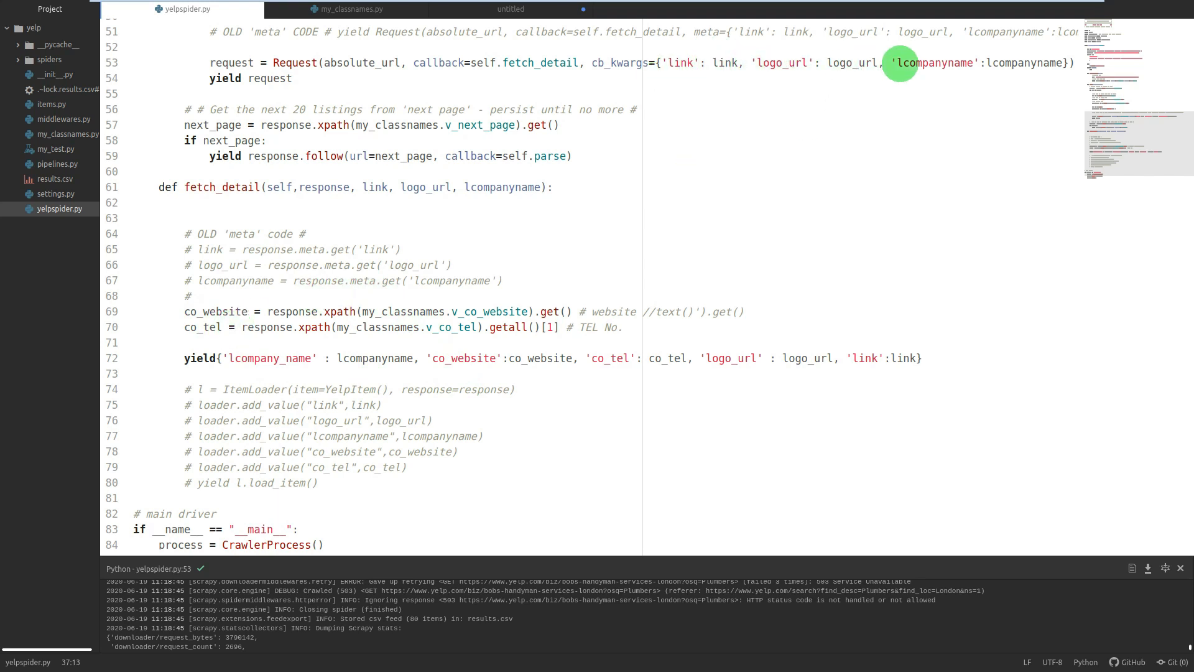
pyautogui.moveTo(266, 340)
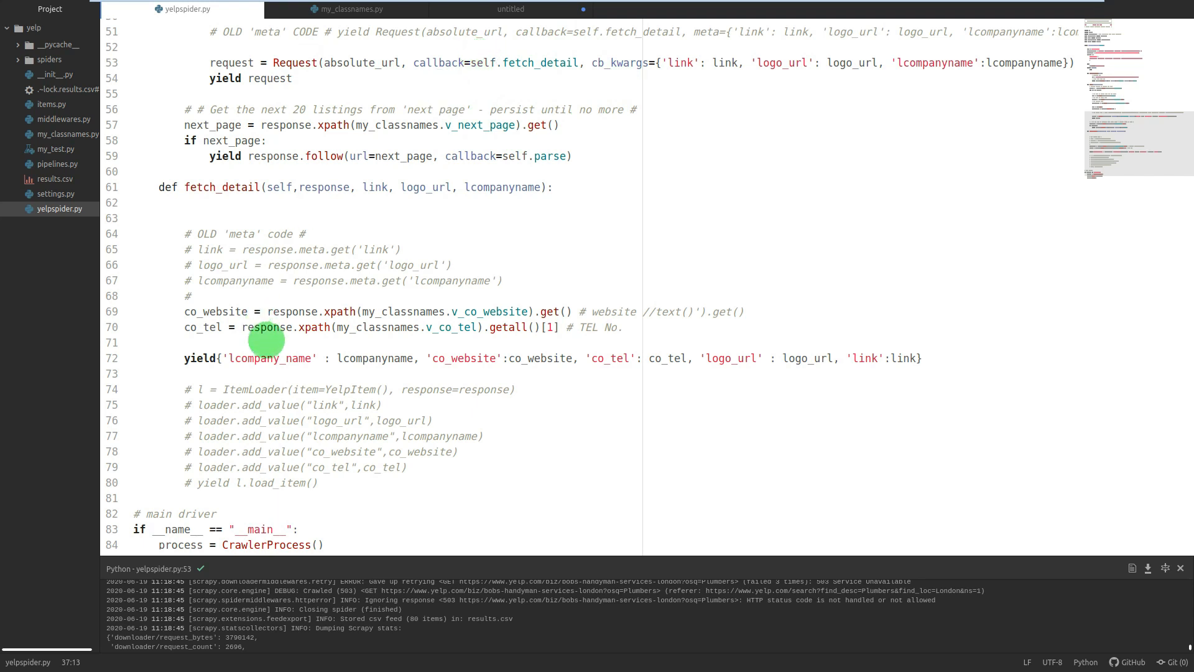
pyautogui.moveTo(229, 198)
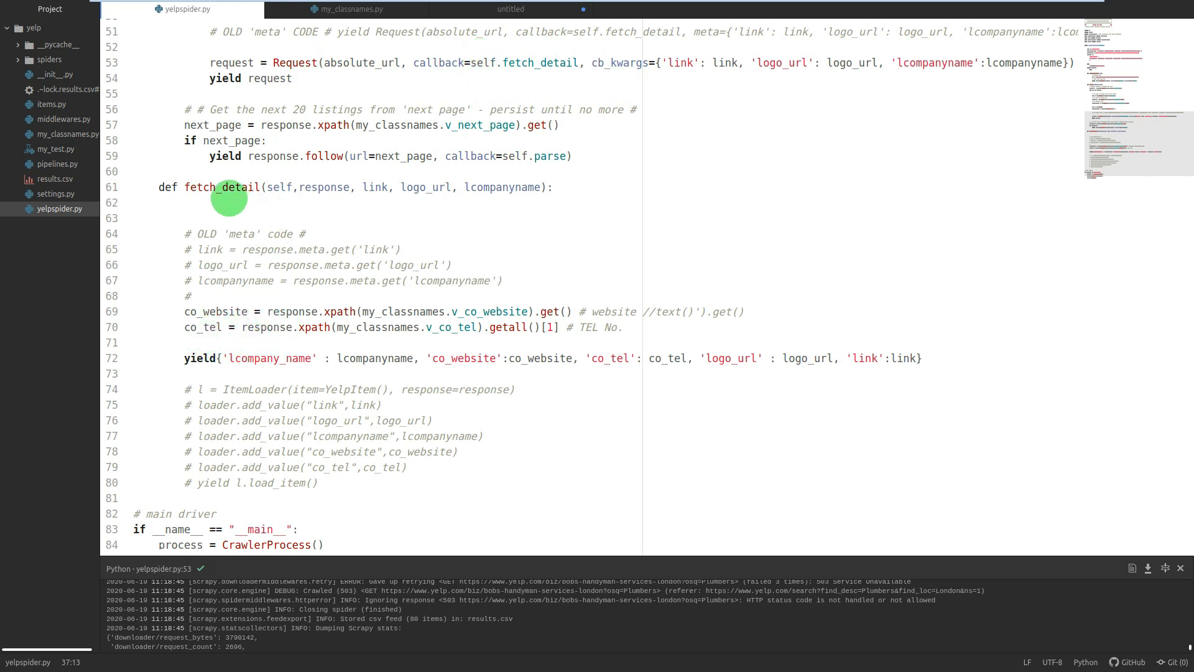
pyautogui.moveTo(273, 359)
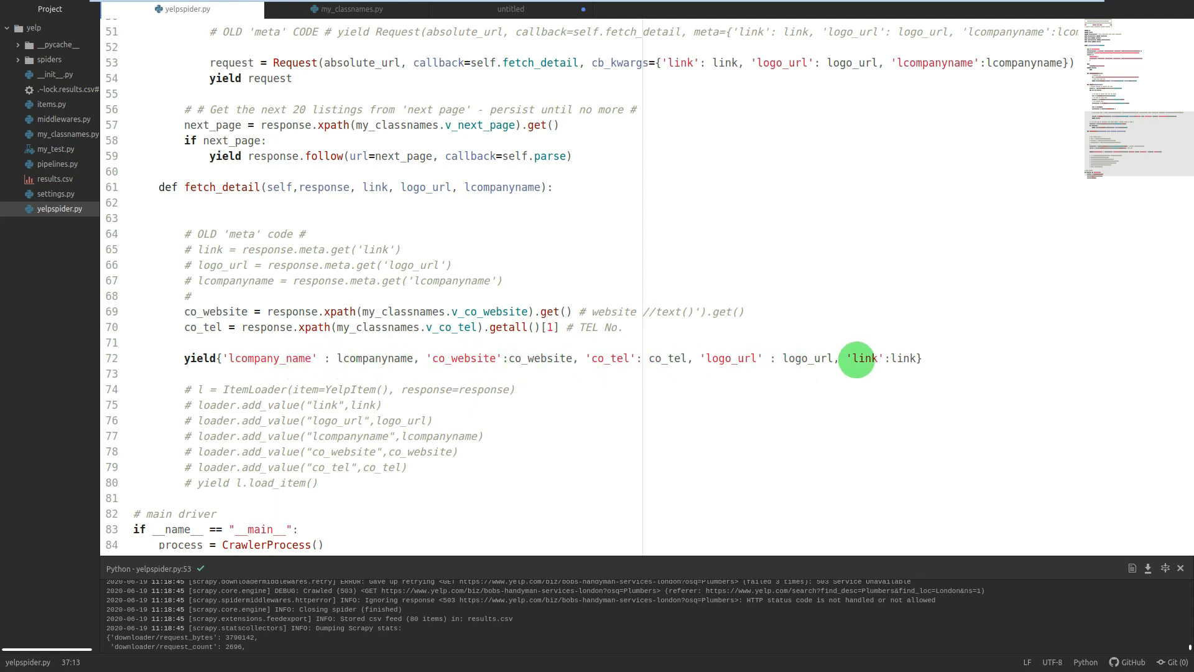
pyautogui.moveTo(221, 358)
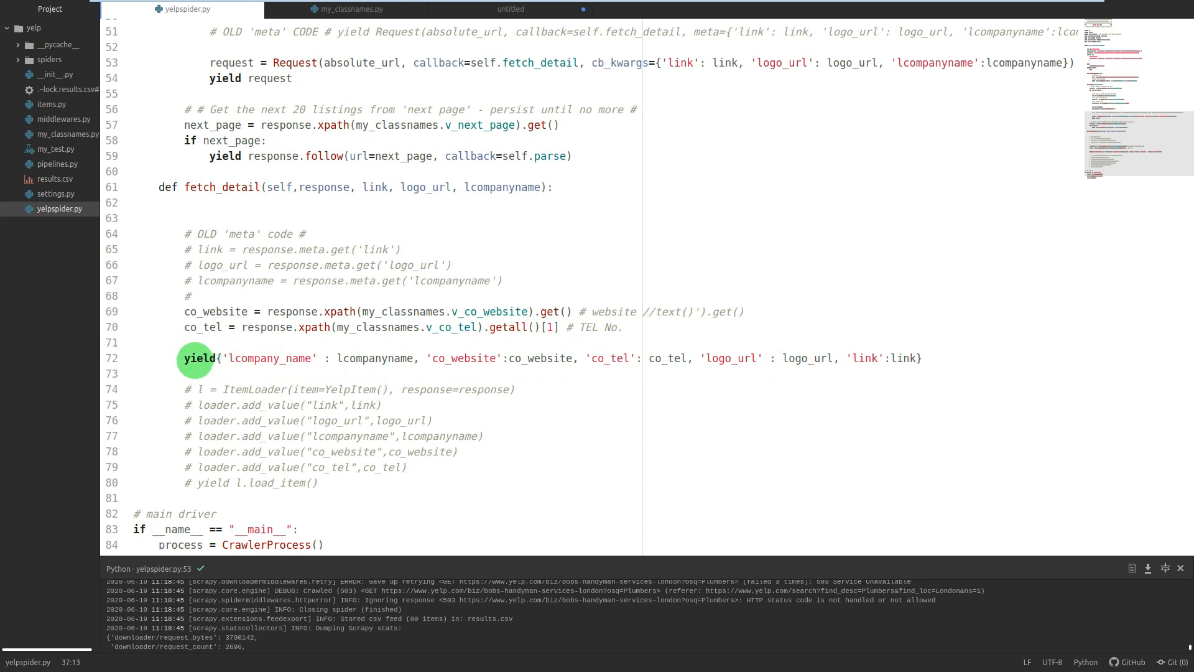
pyautogui.moveTo(220, 358)
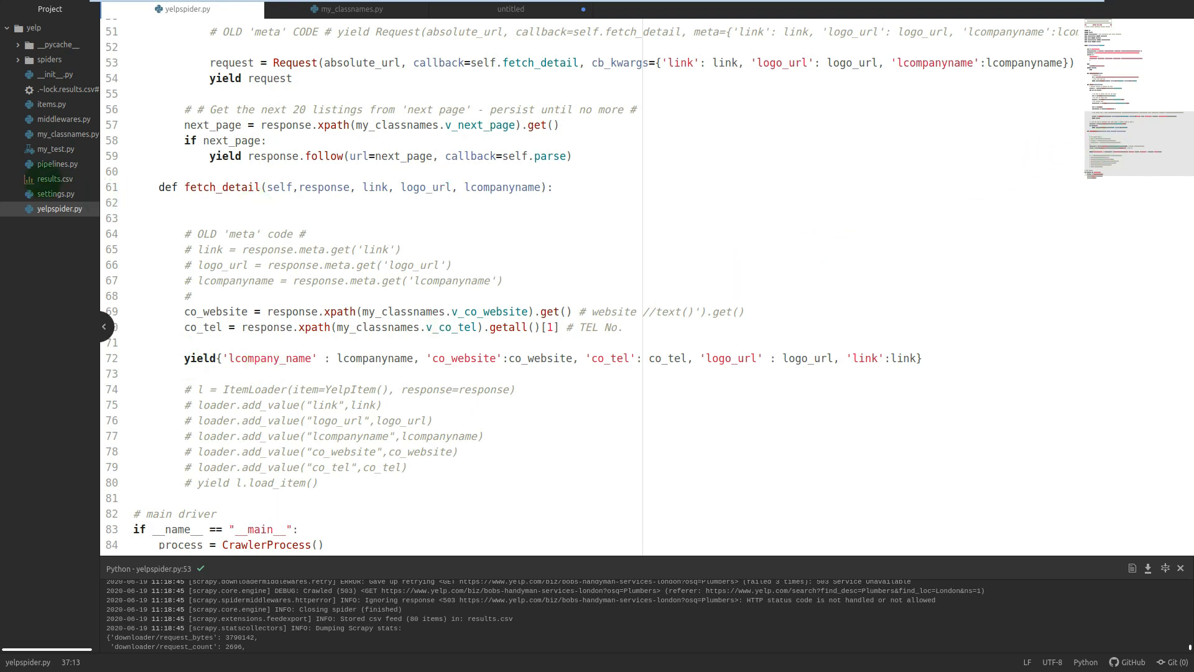
pyautogui.moveTo(59, 194)
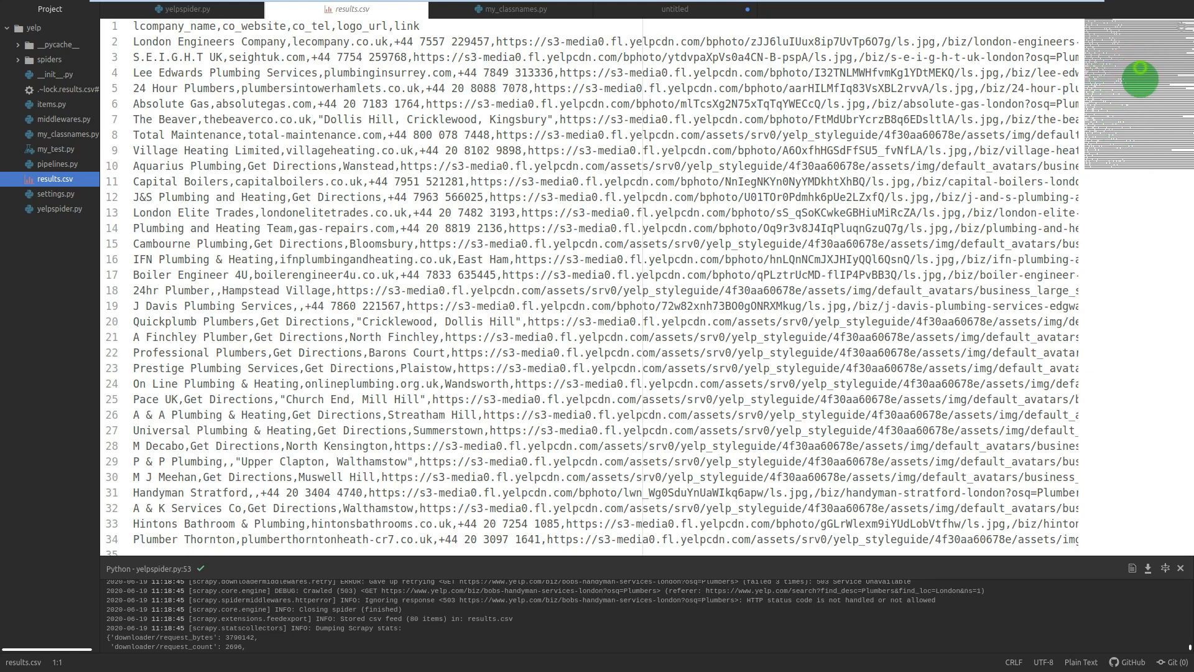
pyautogui.scroll(-3)
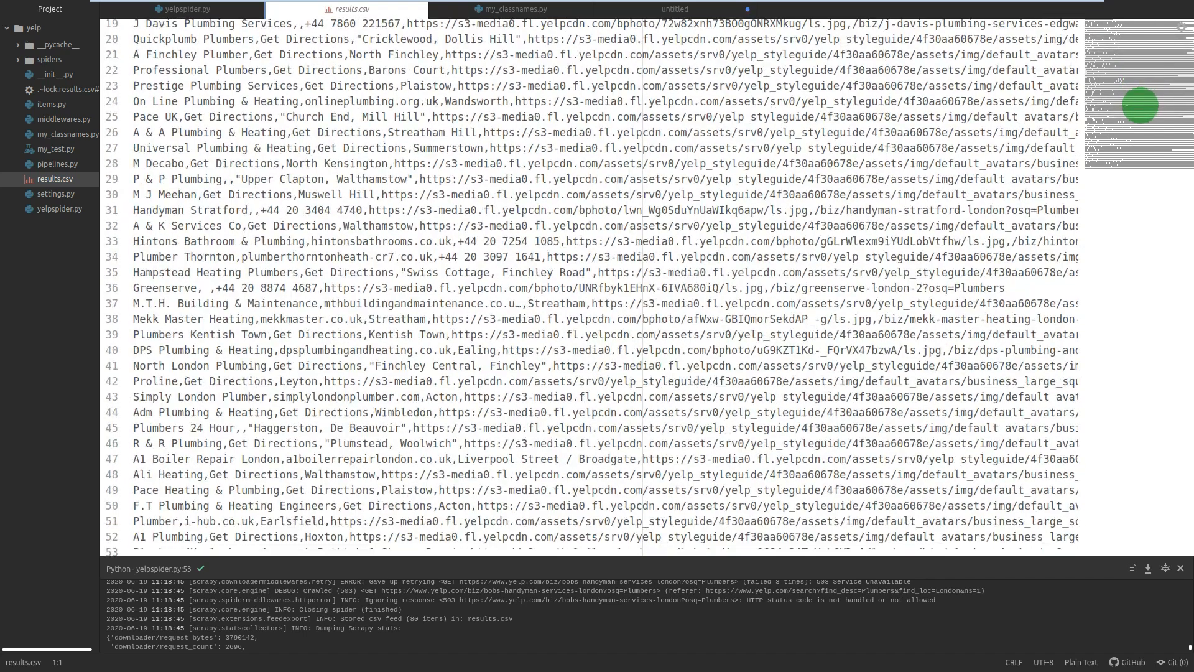
pyautogui.scroll(-3)
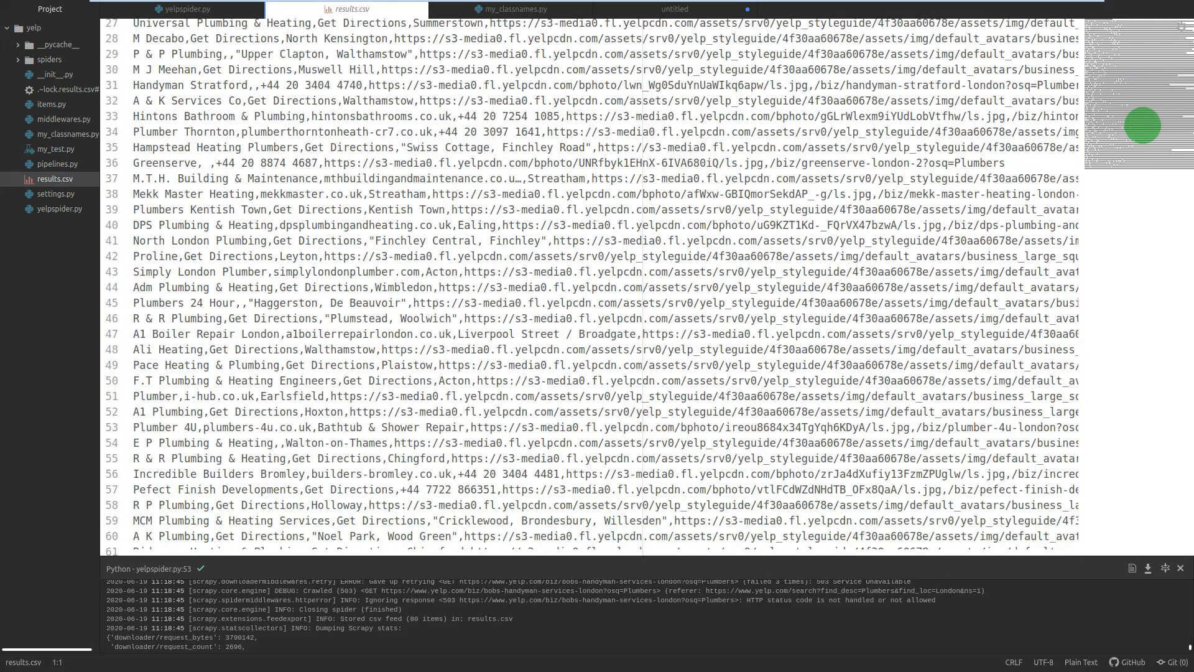
pyautogui.scroll(-3)
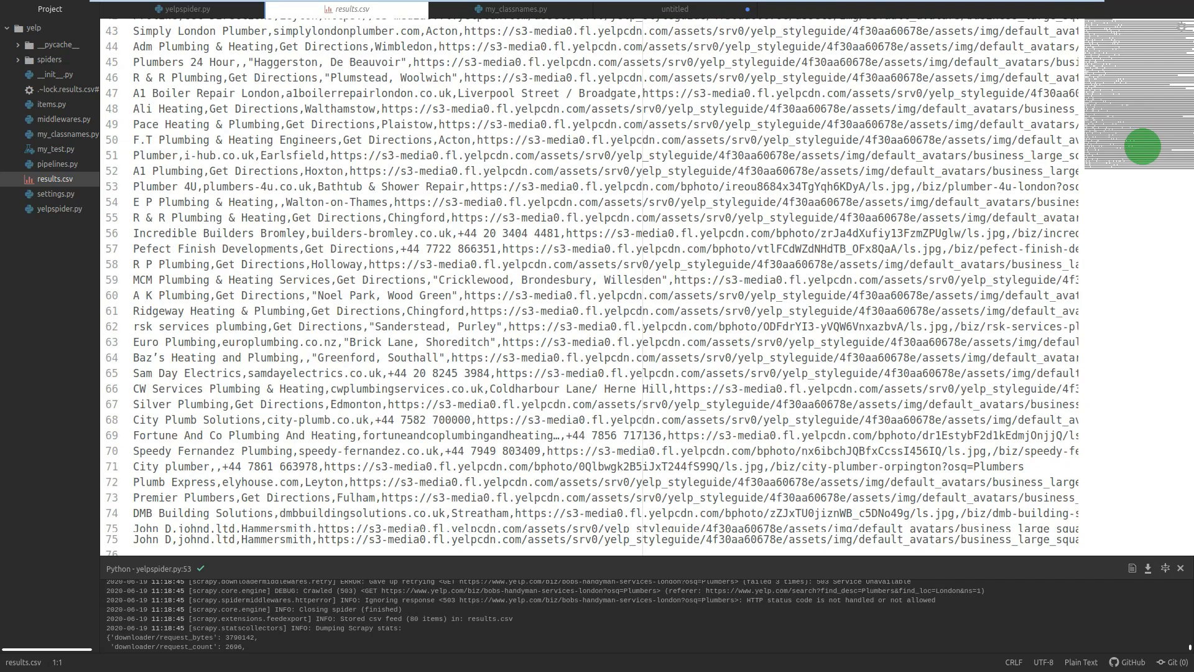
pyautogui.scroll(-3)
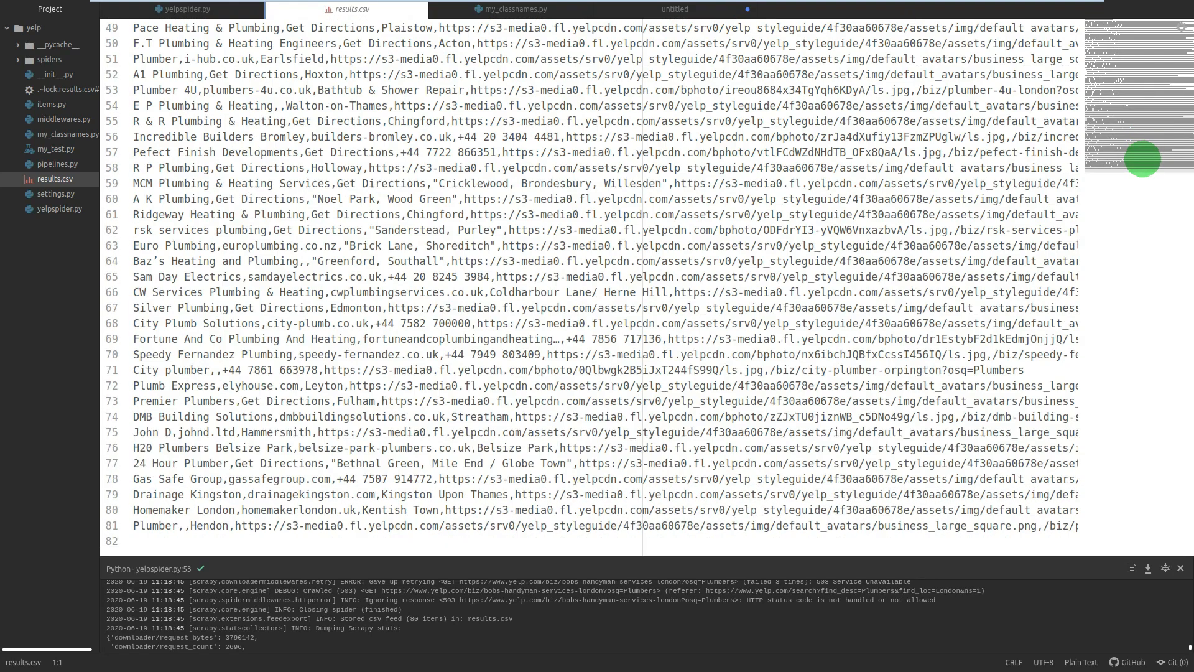
pyautogui.click(182, 8)
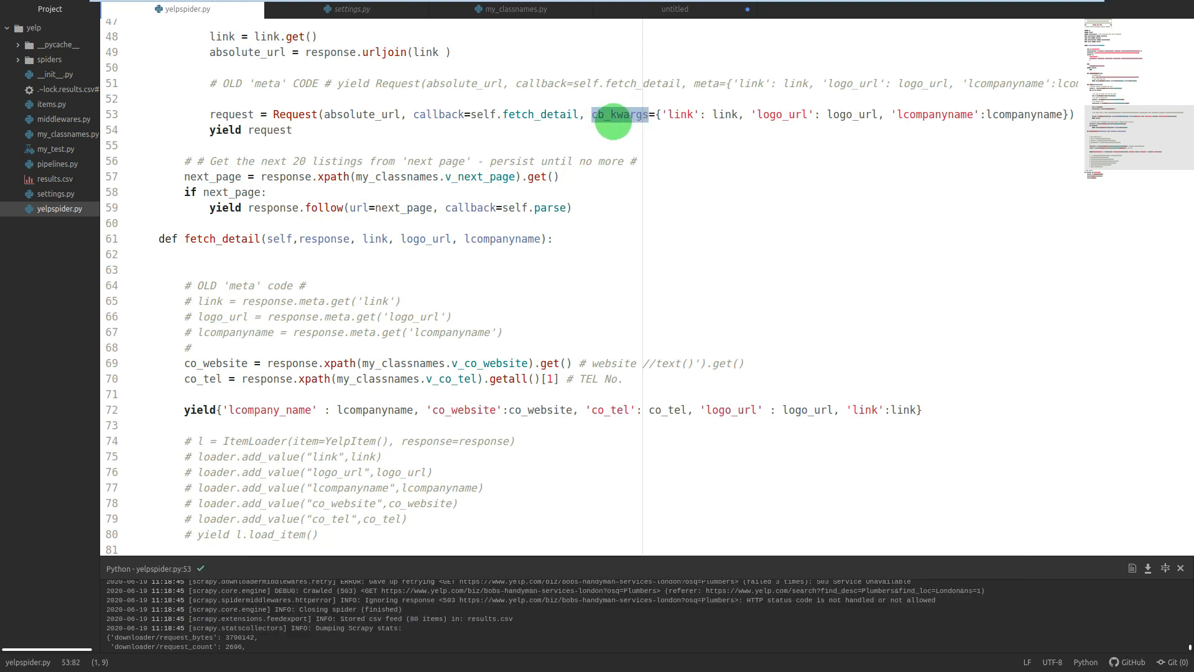
pyautogui.click(221, 332)
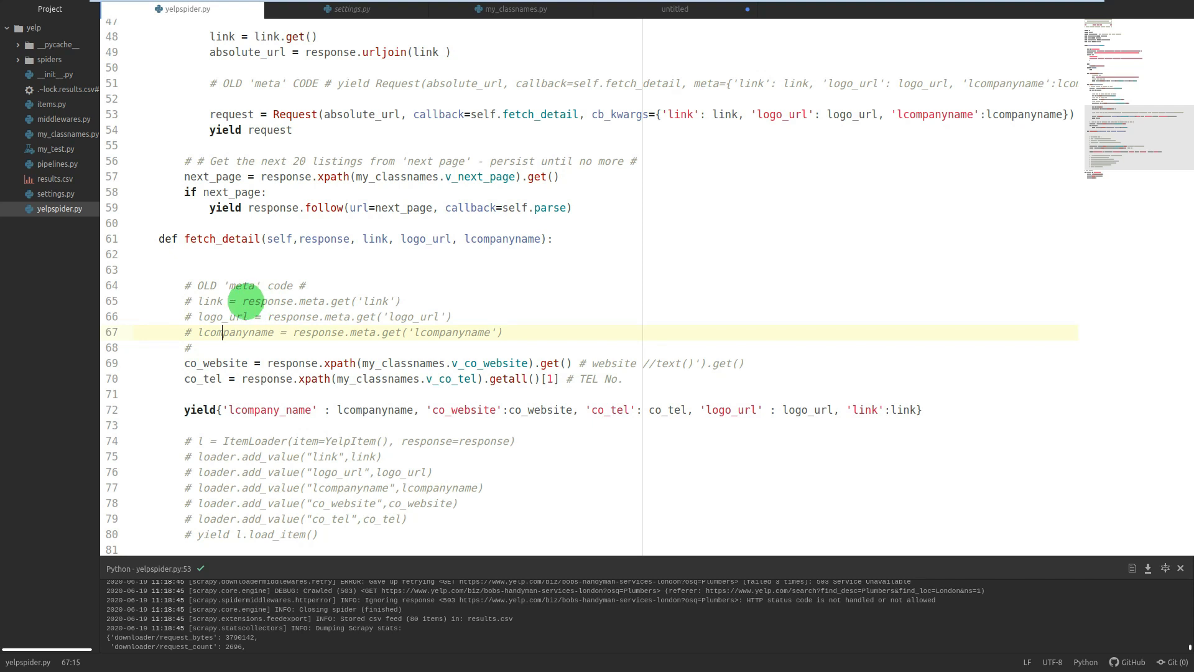
pyautogui.click(260, 300)
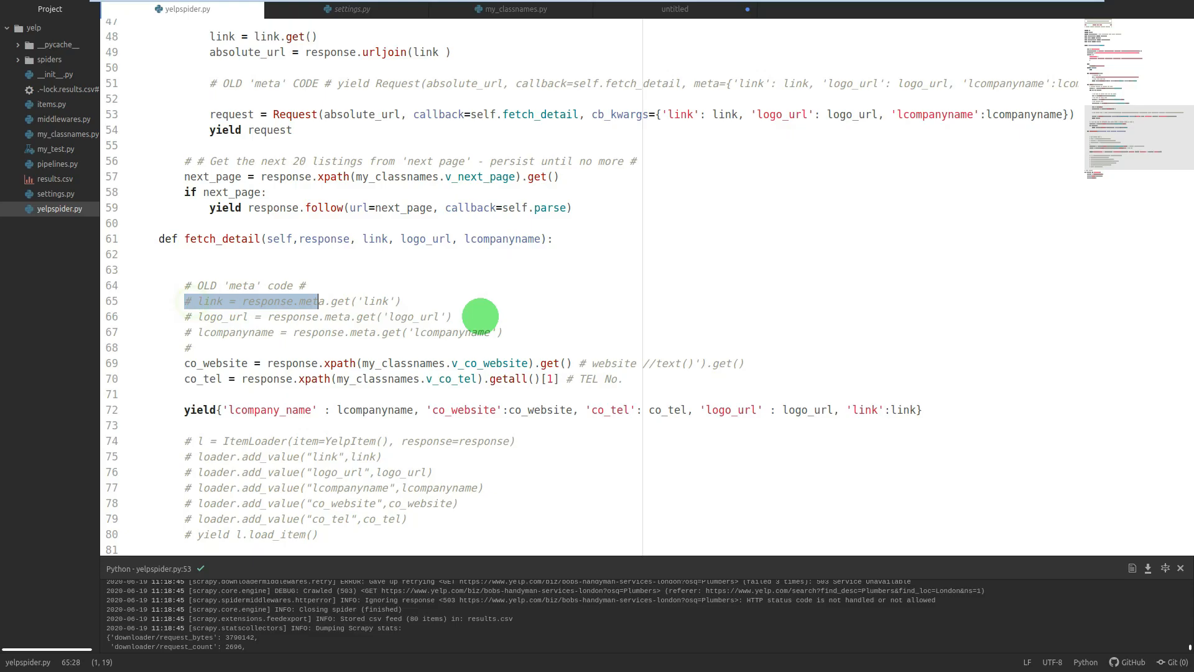
pyautogui.click(689, 83)
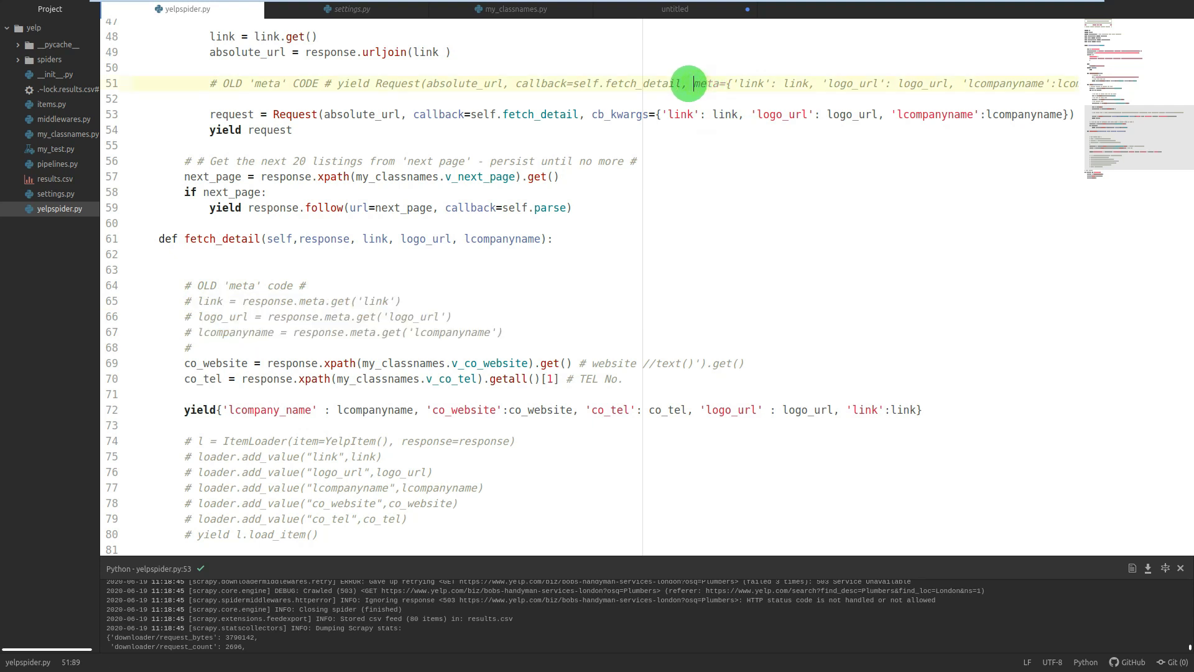
pyautogui.click(611, 119)
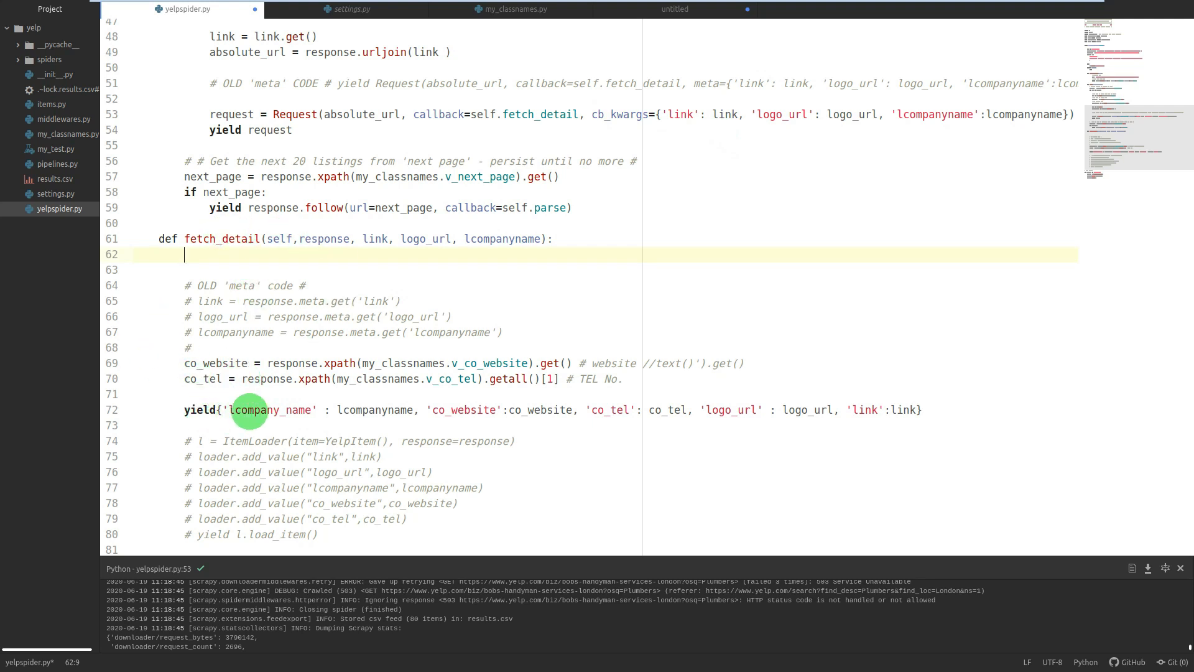
pyautogui.moveTo(693, 114)
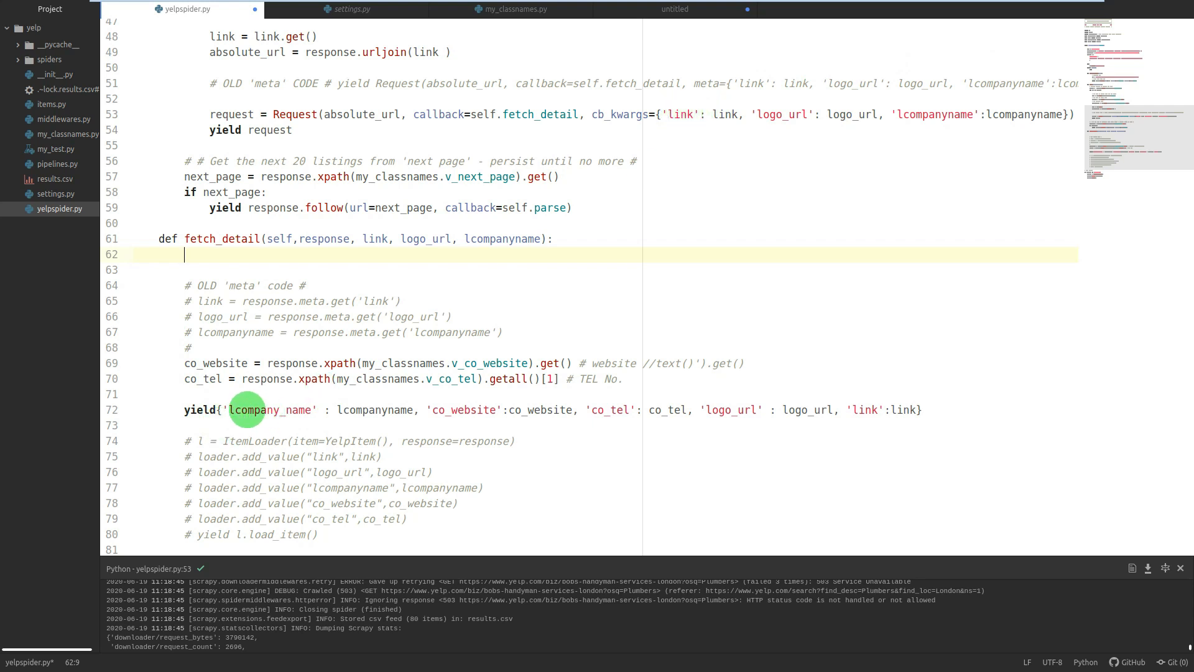
pyautogui.click(207, 409)
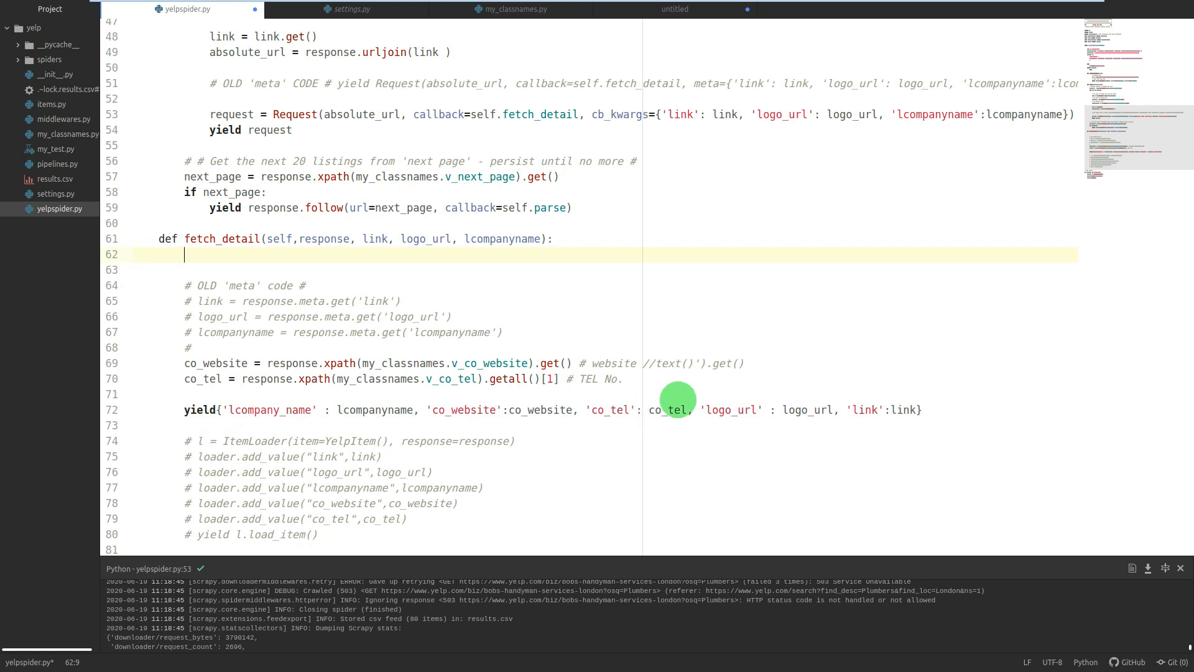
pyautogui.moveTo(772, 339)
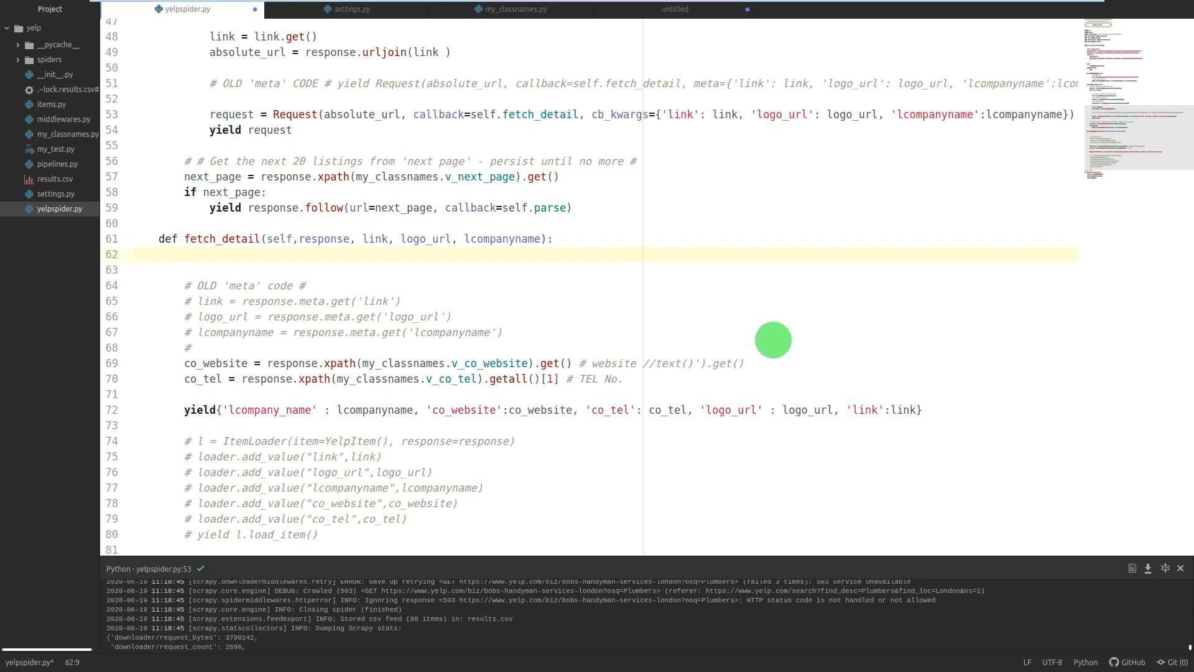
pyautogui.click(184, 253)
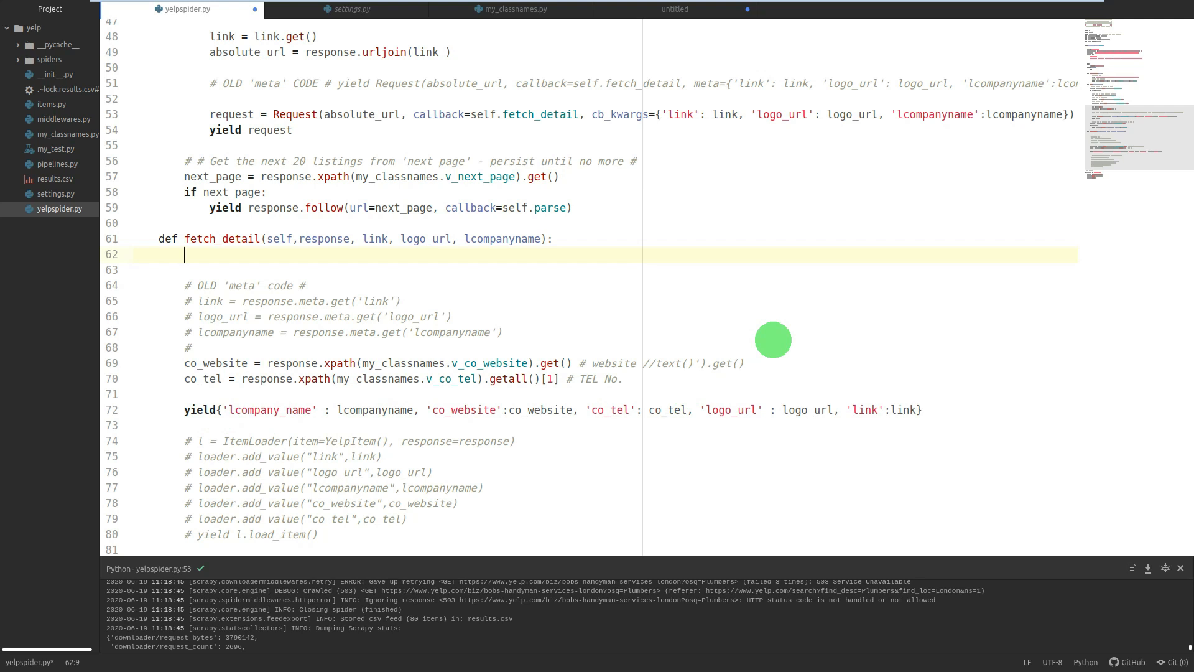
pyautogui.moveTo(822, 230)
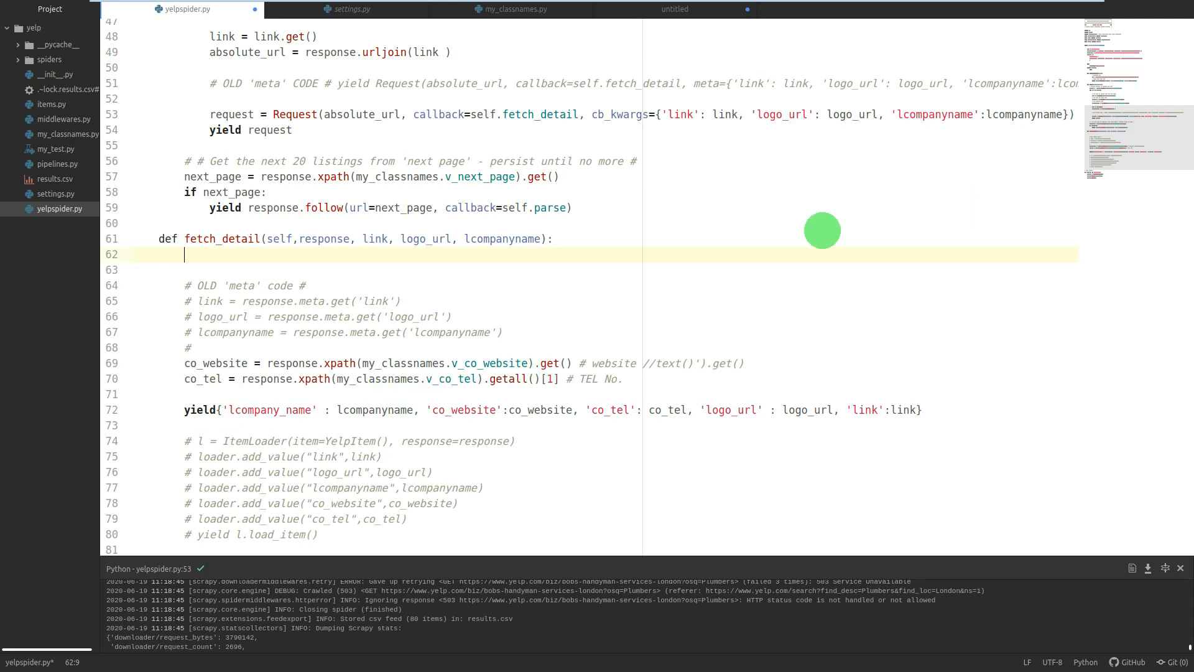
pyautogui.moveTo(638, 114)
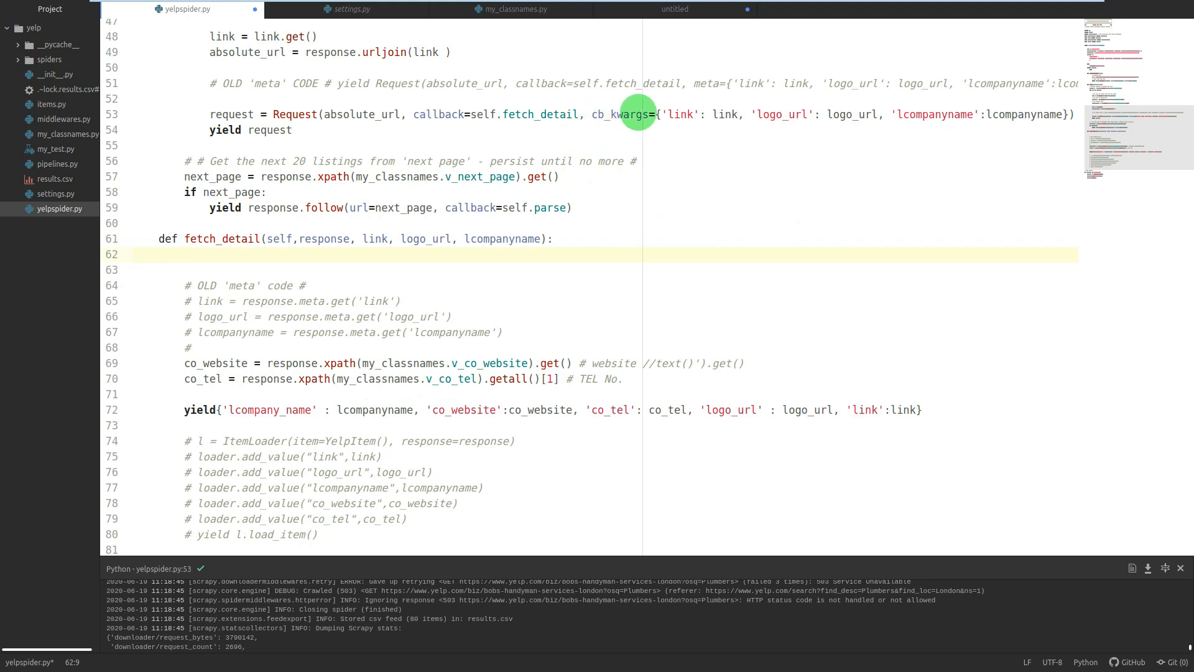
pyautogui.scroll(3)
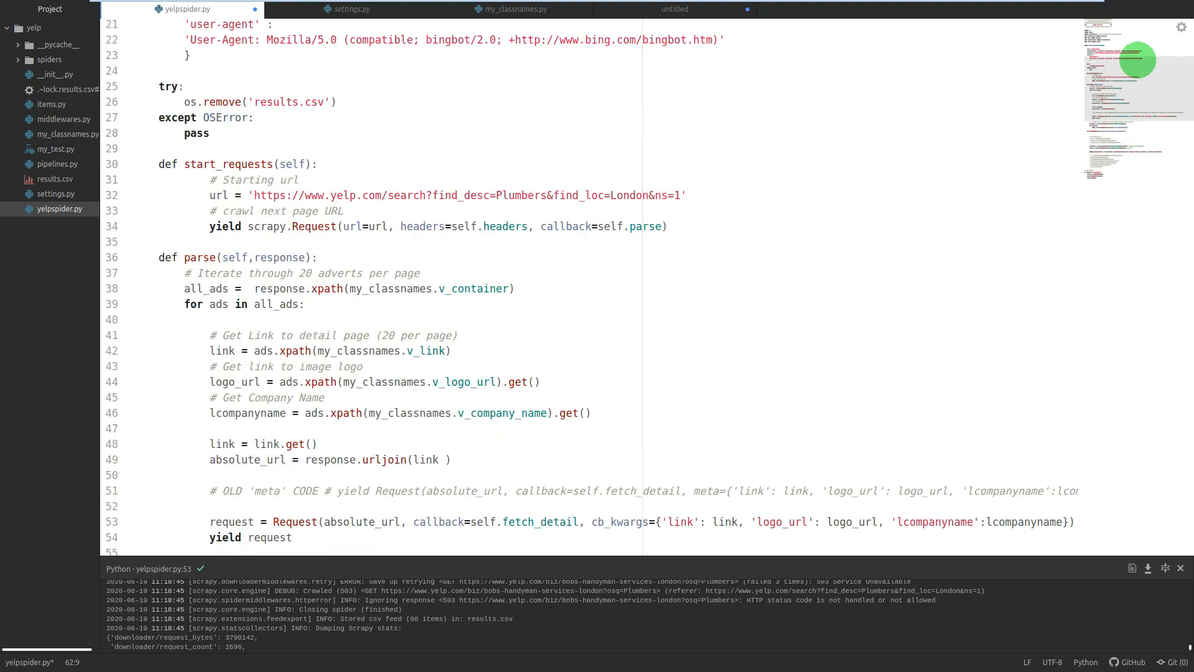
pyautogui.scroll(3)
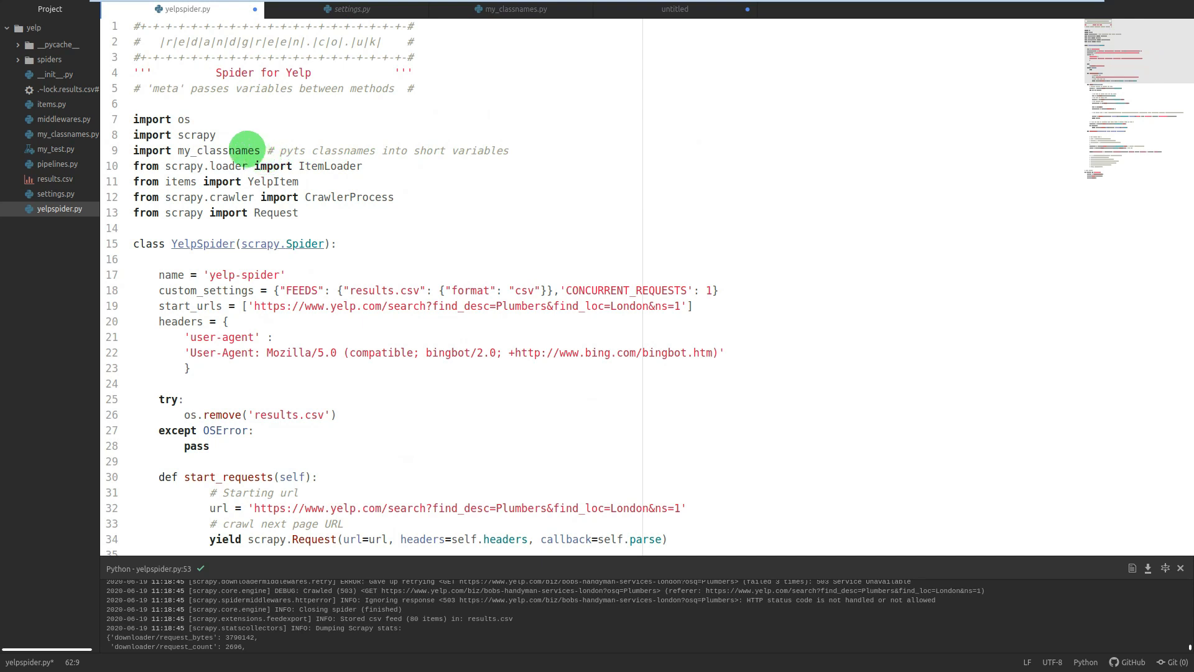
pyautogui.moveTo(399, 55)
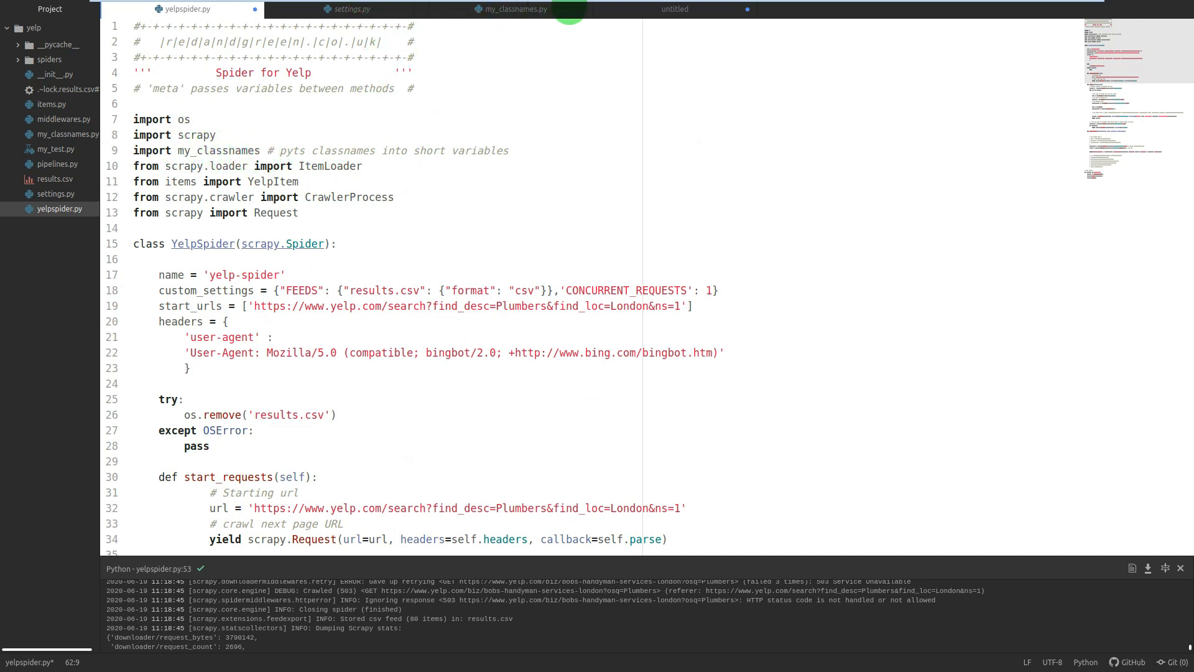
pyautogui.click(512, 9)
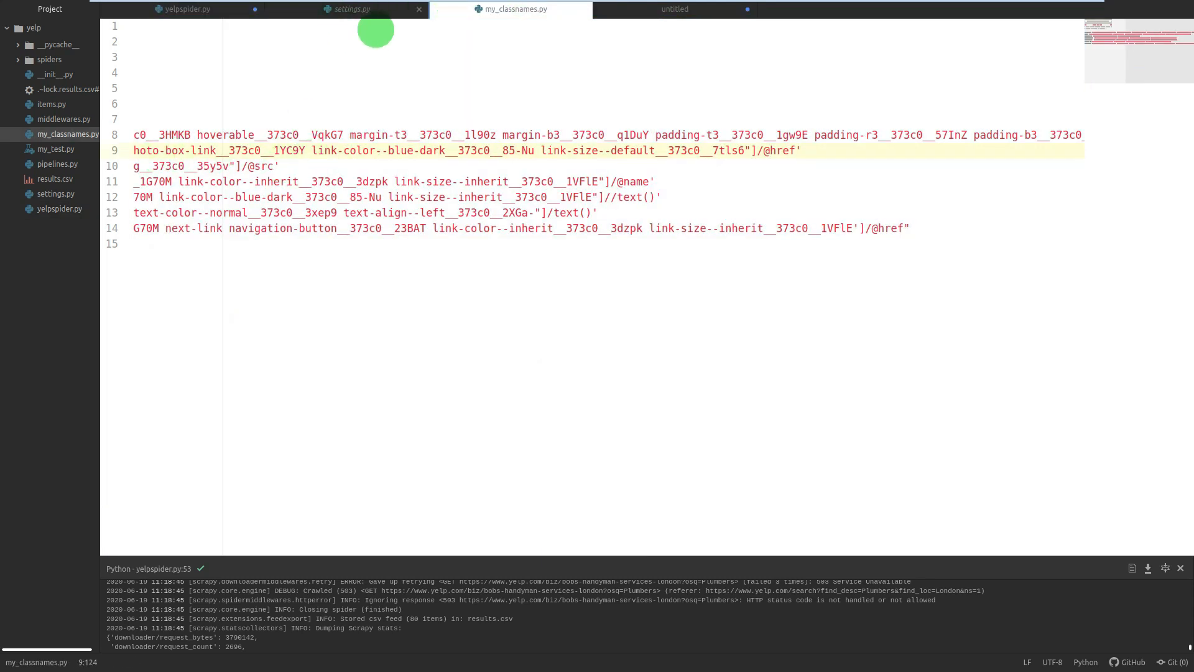
pyautogui.click(142, 136)
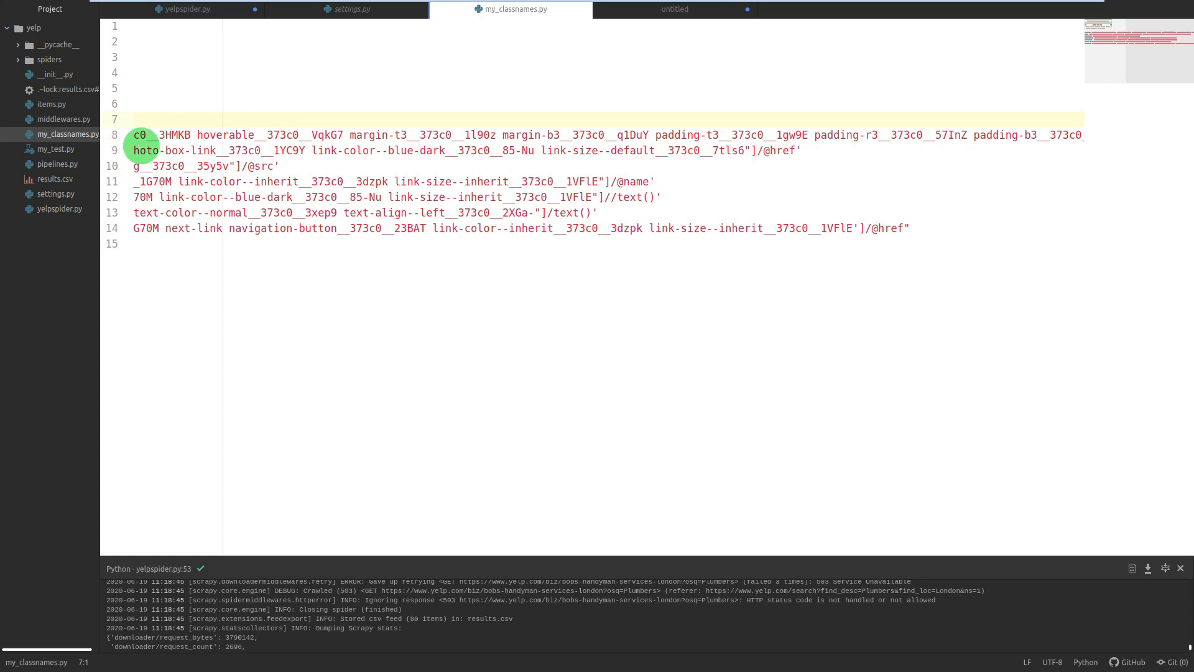
pyautogui.click(349, 9)
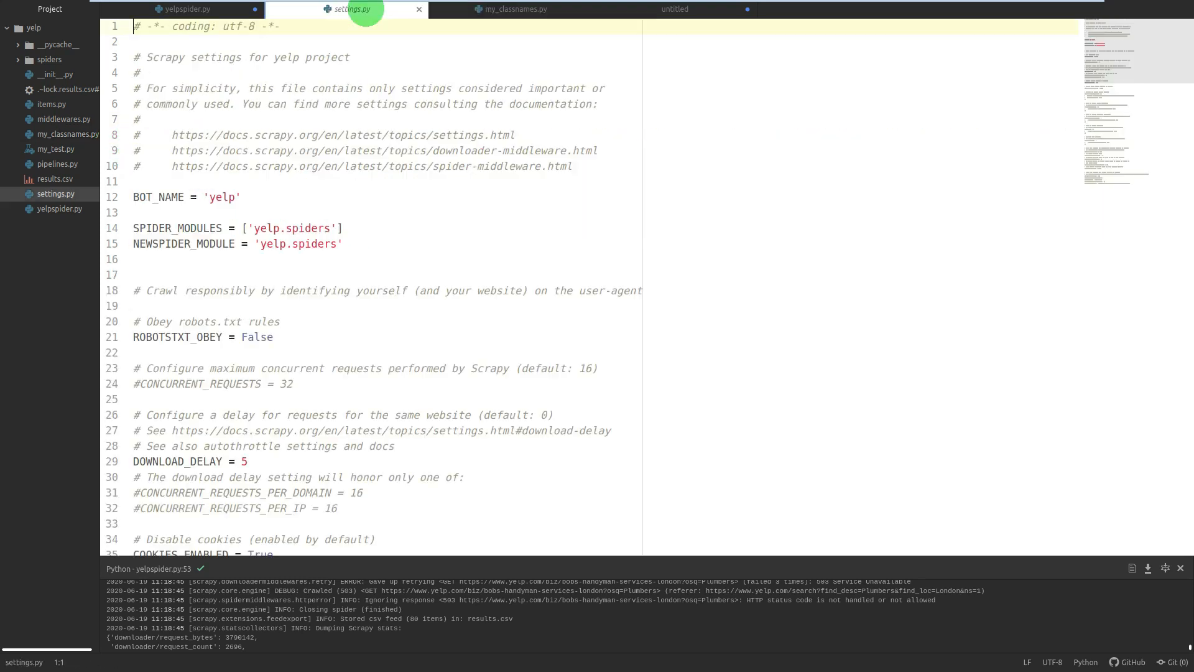
pyautogui.moveTo(183, 9)
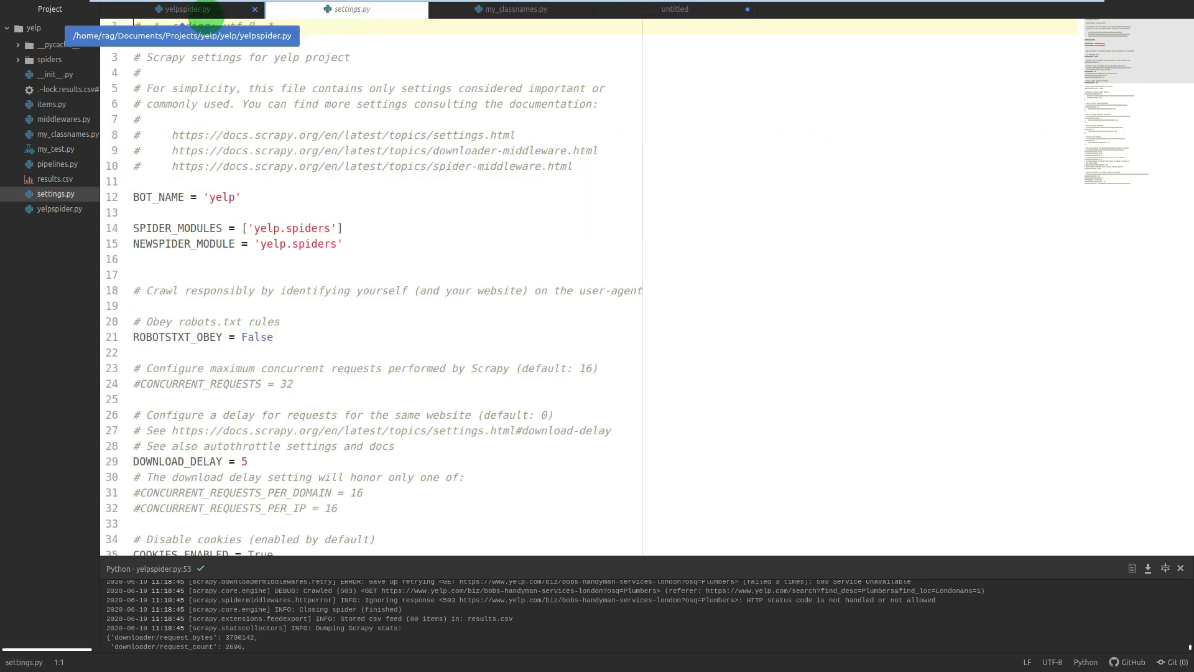
pyautogui.click(183, 8)
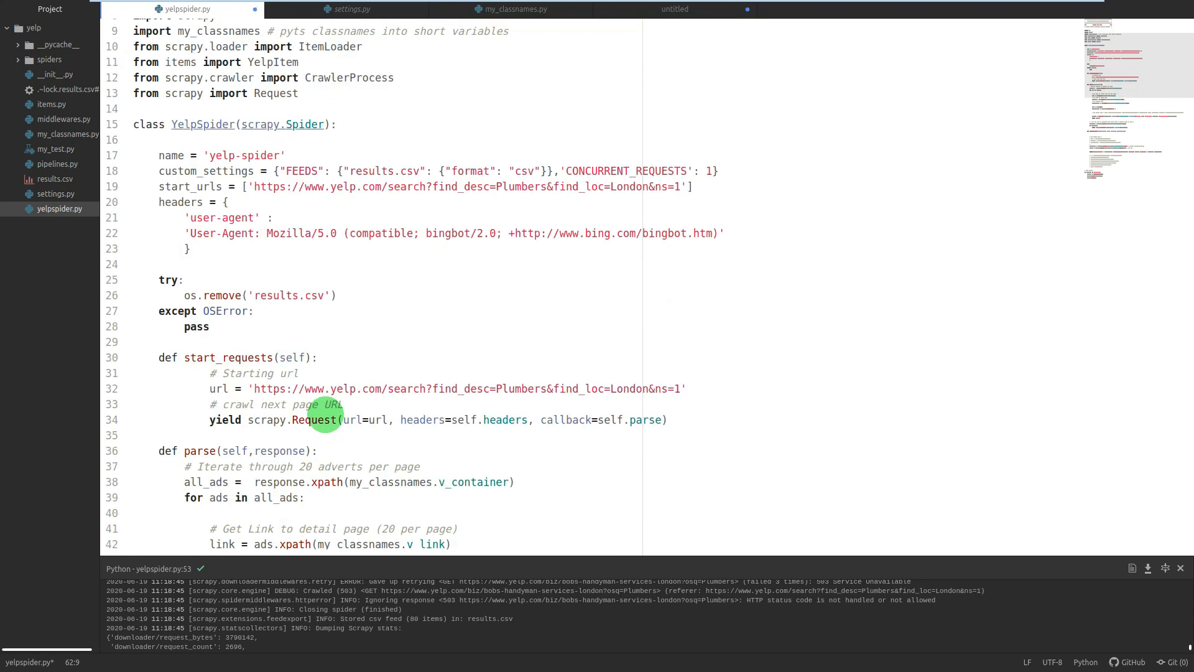
pyautogui.scroll(-3)
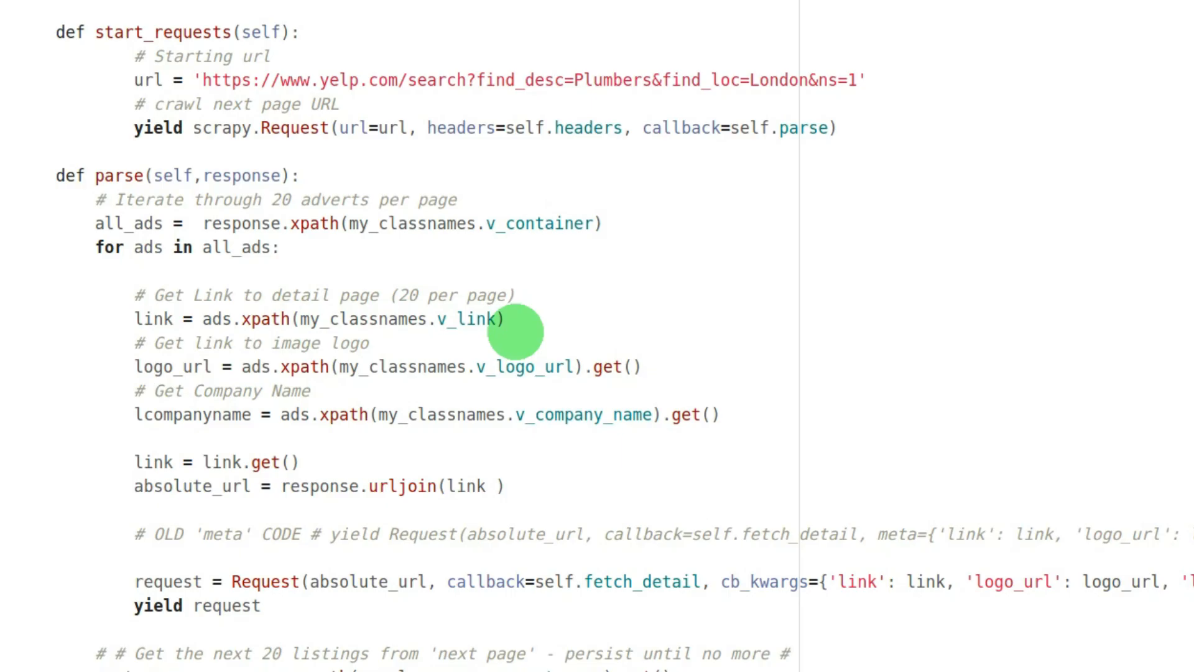
pyautogui.moveTo(735, 419)
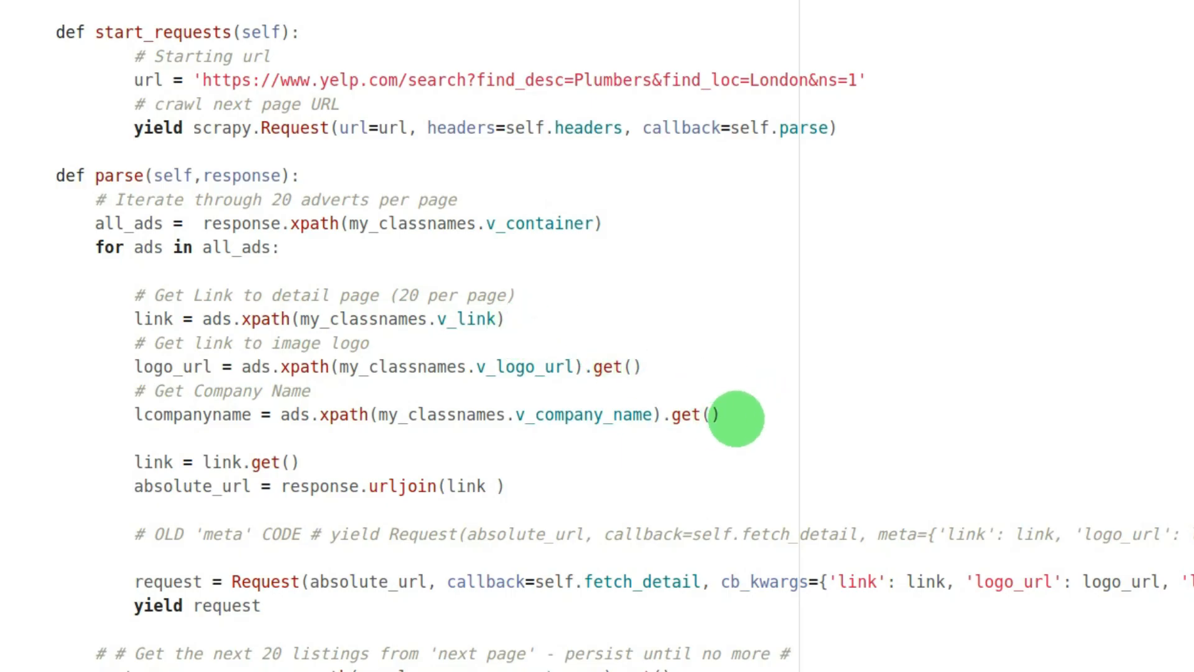
pyautogui.moveTo(304, 414)
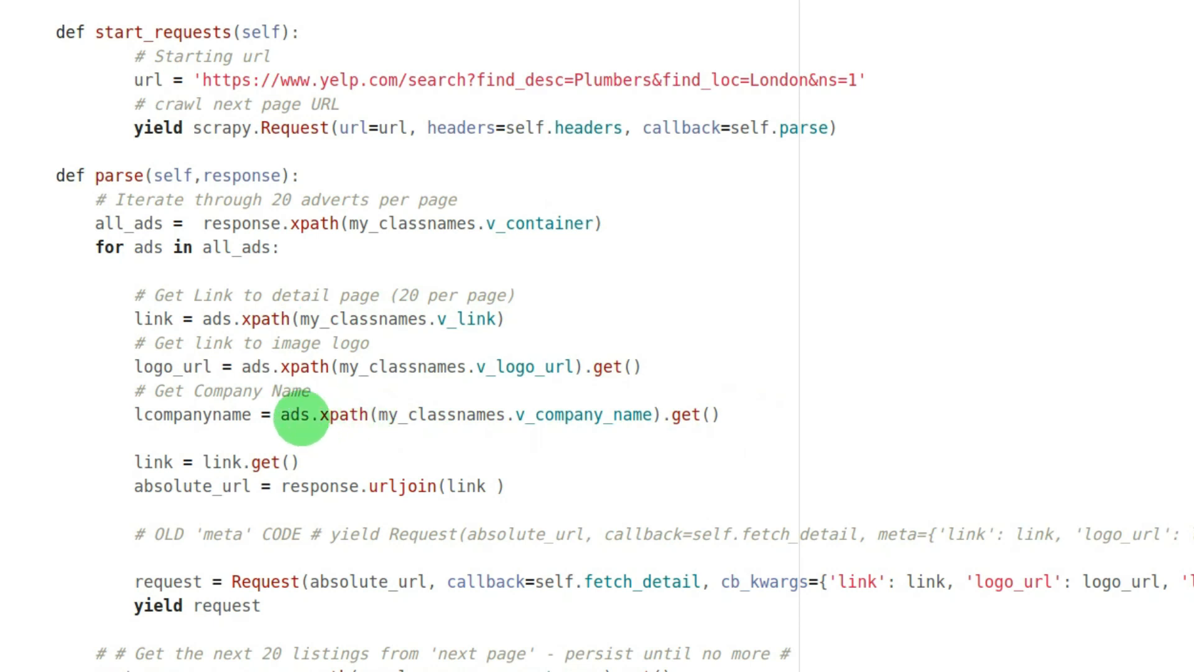
pyautogui.moveTo(518, 415)
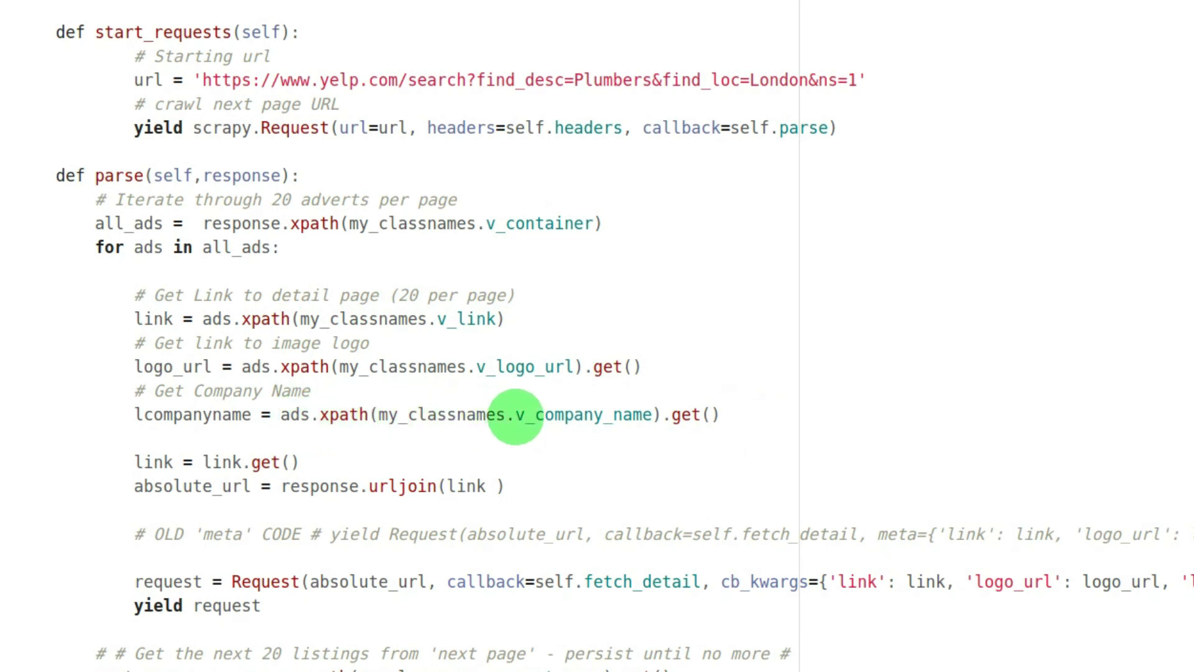
pyautogui.moveTo(380, 412)
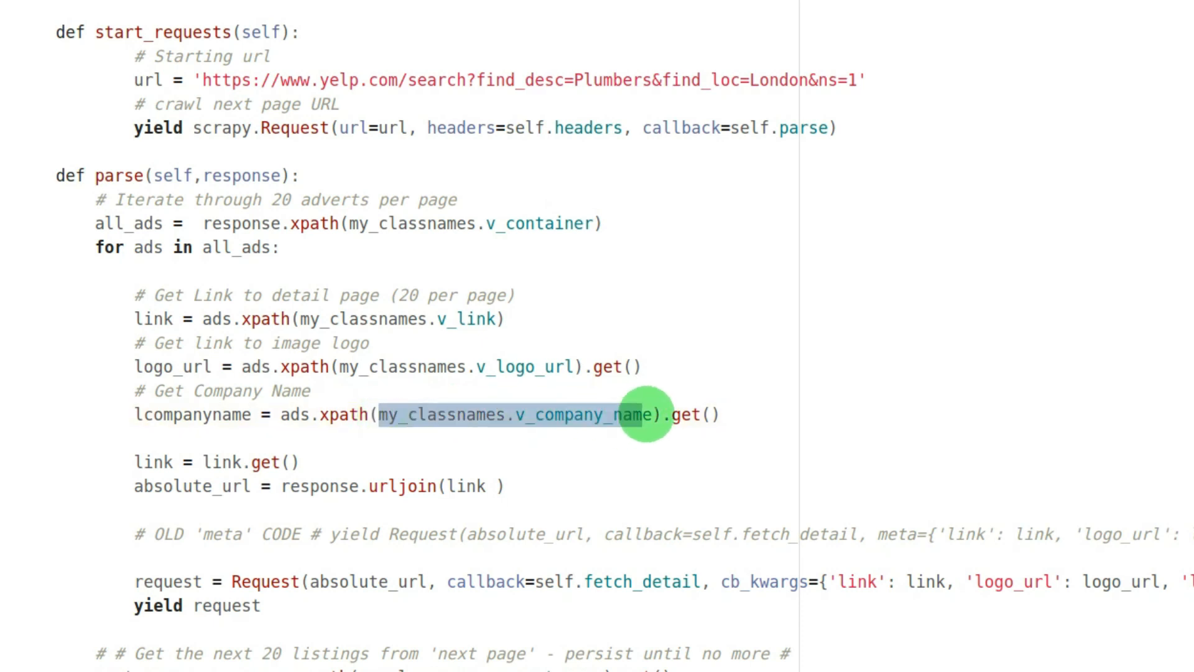
pyautogui.scroll(-3)
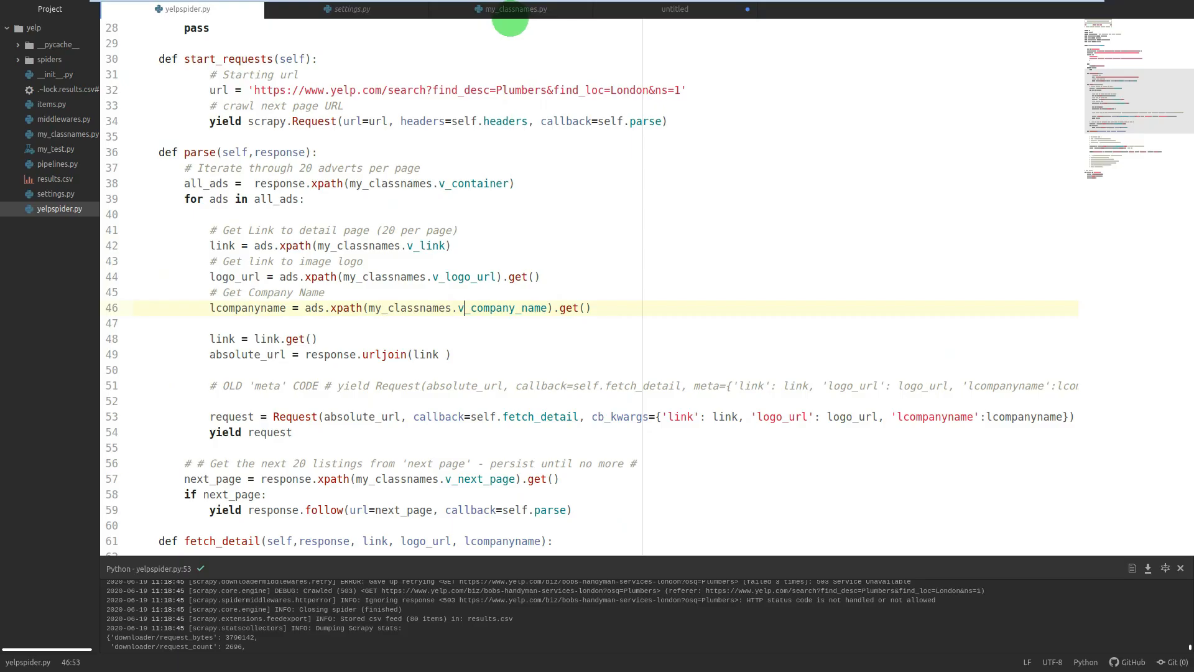
pyautogui.click(511, 8)
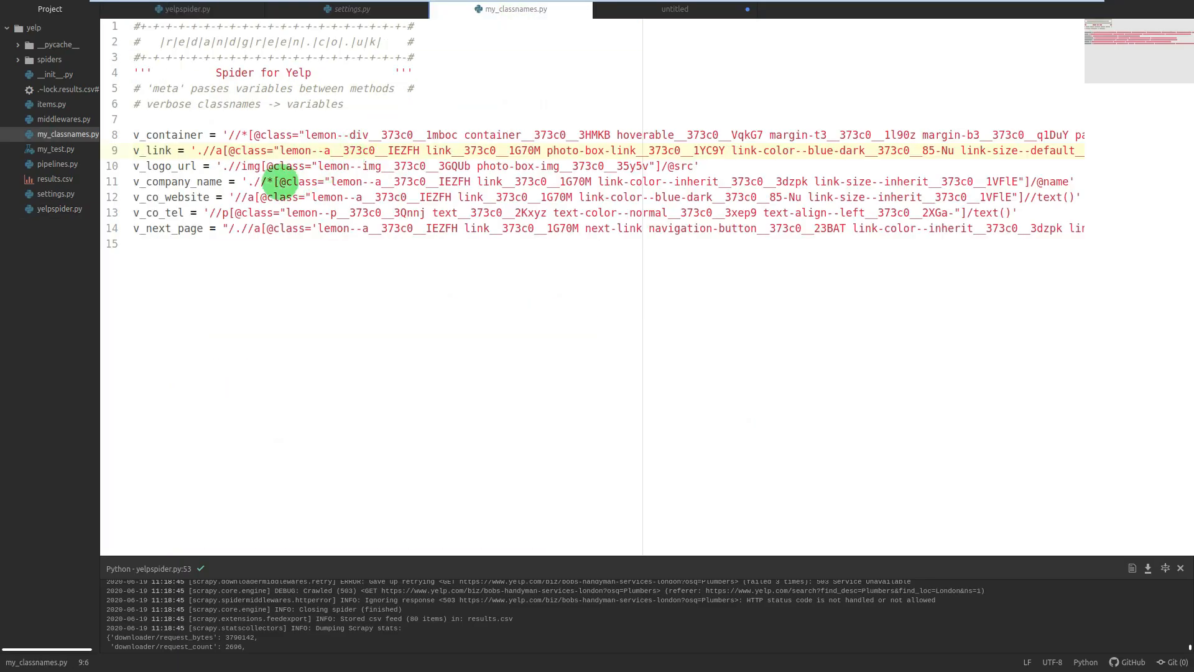
pyautogui.moveTo(1081, 176)
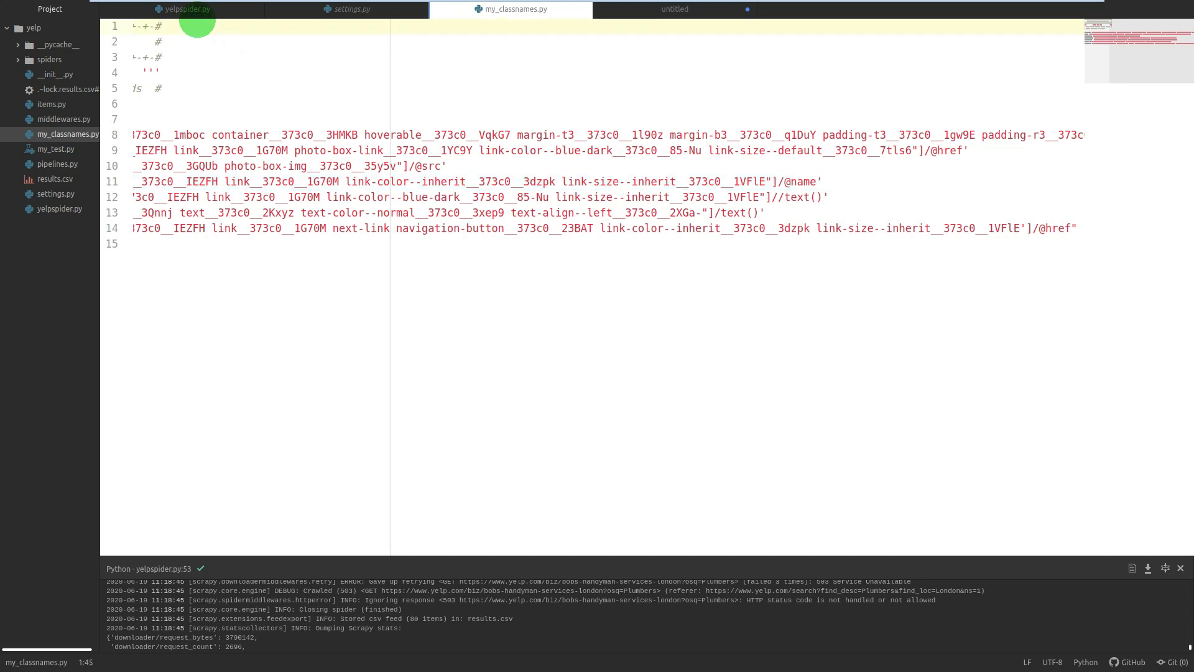
pyautogui.click(186, 8)
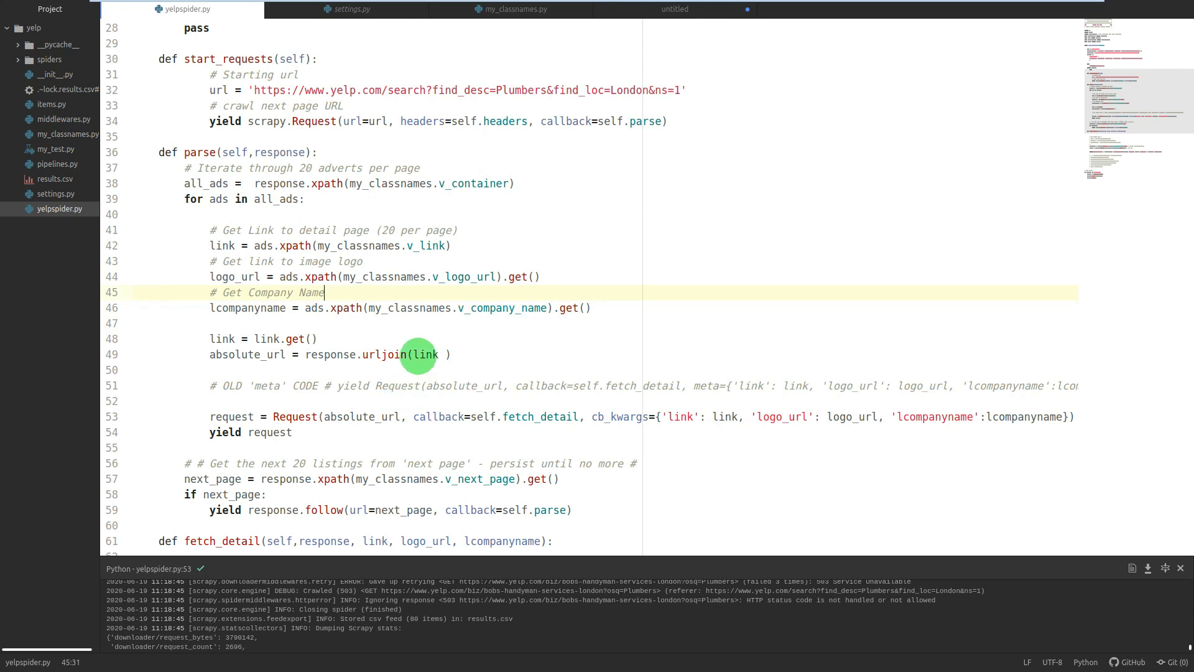
pyautogui.scroll(3)
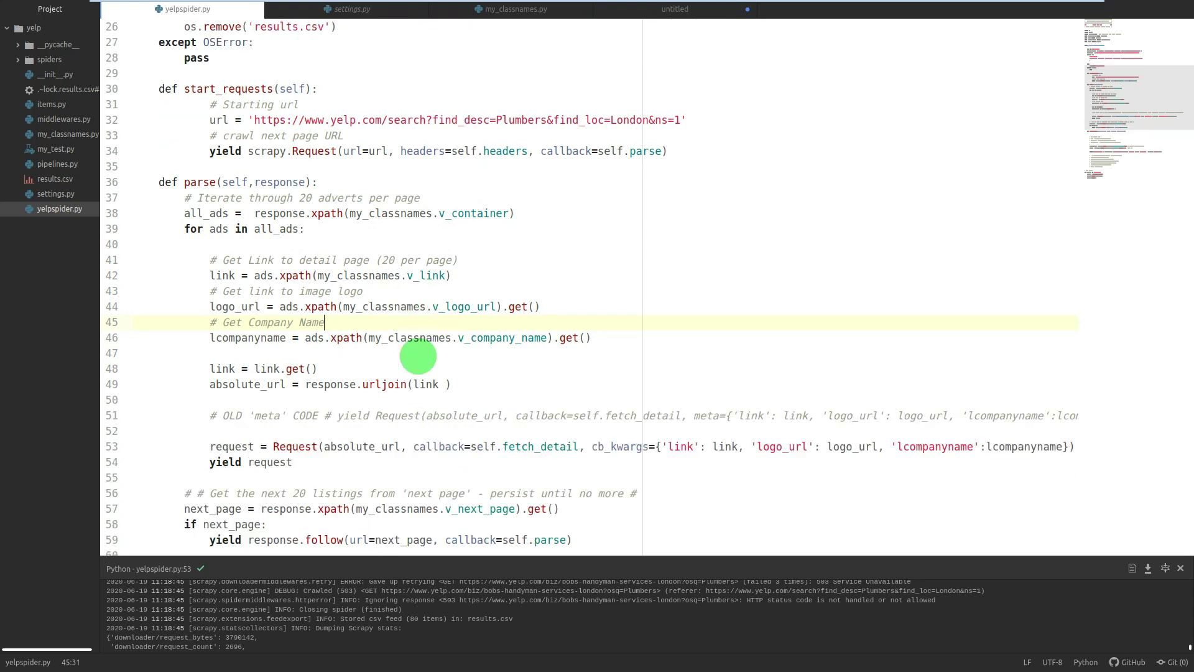
pyautogui.scroll(-3)
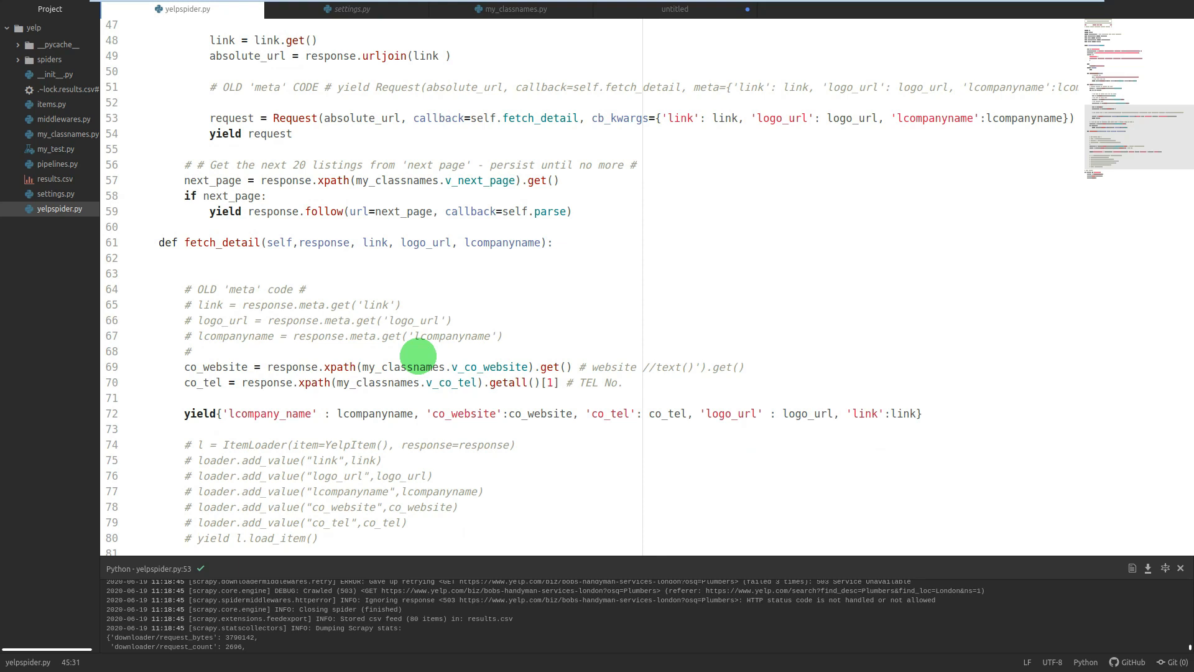